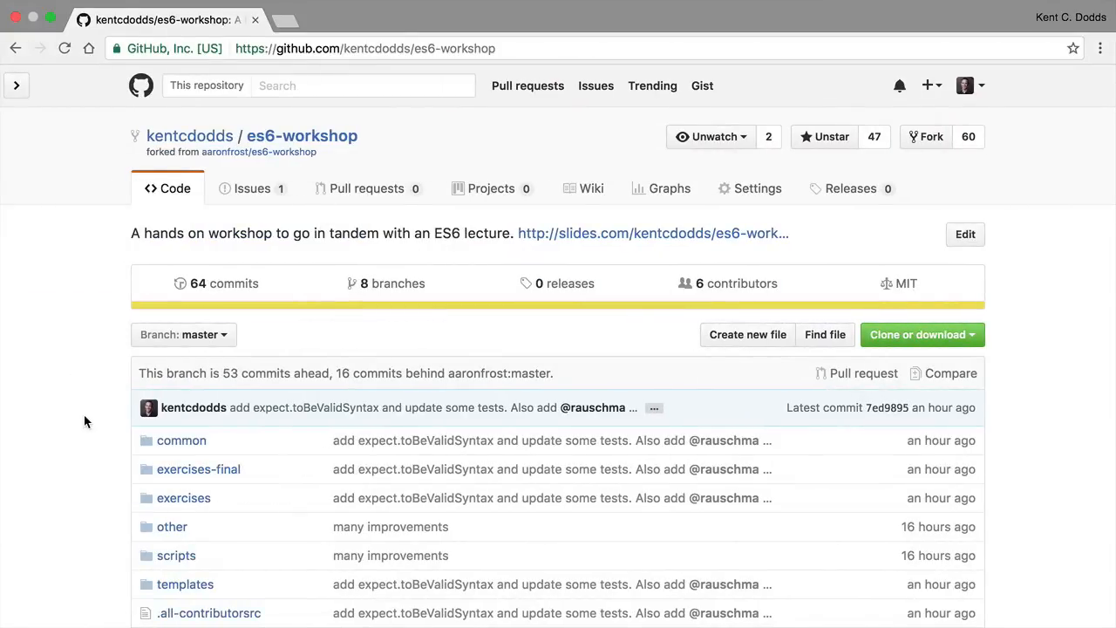
Step: Open the kentcdodds/split-guide repository on GitHub in a new tab and browse its files
{"action": "scroll", "scroll_direction": "down", "scroll_amount": 3}
{"action": "type", "text": "https://github.com/kentcdodds/split-guide"}
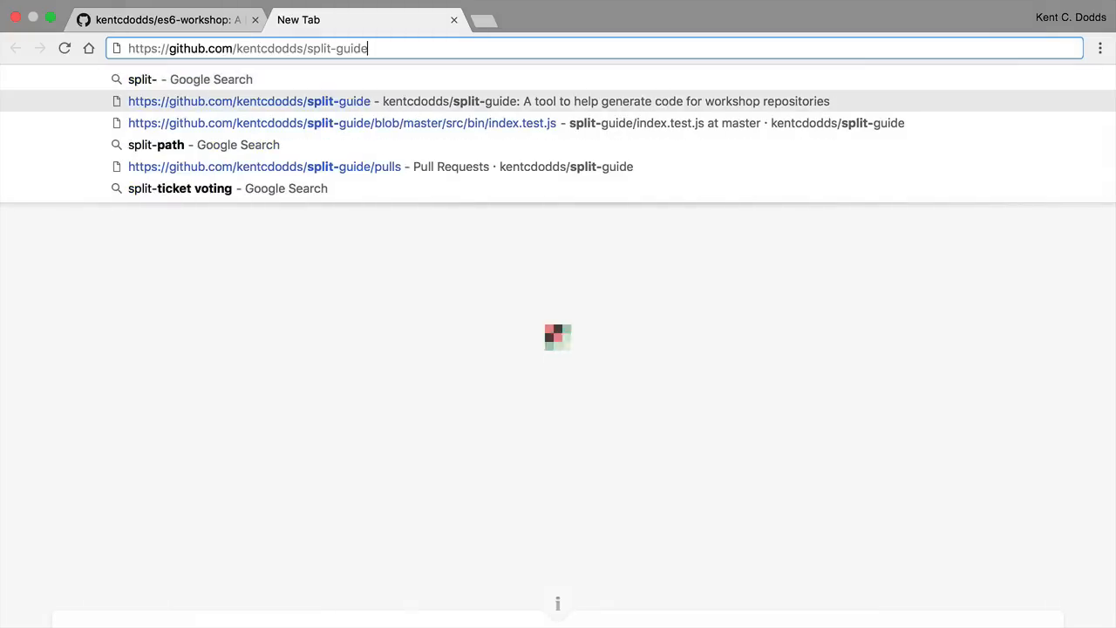
{"action": "key", "text": "Enter"}
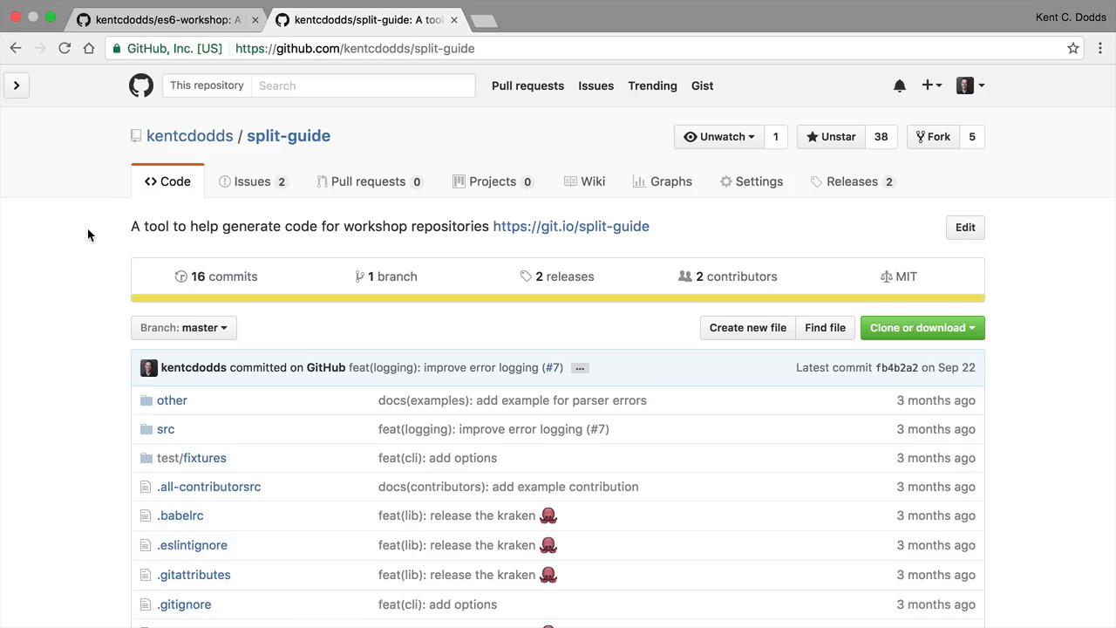
{"action": "scroll", "scroll_direction": "down", "scroll_amount": 3}
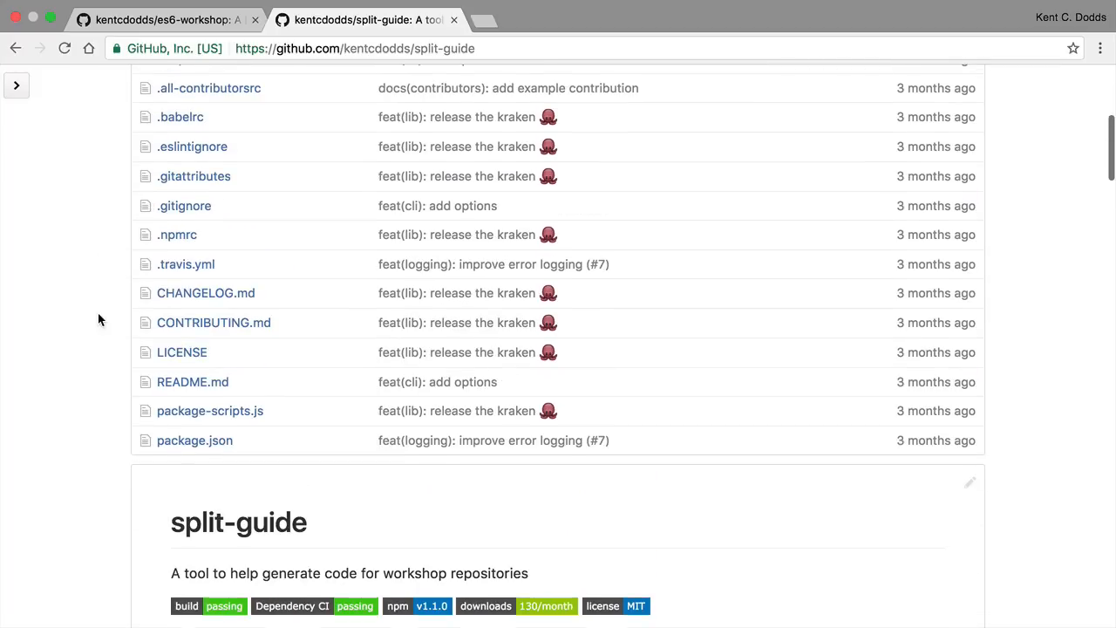
{"action": "left_click", "coordinate": [157, 20]}
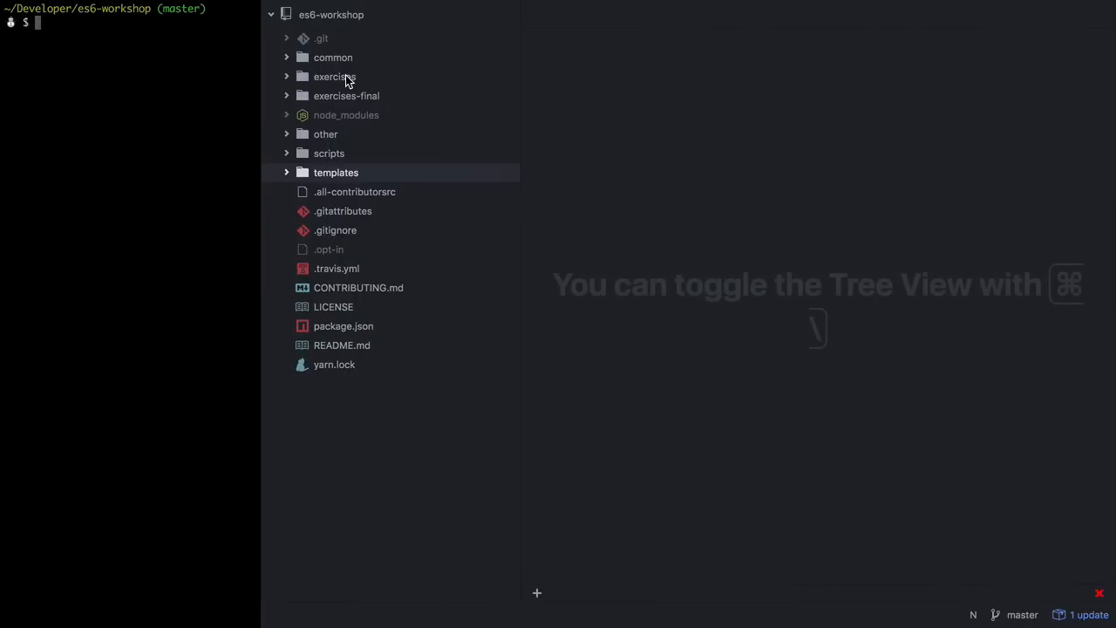
Step: Open and skim exercises/01_block-scoping.test.js, then open package.json to view its scripts
{"action": "left_click", "coordinate": [334, 77]}
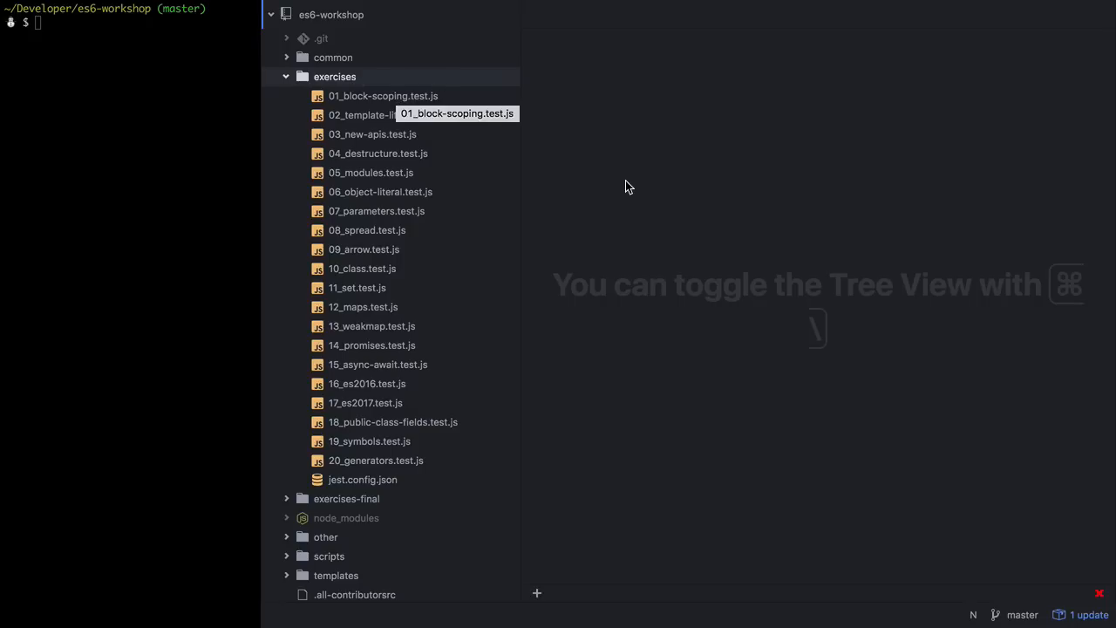
{"action": "mouse_move", "coordinate": [633, 192]}
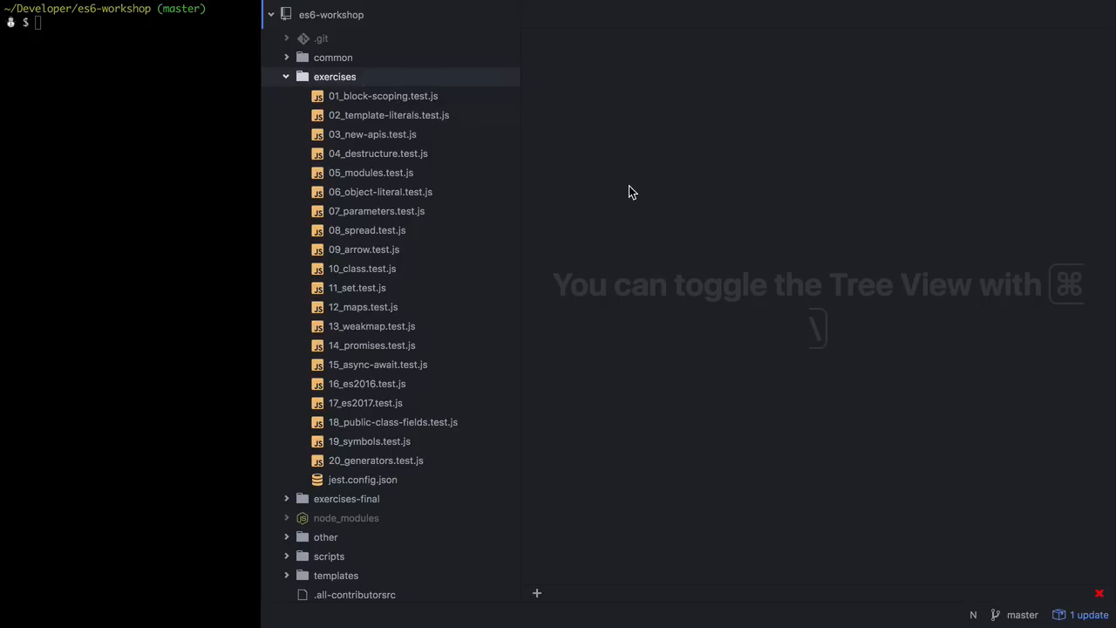
{"action": "left_click", "coordinate": [385, 96]}
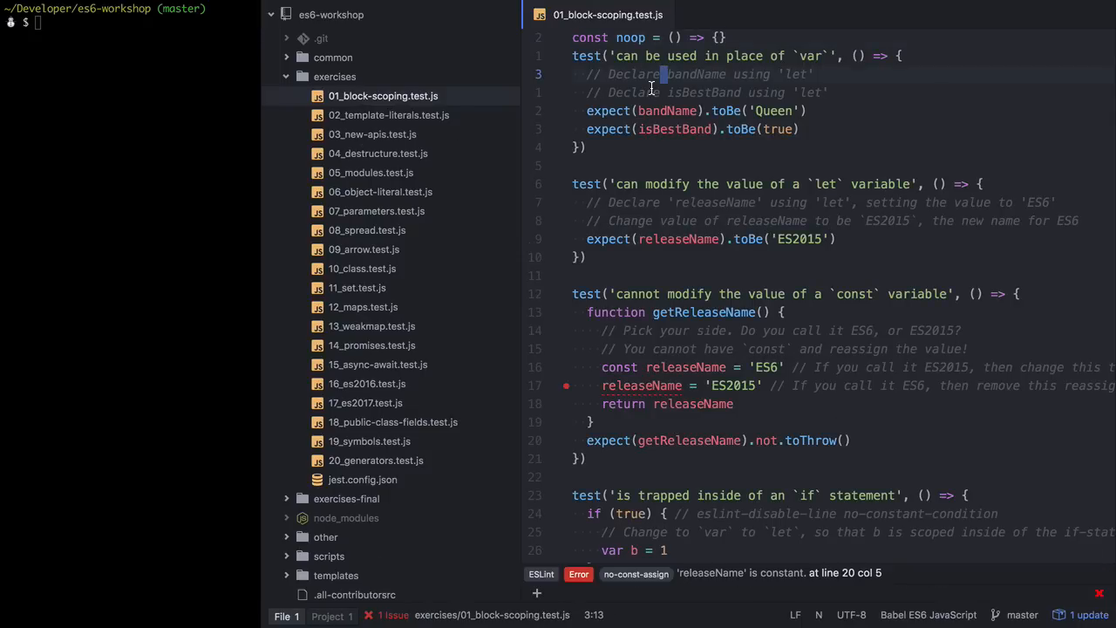
{"action": "scroll", "scroll_direction": "down", "scroll_amount": 3}
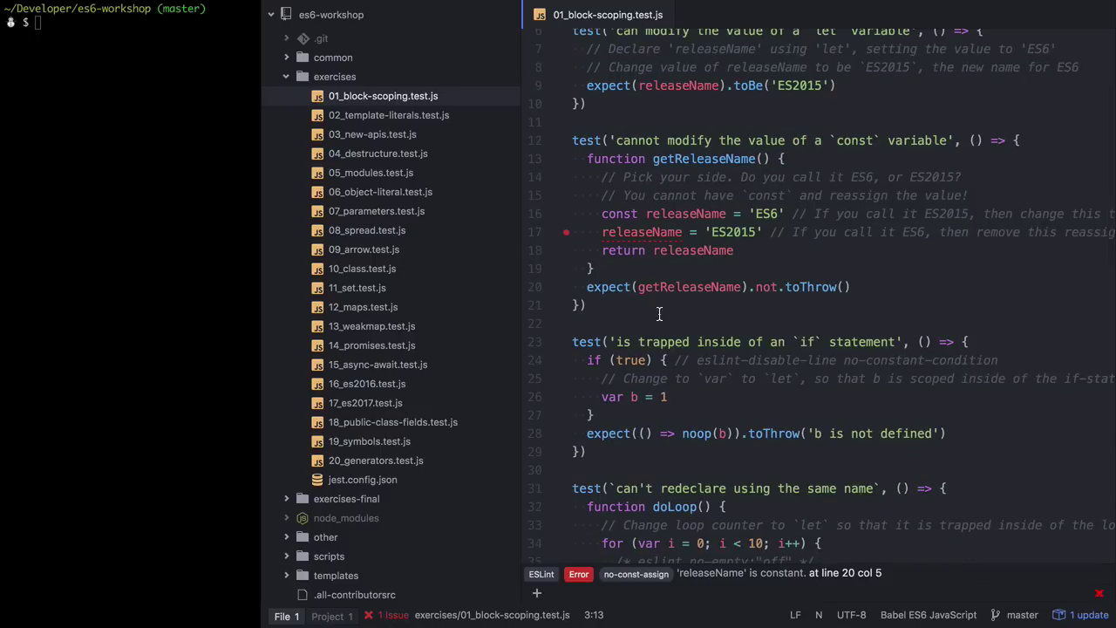
{"action": "scroll", "scroll_direction": "down", "scroll_amount": 3}
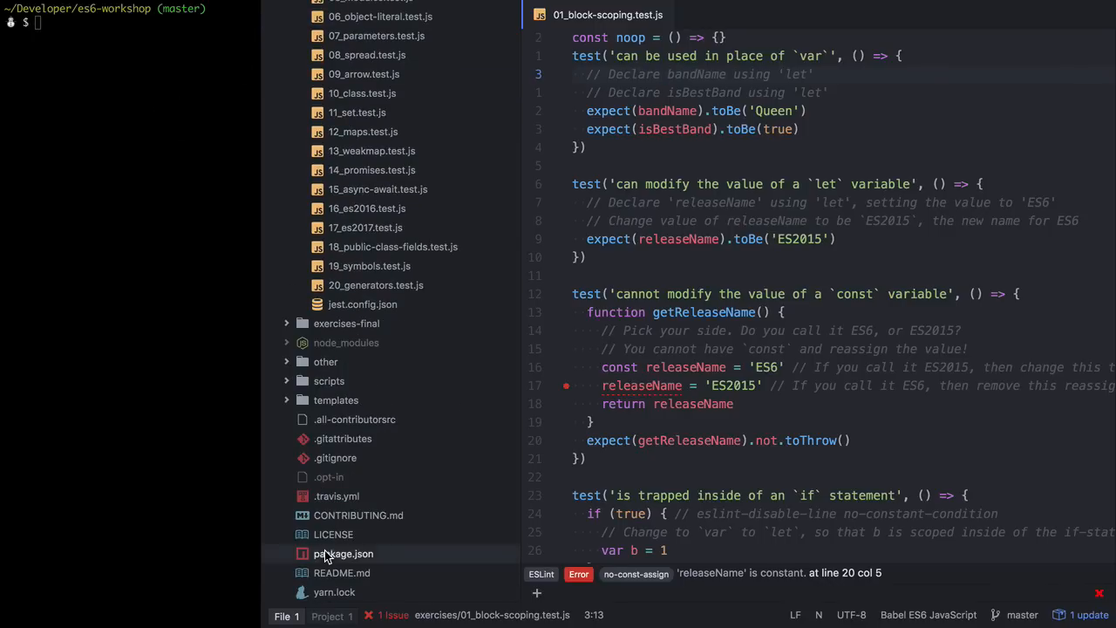
{"action": "double_click", "coordinate": [343, 553]}
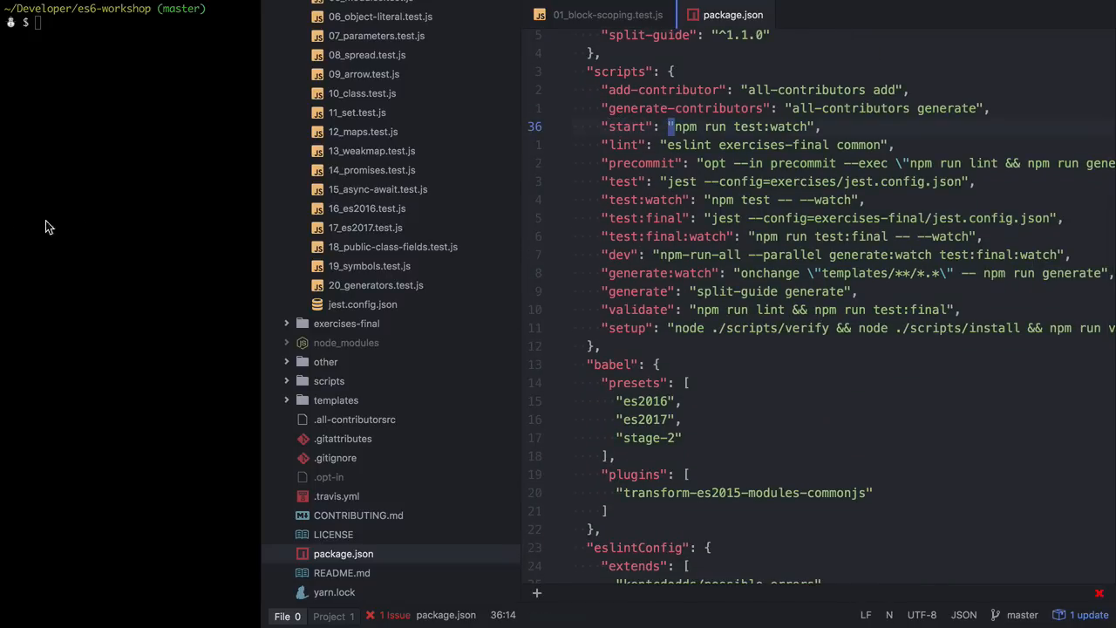
Step: Run npm start in the terminal to launch the Jest watcher on the workshop tests
{"action": "type", "text": "npm start"}
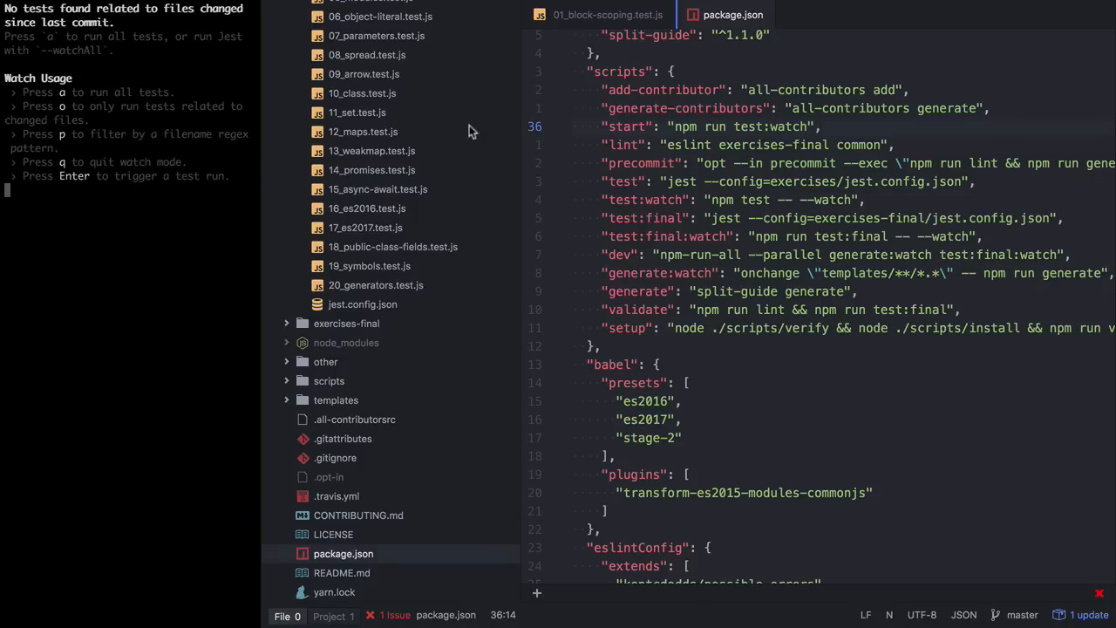
{"action": "left_click", "coordinate": [606, 15]}
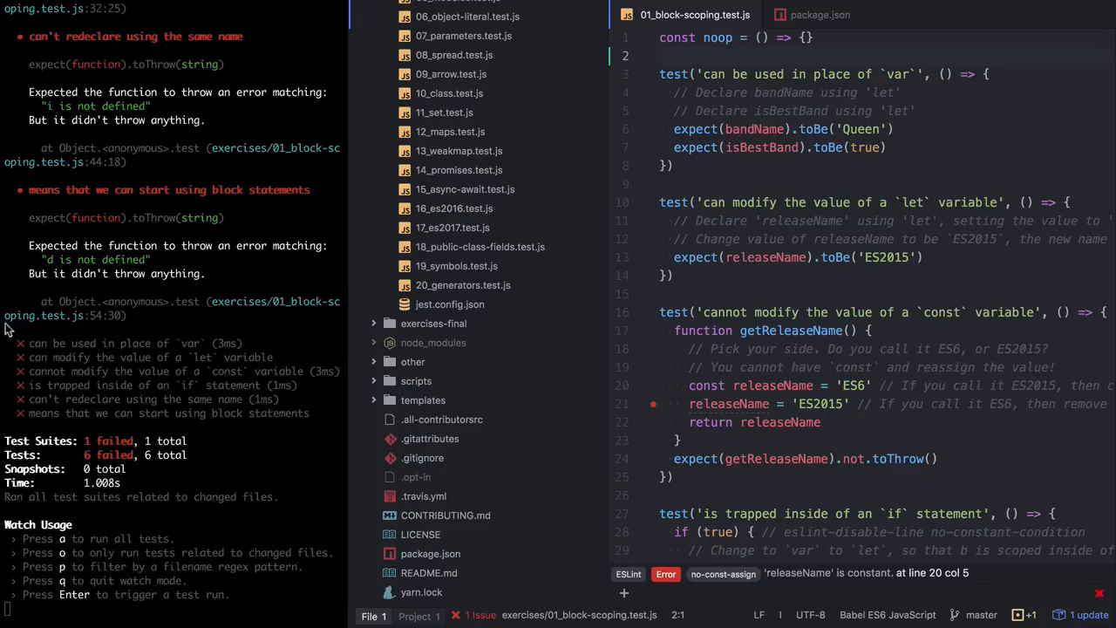
{"action": "mouse_move", "coordinate": [194, 371]}
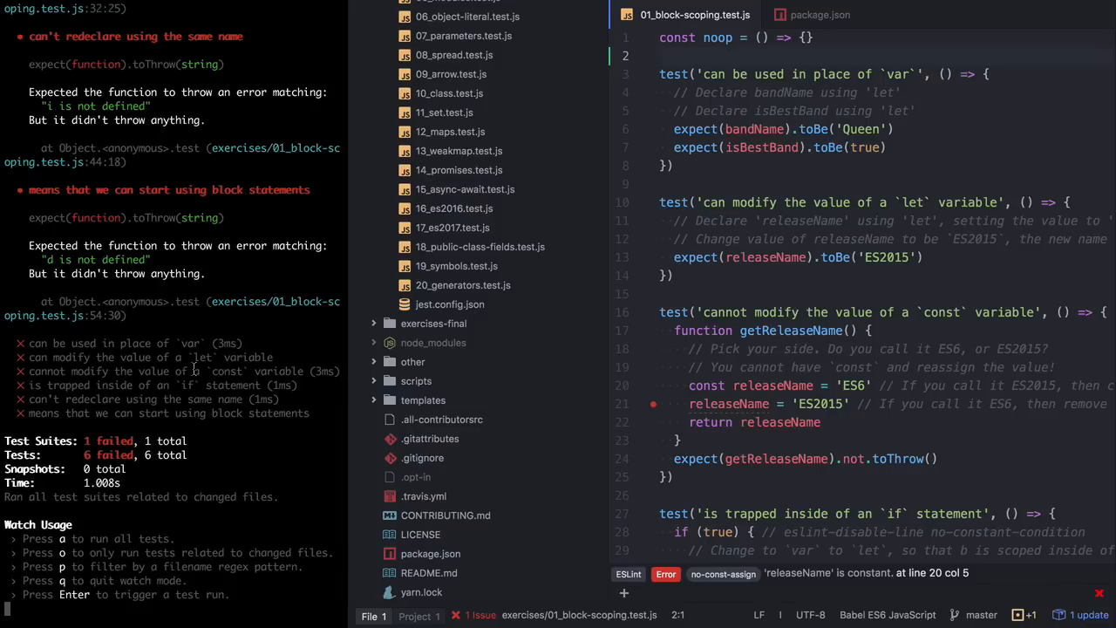
{"action": "mouse_move", "coordinate": [241, 280]}
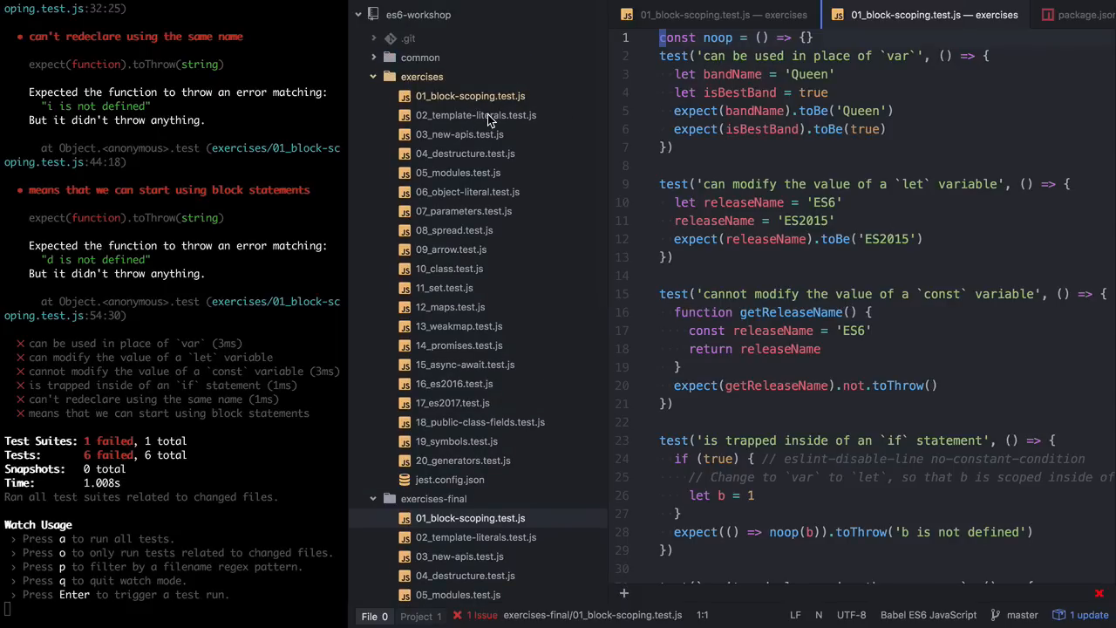
{"action": "mouse_move", "coordinate": [487, 121]}
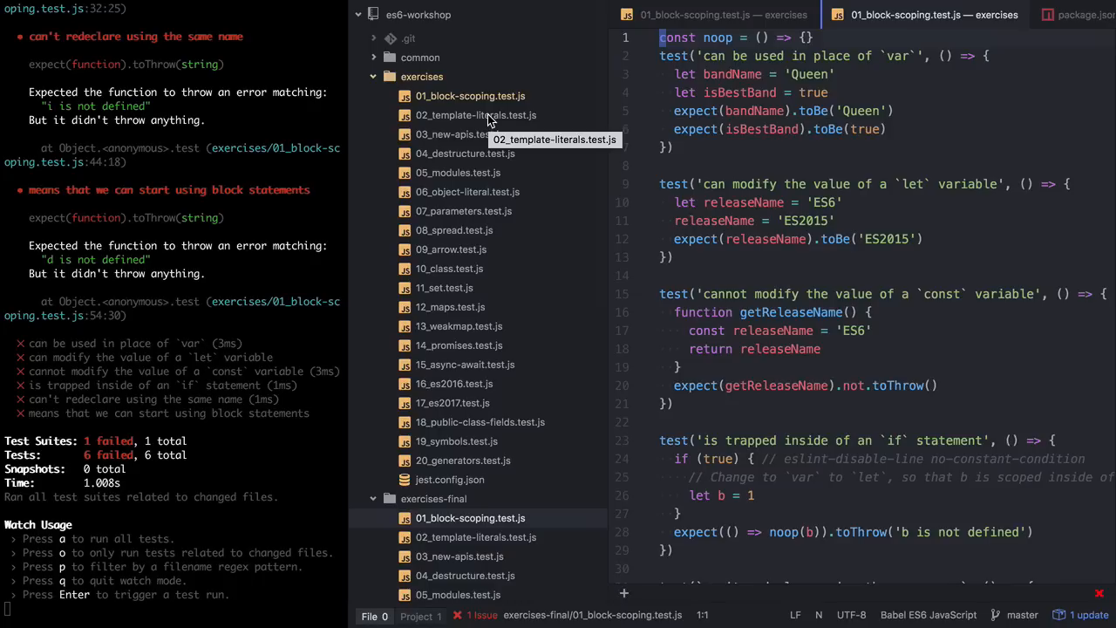
{"action": "mouse_move", "coordinate": [489, 120]}
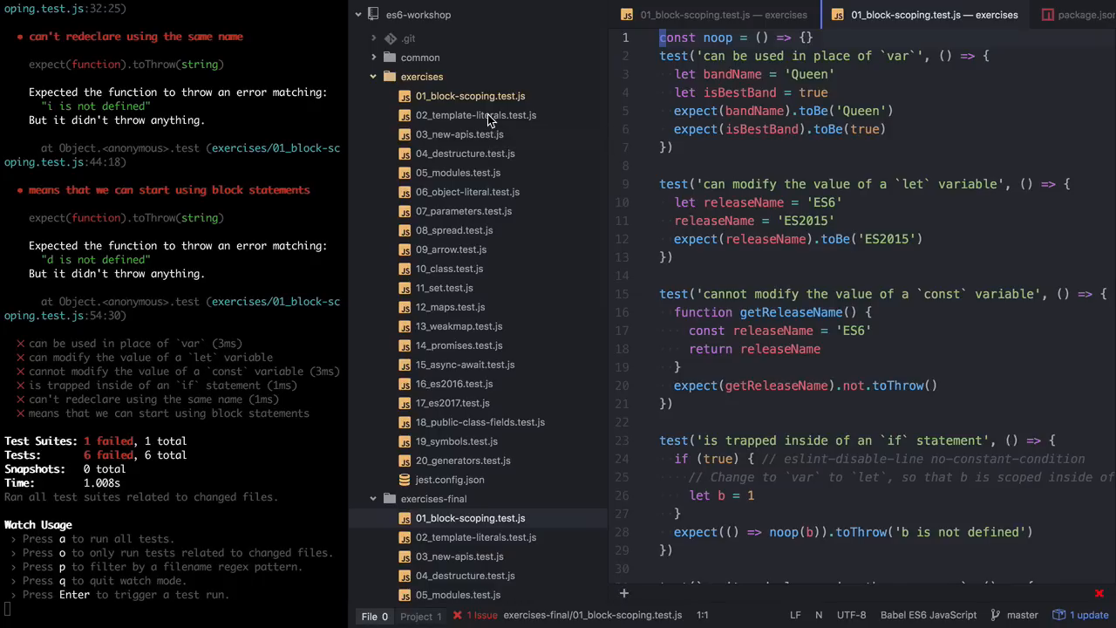
{"action": "mouse_move", "coordinate": [472, 96]}
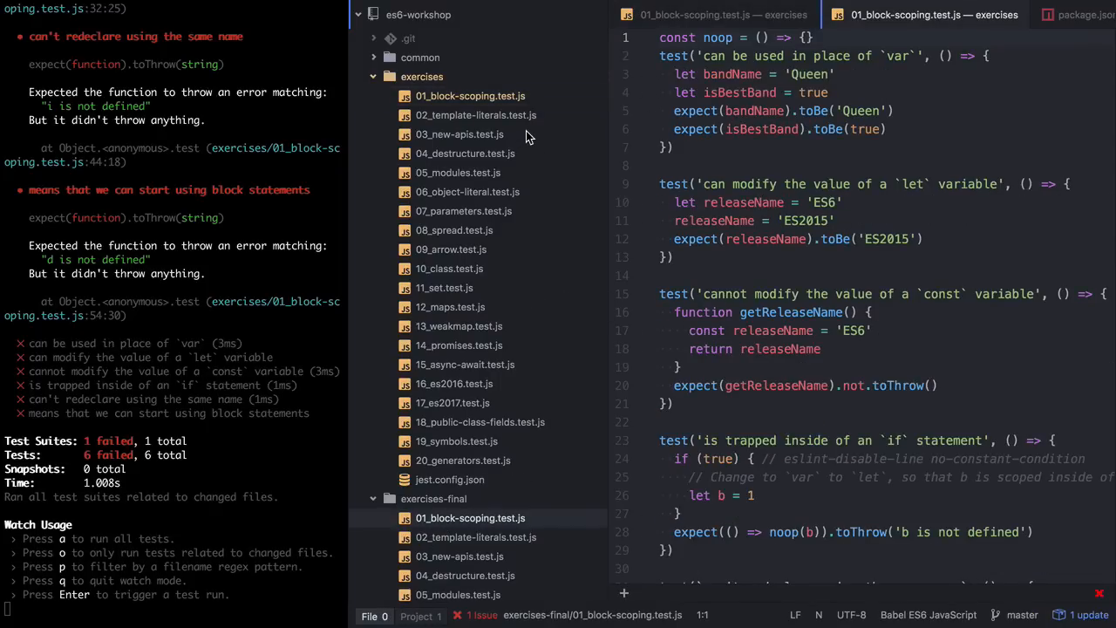
Step: Collapse the exercises and exercises-final folders in the tree view
{"action": "left_click", "coordinate": [422, 76]}
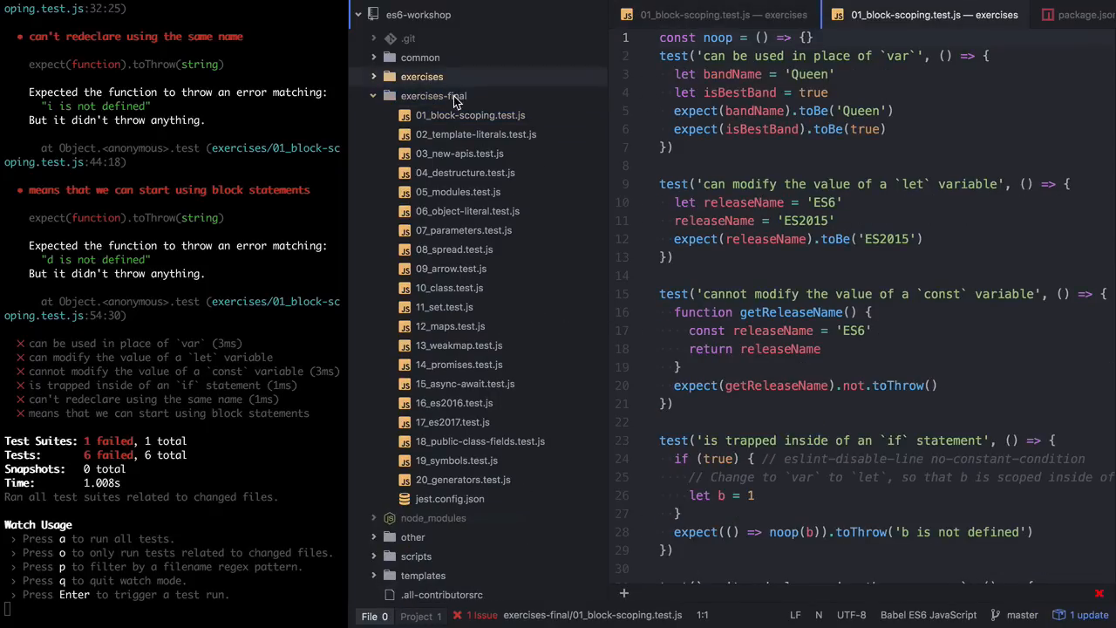
{"action": "left_click", "coordinate": [375, 96]}
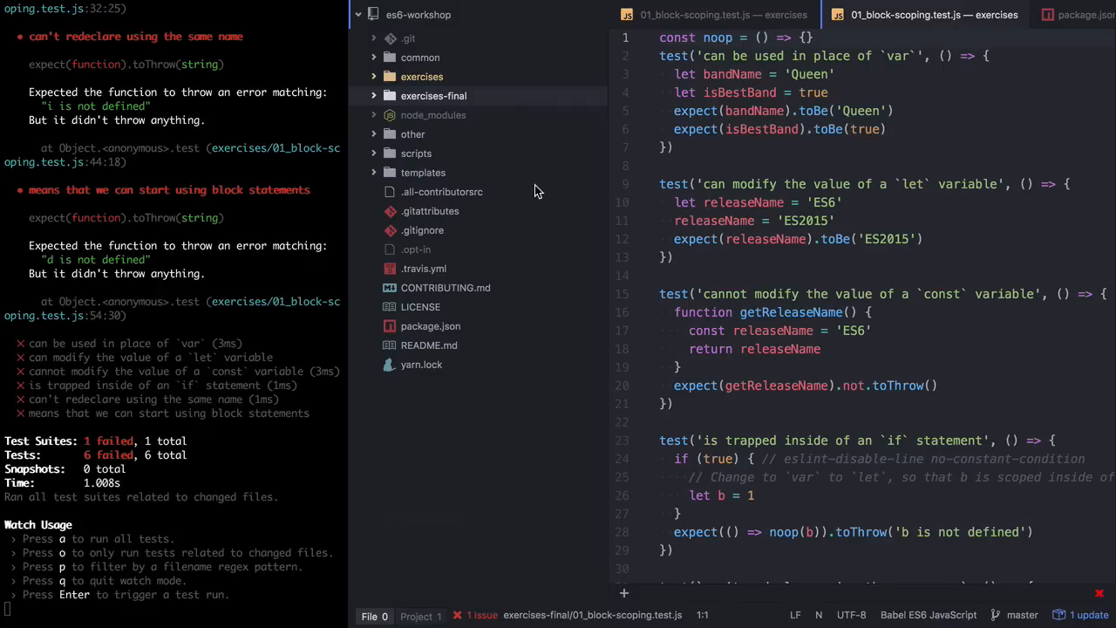
{"action": "mouse_move", "coordinate": [447, 186]}
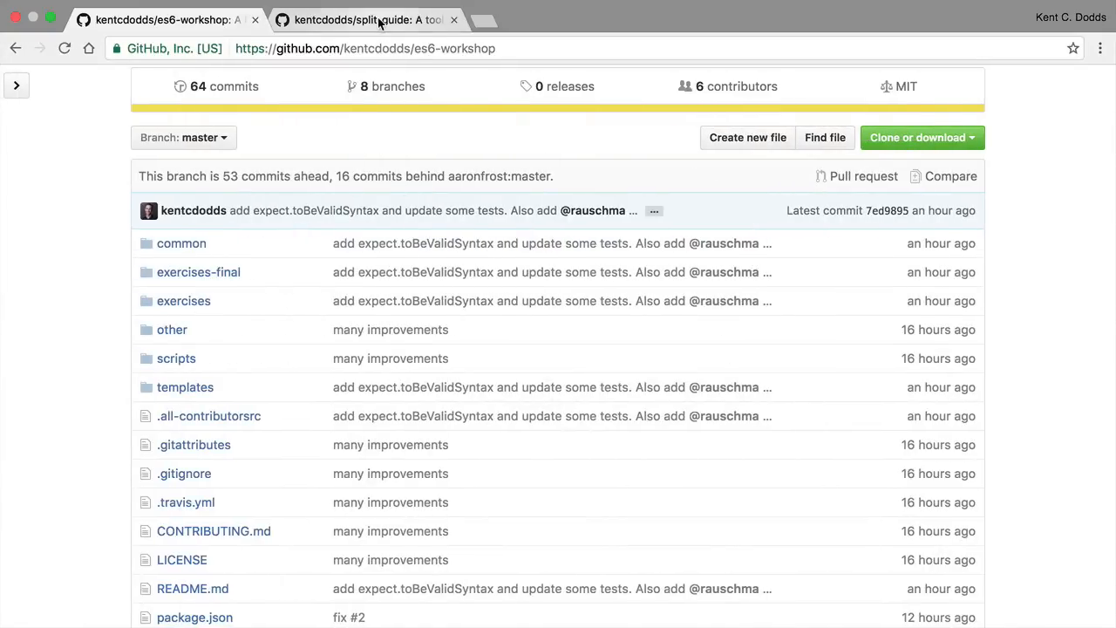
Step: On the split-guide page, select 'generate' in the README's Usage scripts example
{"action": "left_click", "coordinate": [367, 19]}
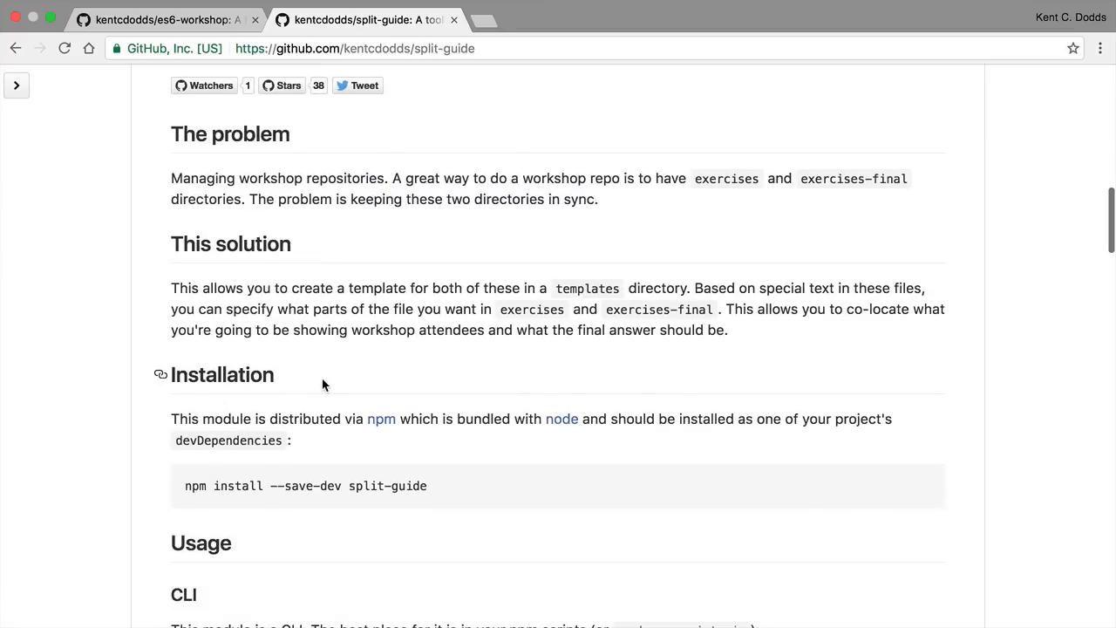
{"action": "scroll", "scroll_direction": "down", "scroll_amount": 3}
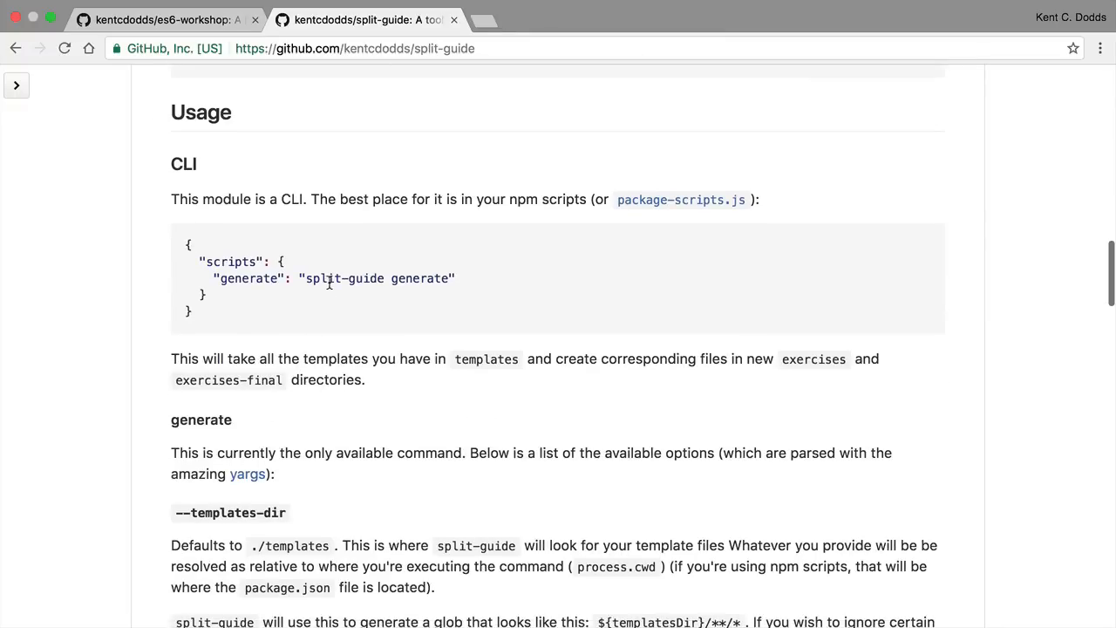
{"action": "double_click", "coordinate": [421, 279]}
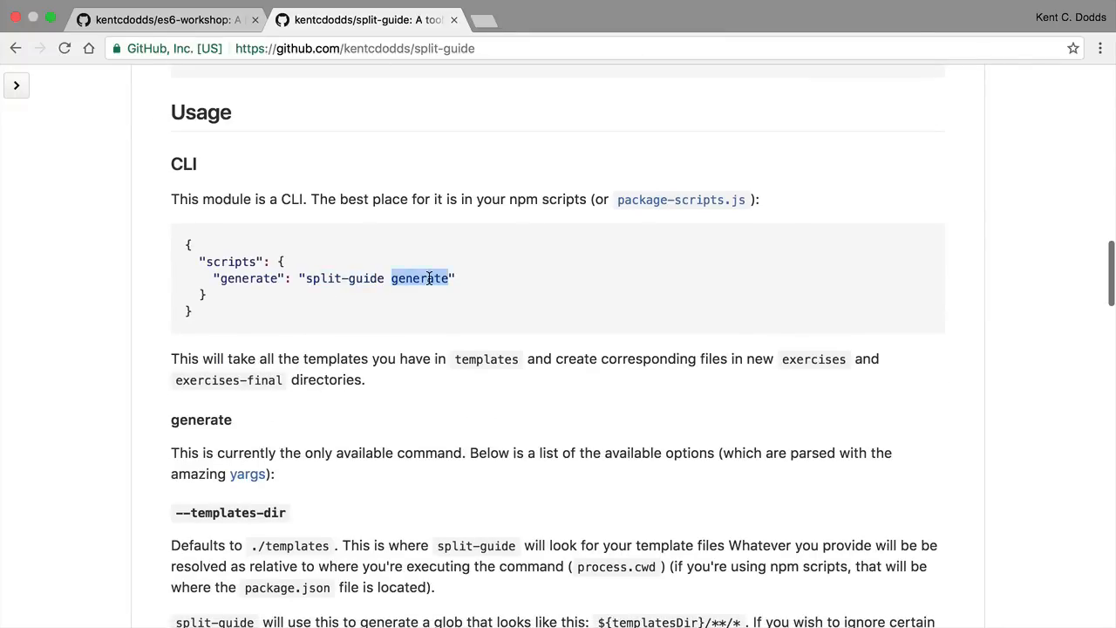
{"action": "scroll", "scroll_direction": "down", "scroll_amount": 3}
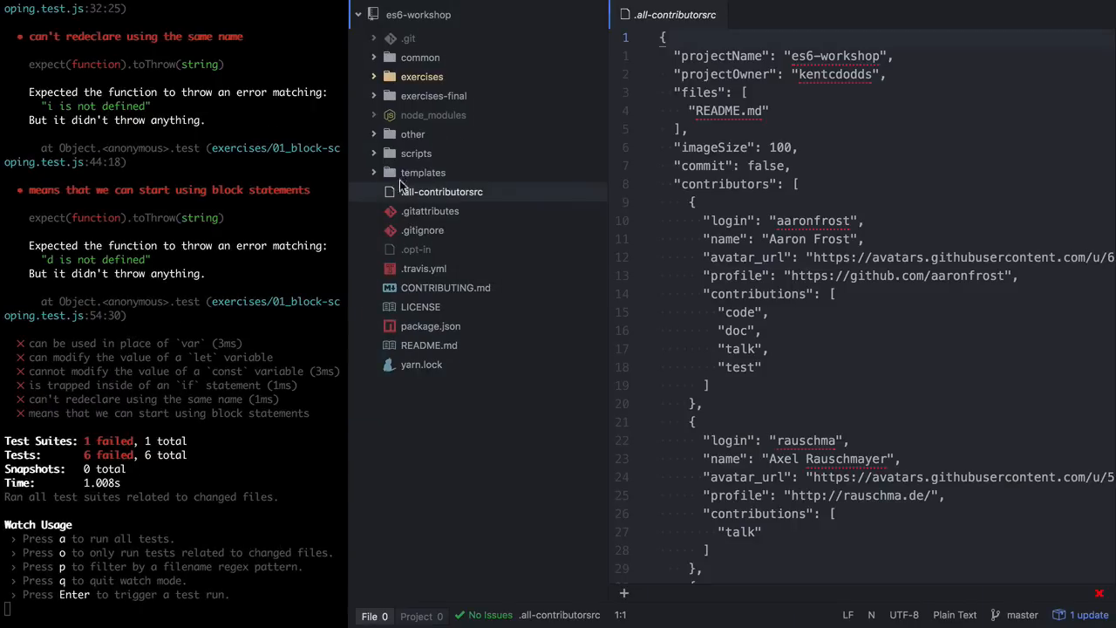
Step: Expand the templates folder and open templates/01_block-scoping.test.js
{"action": "left_click", "coordinate": [423, 172]}
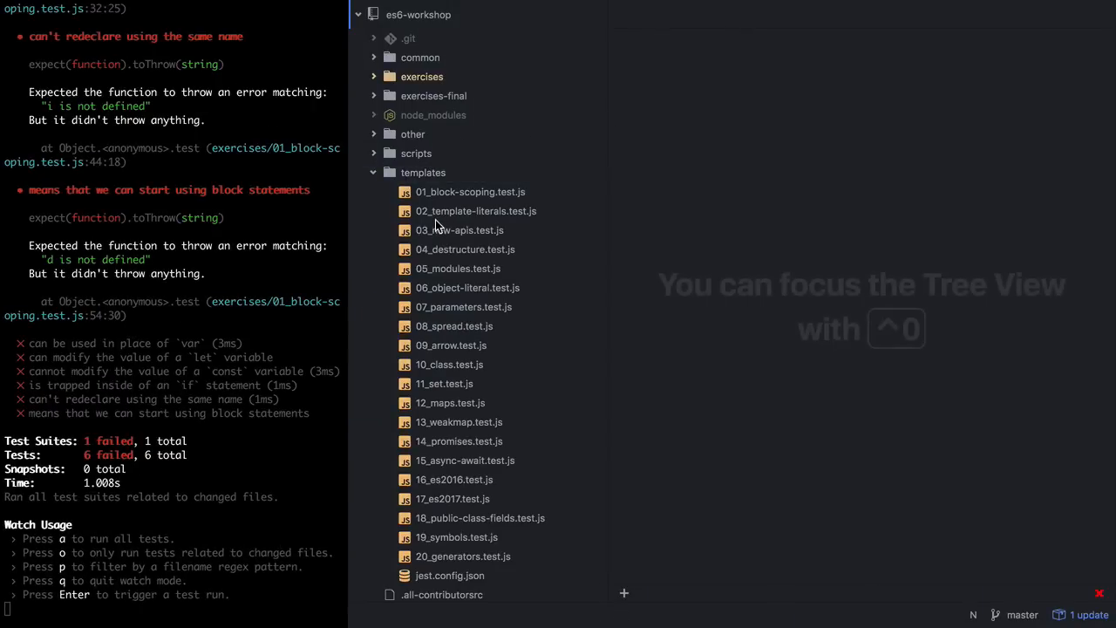
{"action": "scroll", "scroll_direction": "down", "scroll_amount": 3}
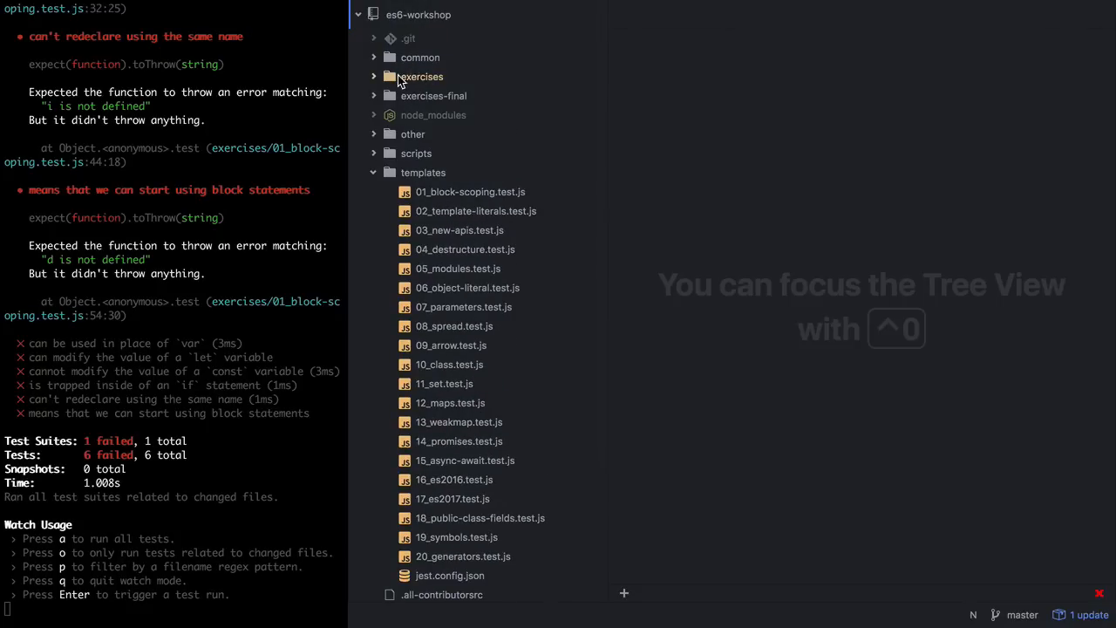
{"action": "mouse_move", "coordinate": [435, 90]}
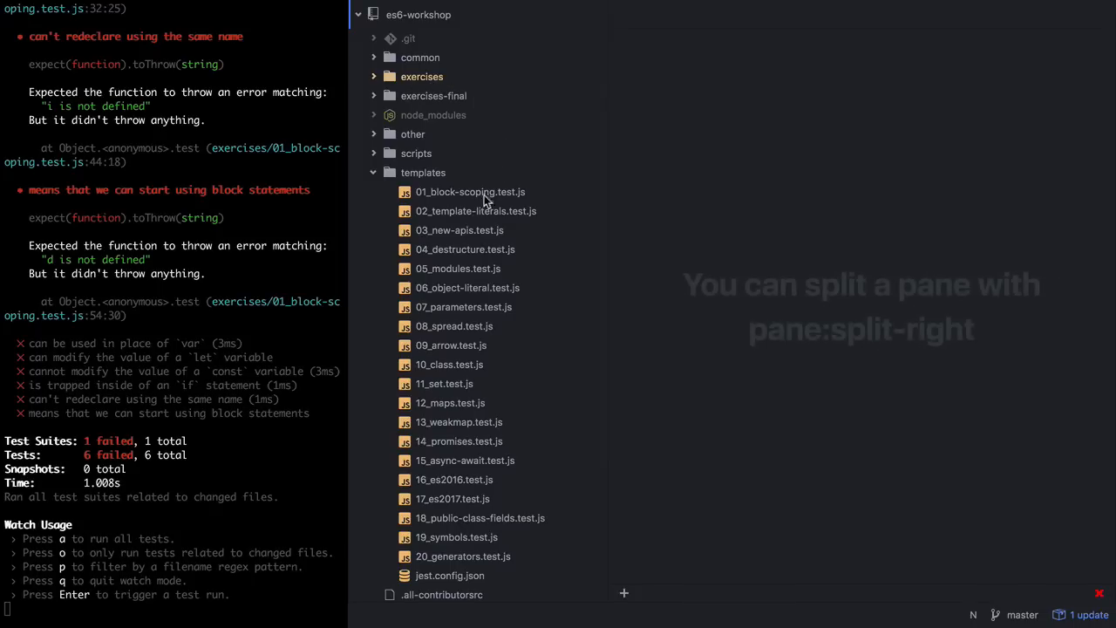
{"action": "left_click", "coordinate": [470, 191]}
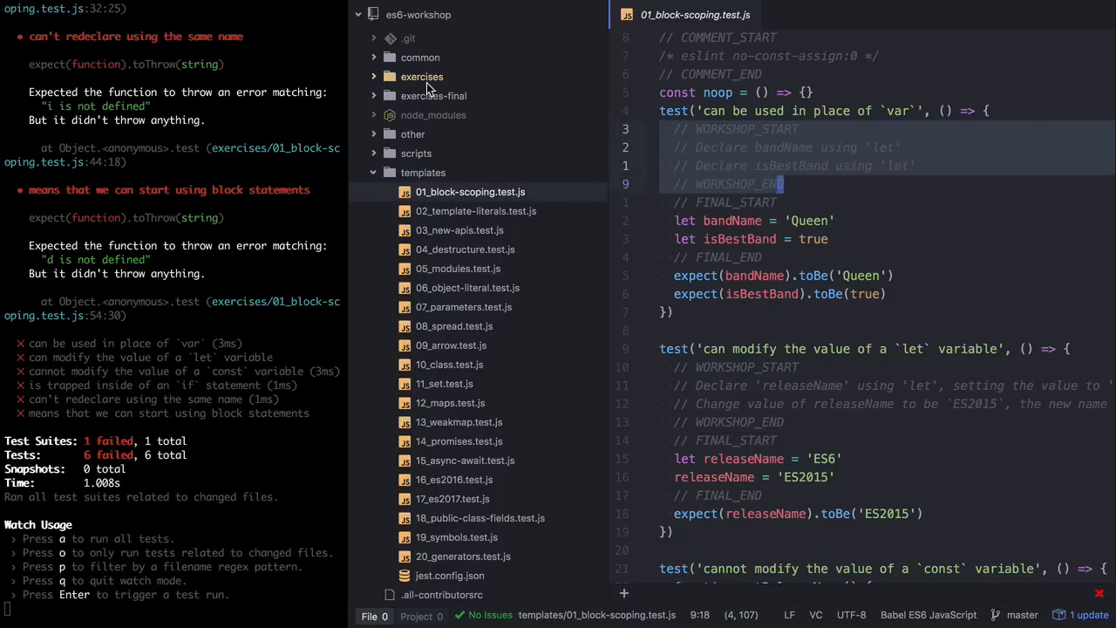
{"action": "mouse_move", "coordinate": [685, 169]}
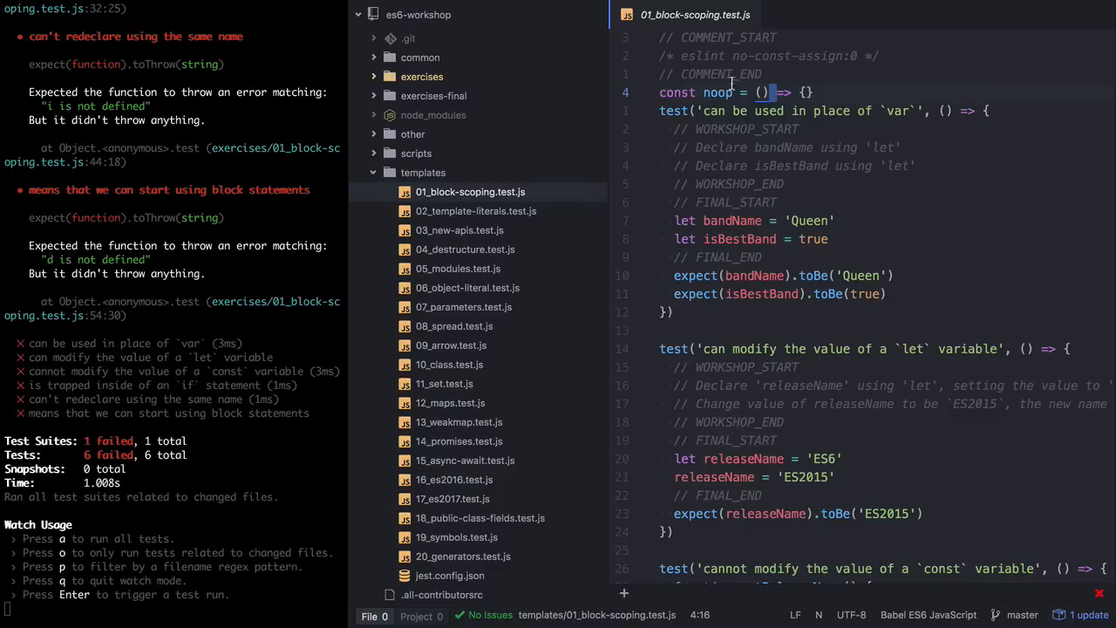
{"action": "mouse_move", "coordinate": [428, 76]}
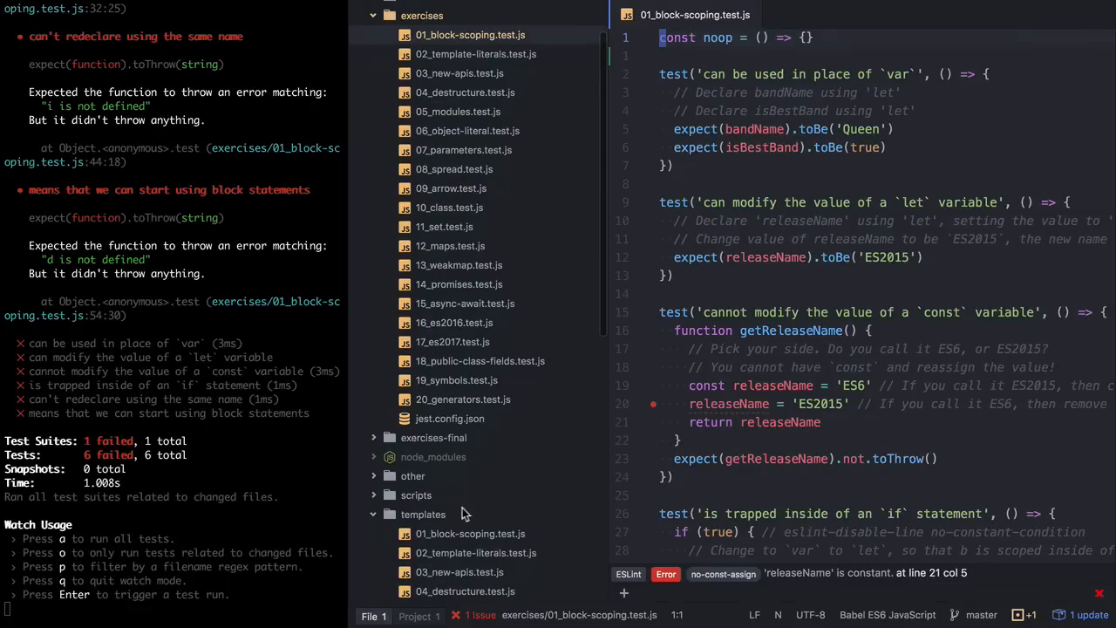
Step: Compare the exercise copy of 01_block-scoping.test.js with its template's COMMENT, WORKSHOP and FINAL blocks
{"action": "left_click", "coordinate": [469, 534]}
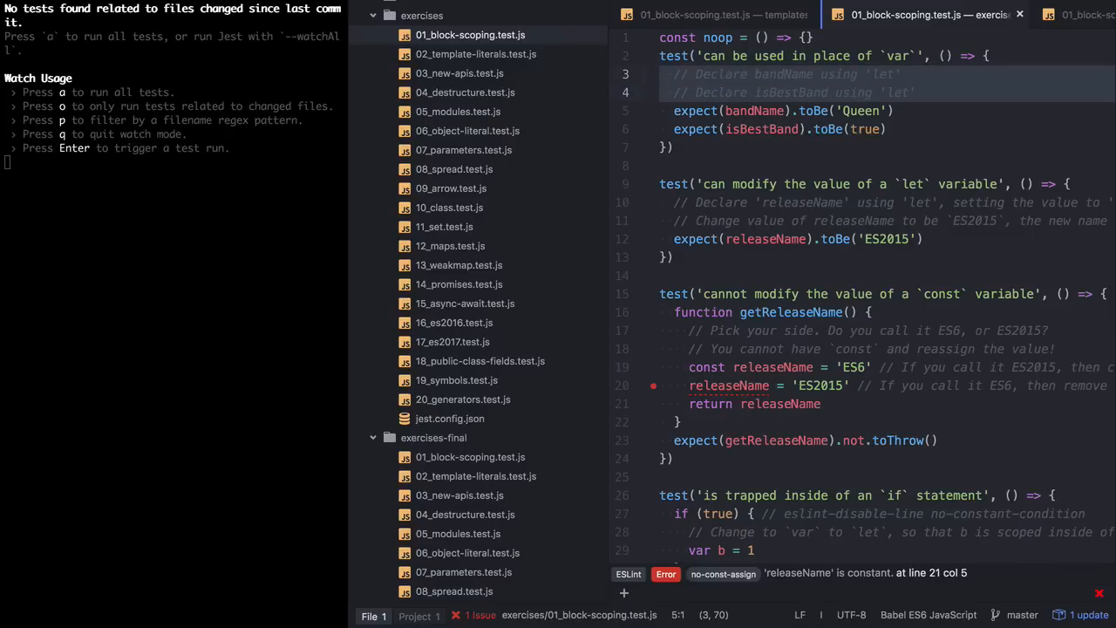
{"action": "left_click", "coordinate": [715, 15]}
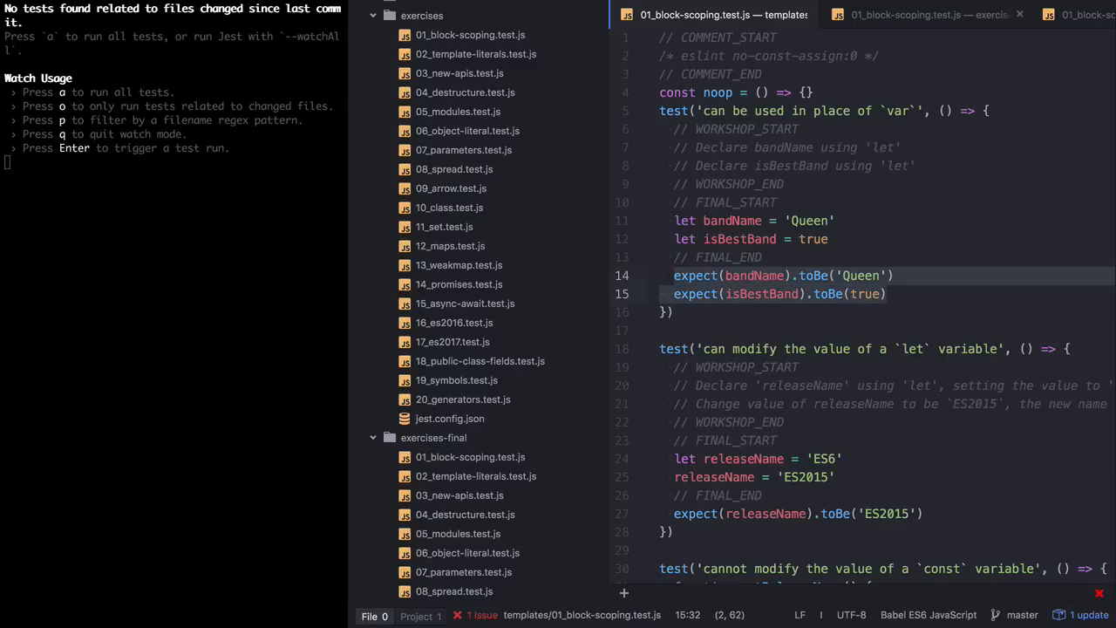
{"action": "left_click", "coordinate": [471, 457]}
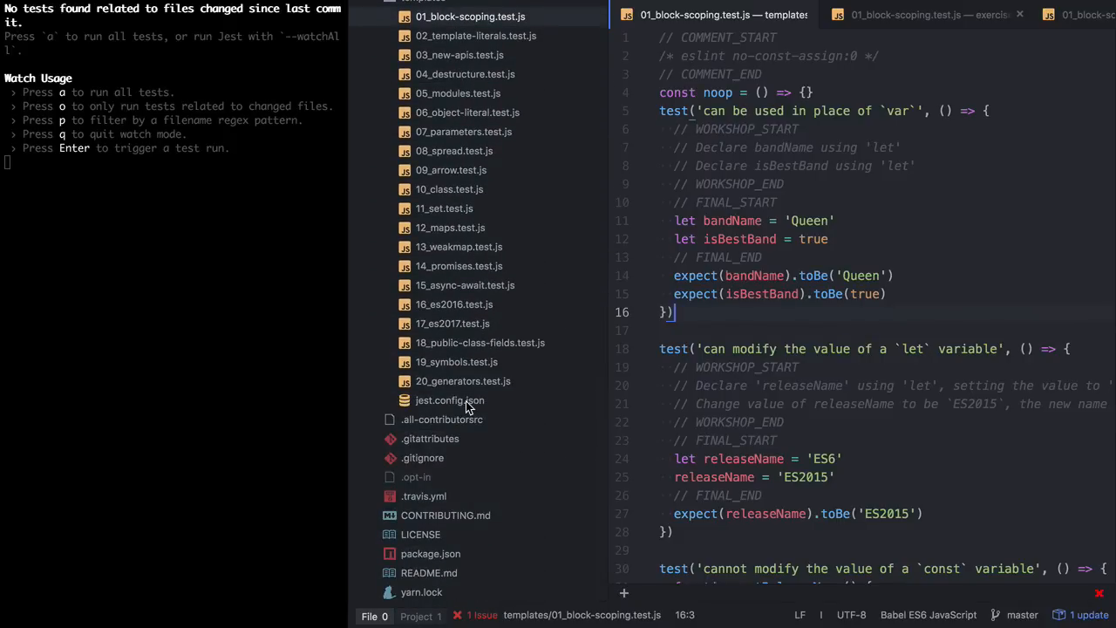
Step: Open templates/jest.config.json, try null-key edits on its directive comments, then revert them
{"action": "left_click", "coordinate": [448, 400]}
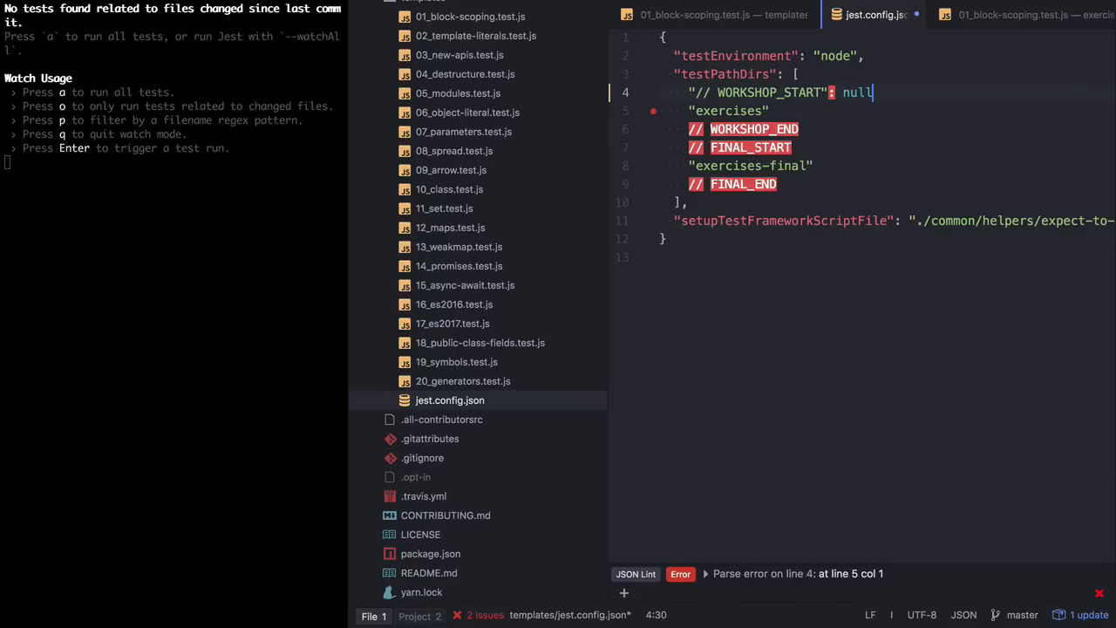
{"action": "type", "text": ","}
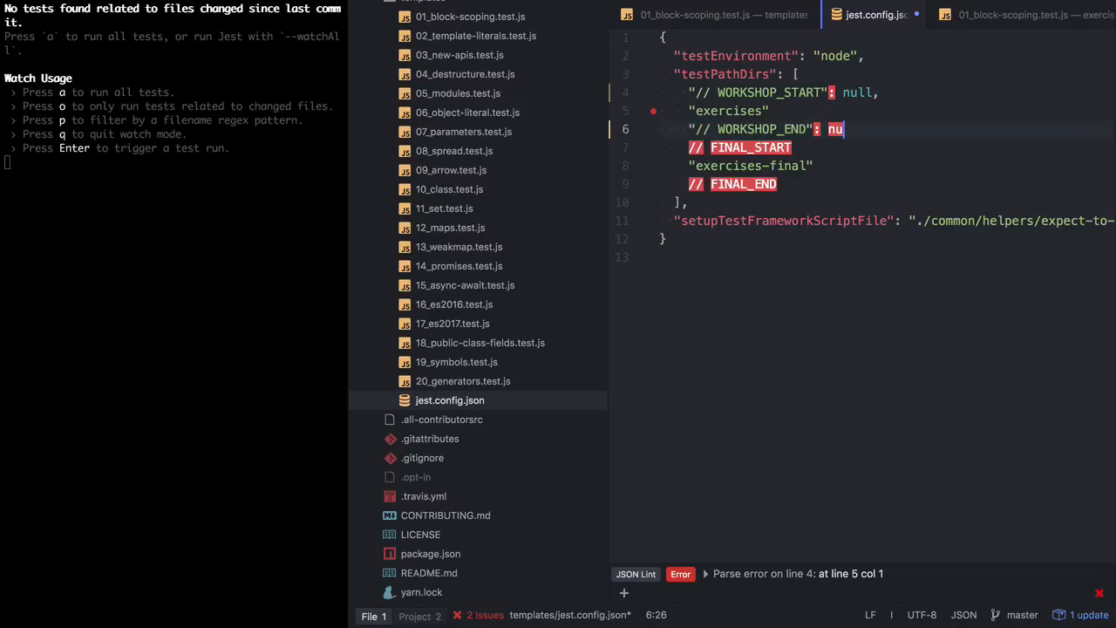
{"action": "type", "text": "ll,"}
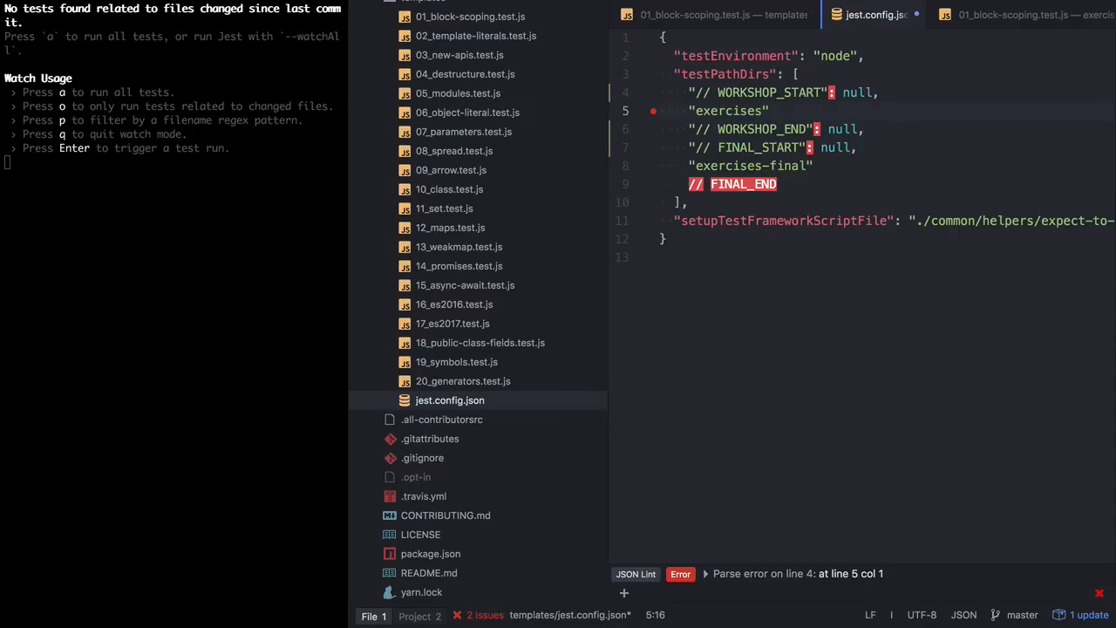
{"action": "type", "text": ","}
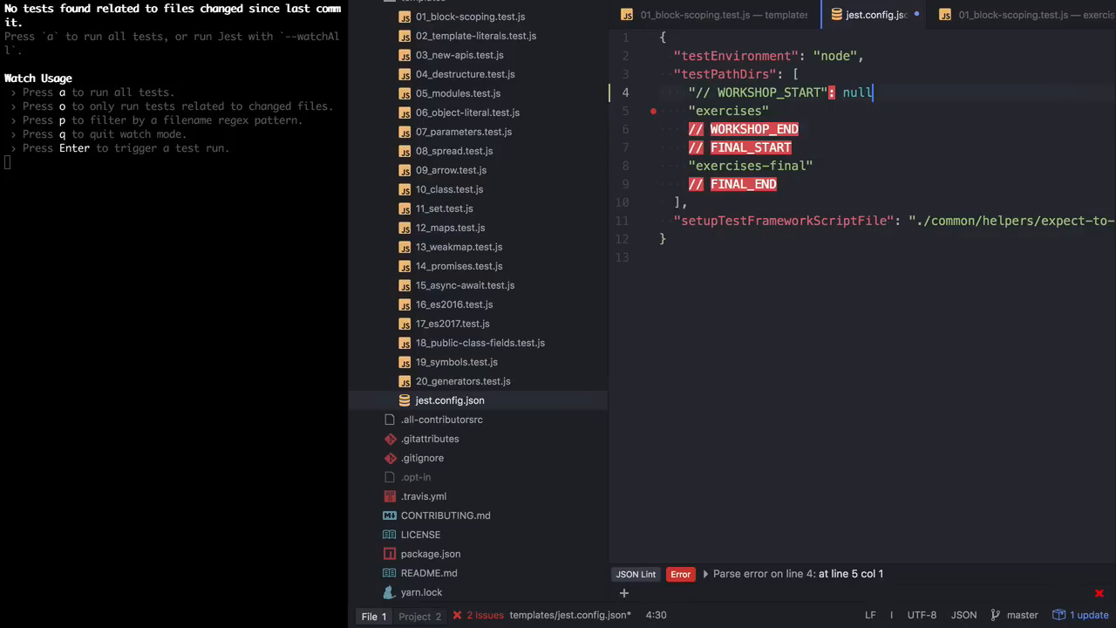
{"action": "key", "text": "Backspace"}
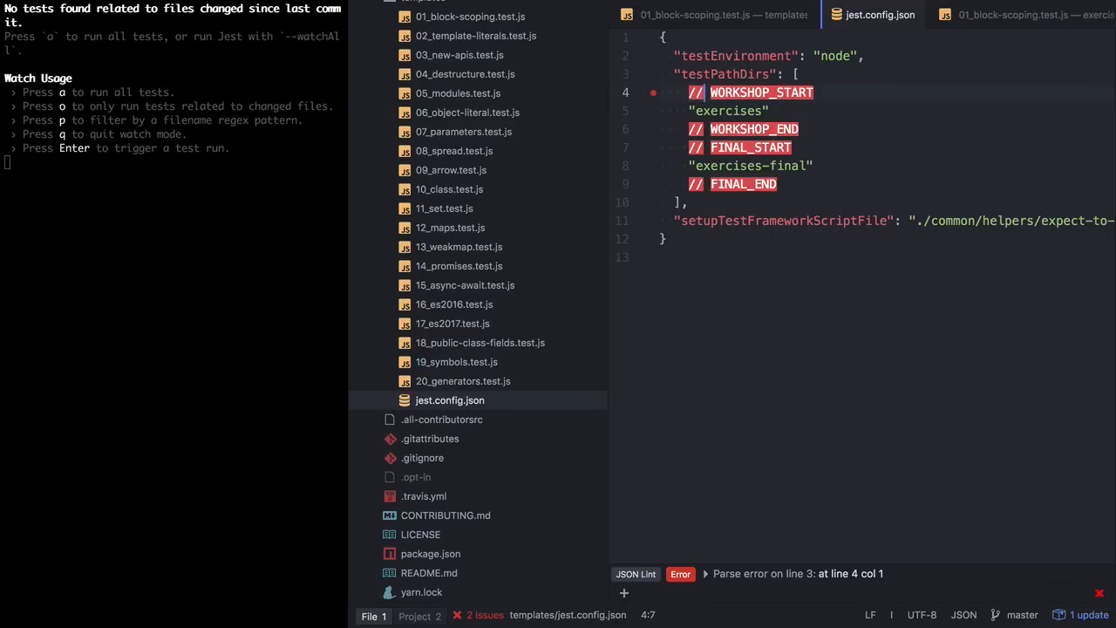
{"action": "mouse_move", "coordinate": [852, 139]}
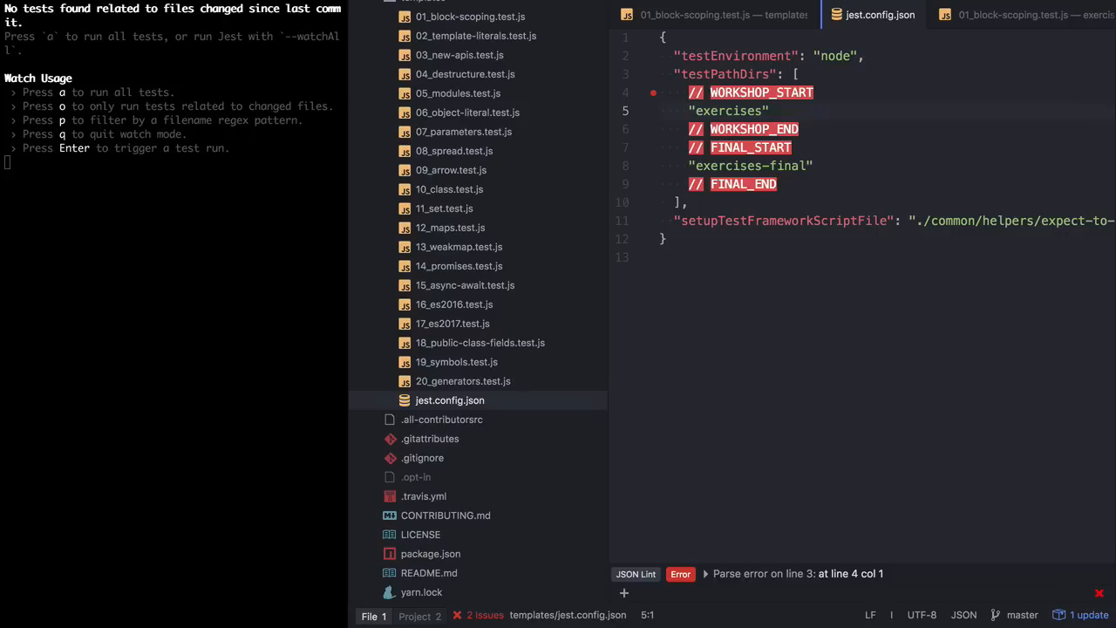
Step: Read the split-guide README's Templates, Directives and generate options sections
{"action": "left_click", "coordinate": [663, 111]}
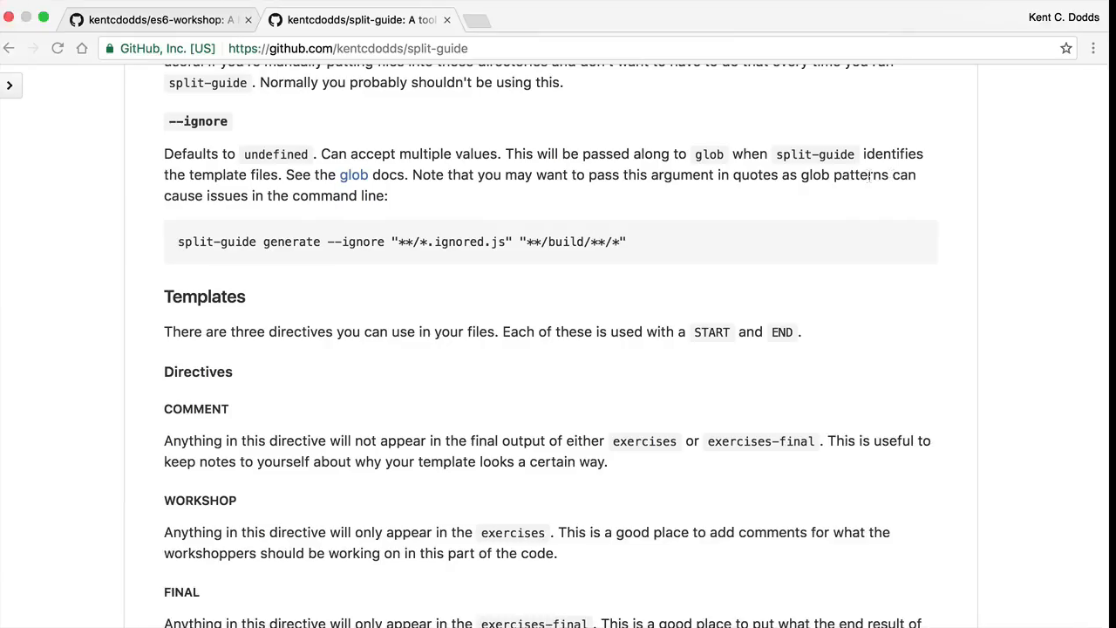
{"action": "scroll", "scroll_direction": "down", "scroll_amount": 3}
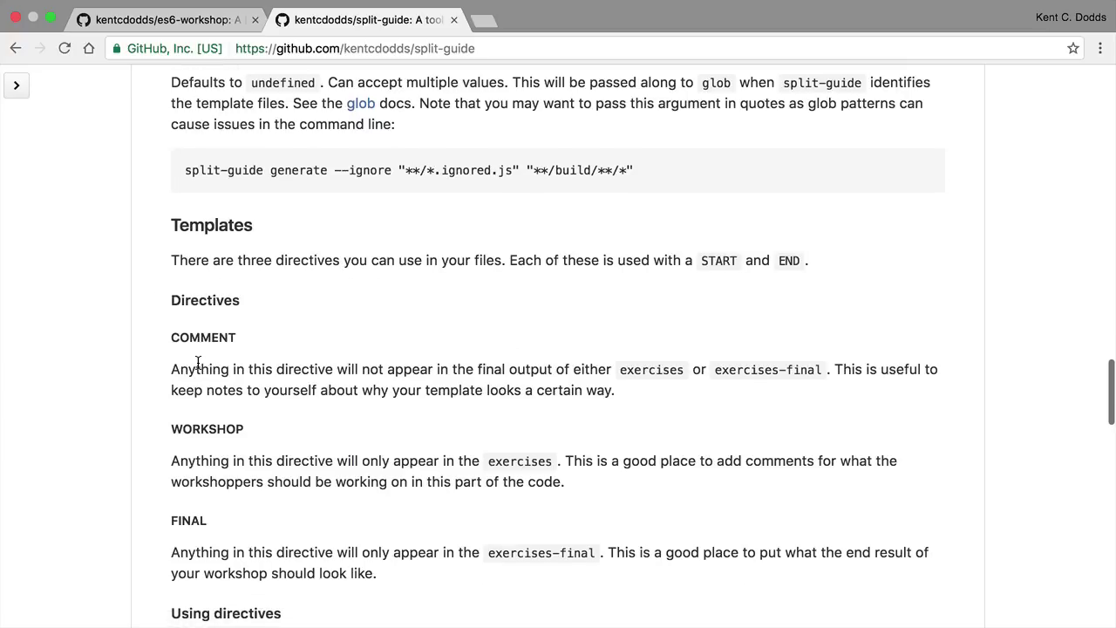
{"action": "scroll", "scroll_direction": "down", "scroll_amount": 3}
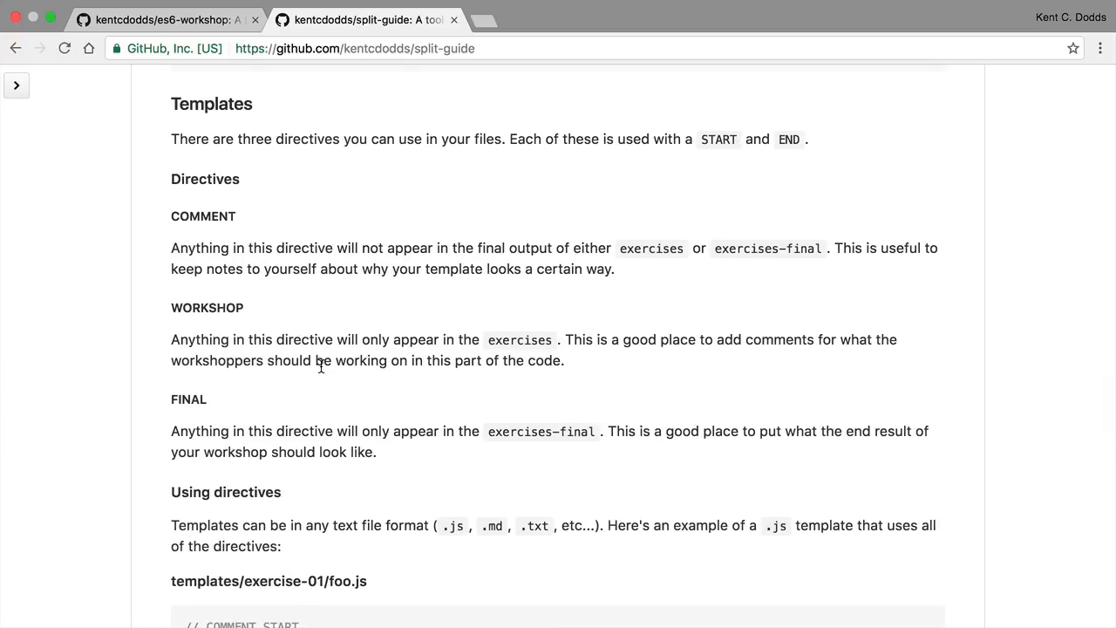
{"action": "scroll", "scroll_direction": "down", "scroll_amount": 3}
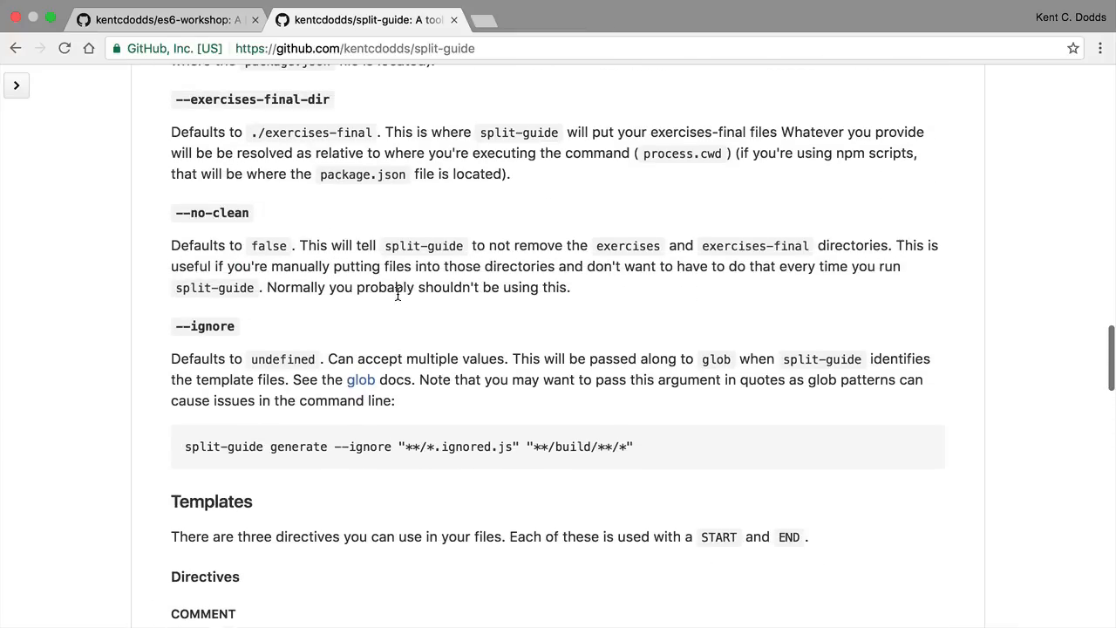
{"action": "scroll", "scroll_direction": "up", "scroll_amount": 3}
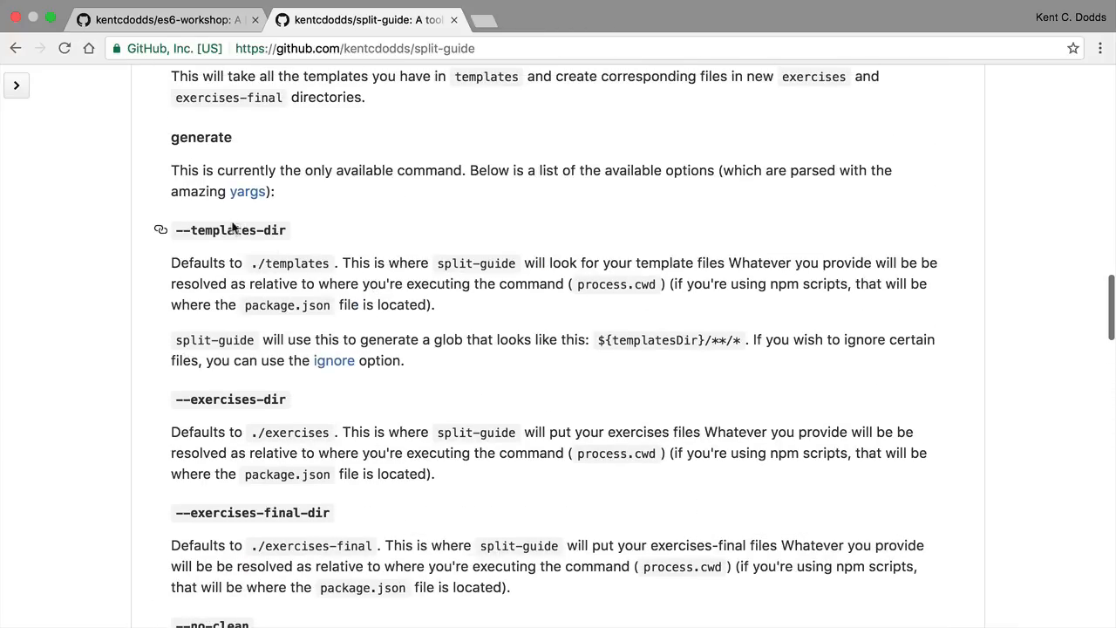
{"action": "mouse_move", "coordinate": [358, 279]}
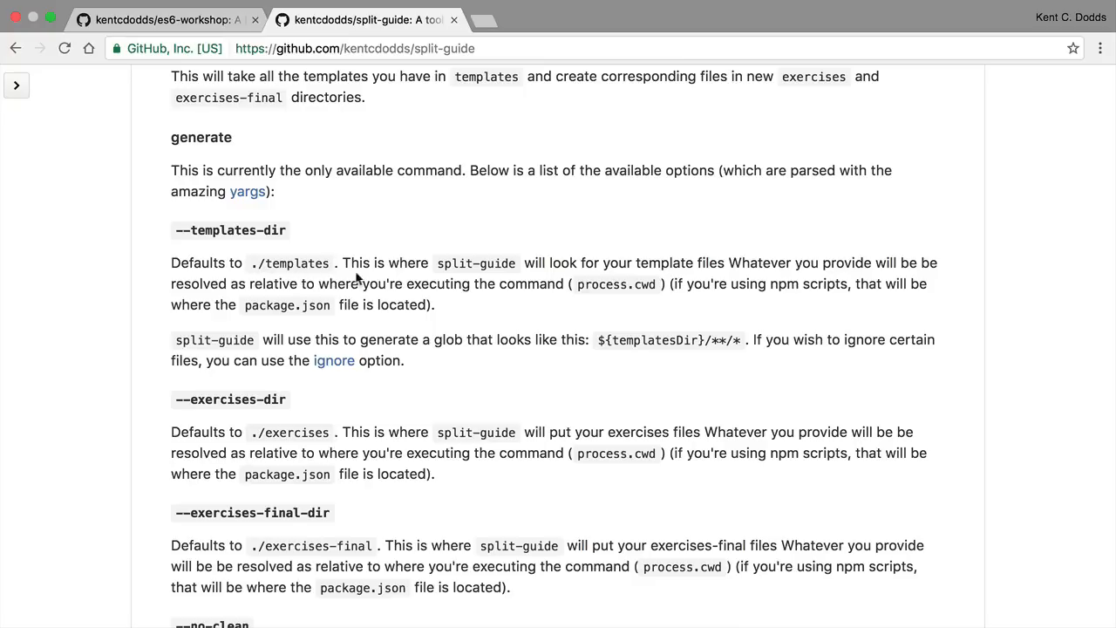
{"action": "mouse_move", "coordinate": [278, 400]}
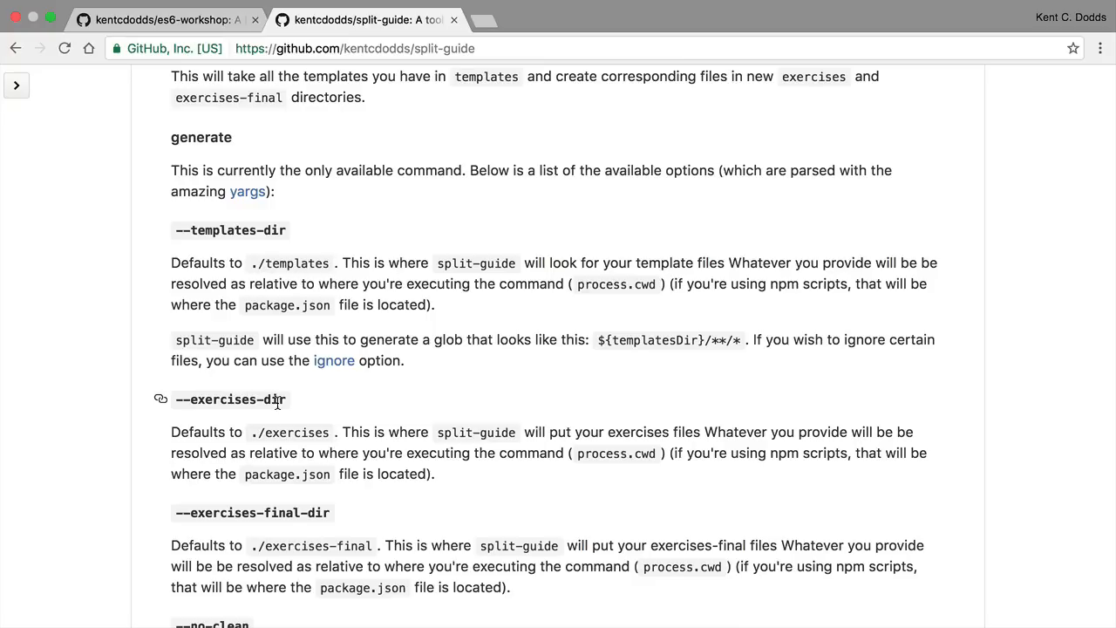
{"action": "scroll", "scroll_direction": "down", "scroll_amount": 3}
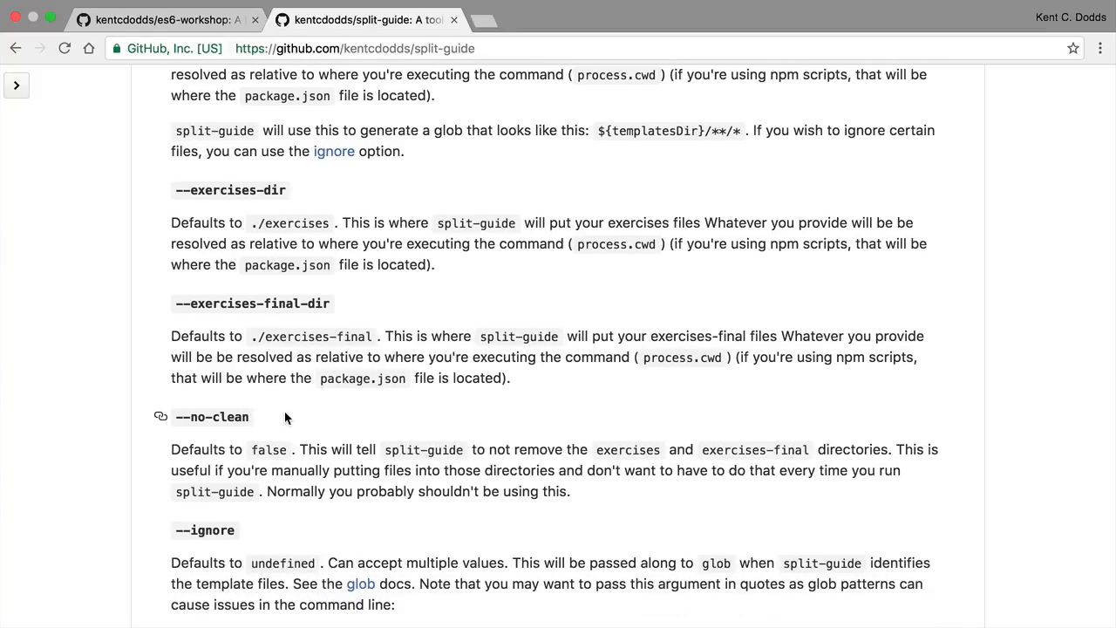
{"action": "mouse_move", "coordinate": [297, 423]}
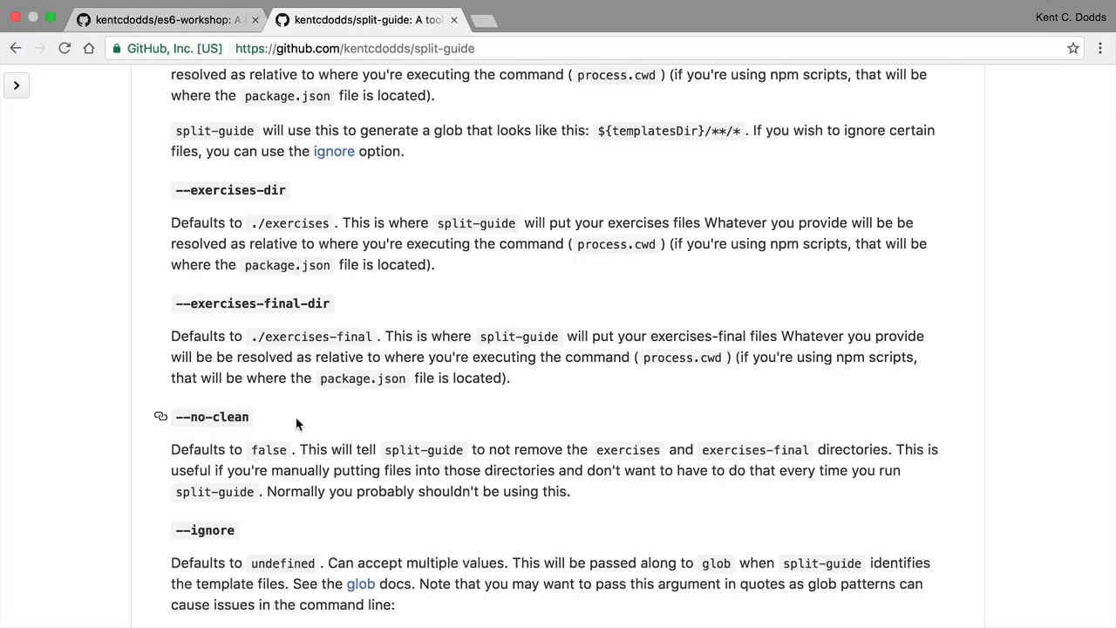
{"action": "scroll", "scroll_direction": "down", "scroll_amount": 3}
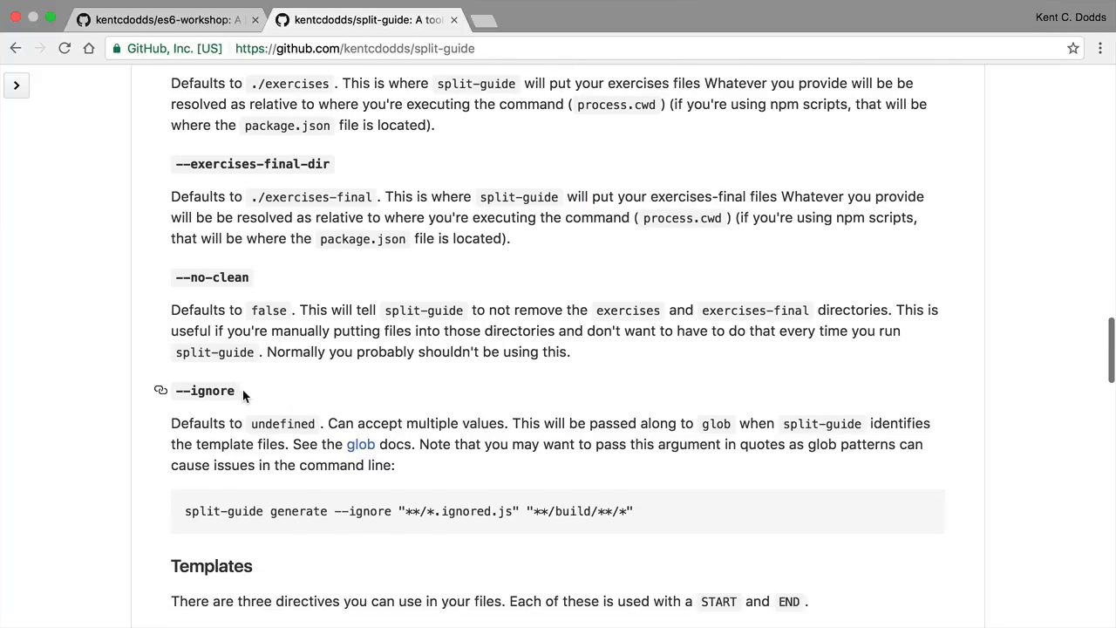
{"action": "scroll", "scroll_direction": "down", "scroll_amount": 3}
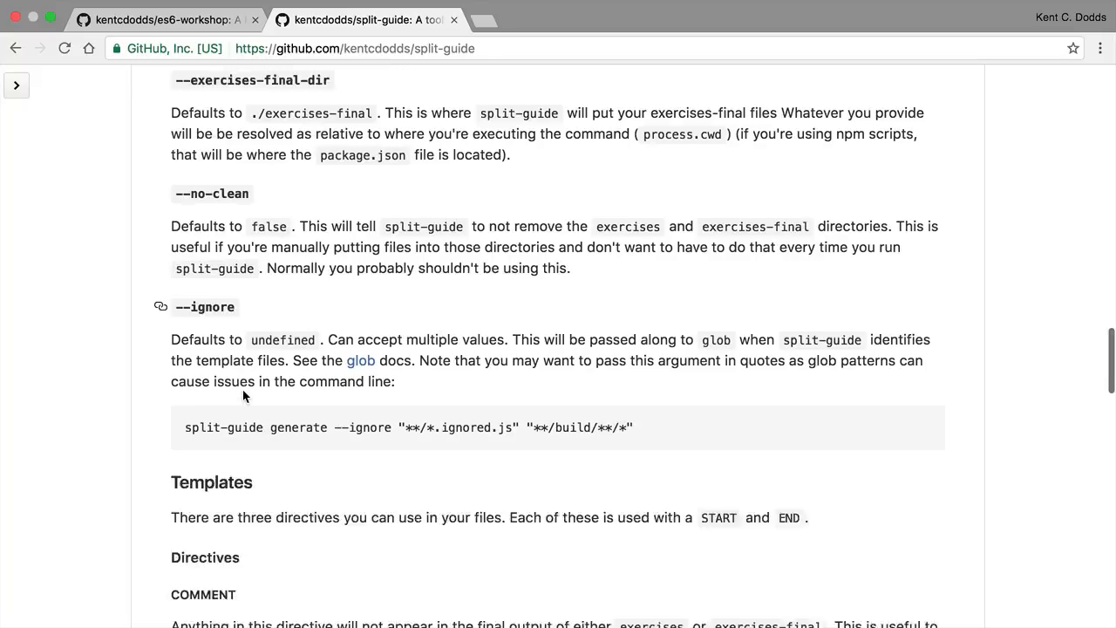
{"action": "scroll", "scroll_direction": "down", "scroll_amount": 3}
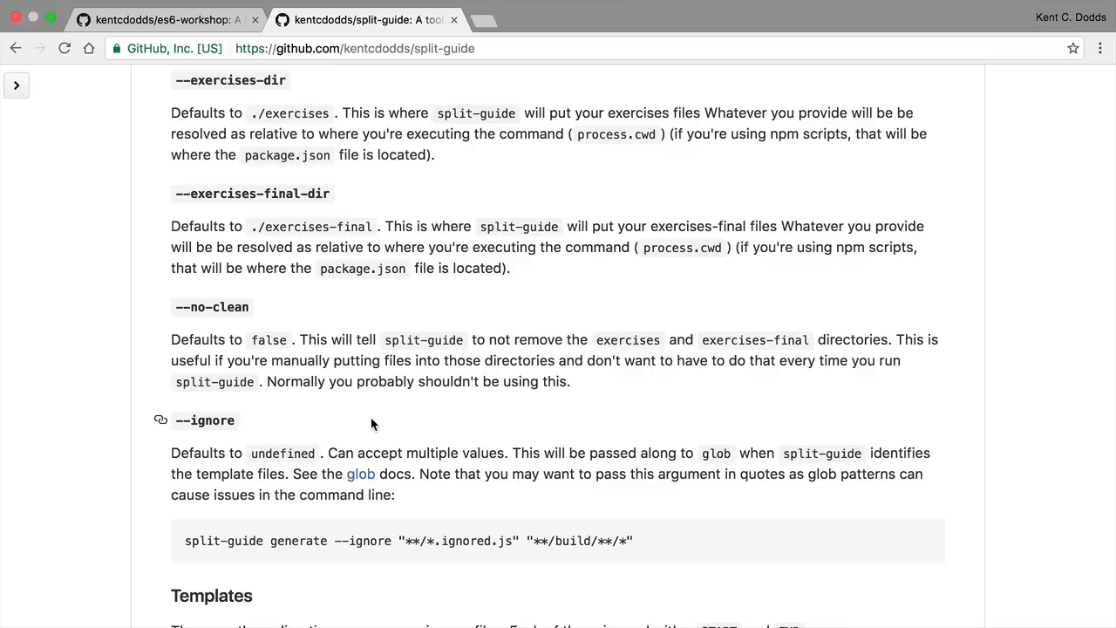
{"action": "scroll", "scroll_direction": "up", "scroll_amount": 3}
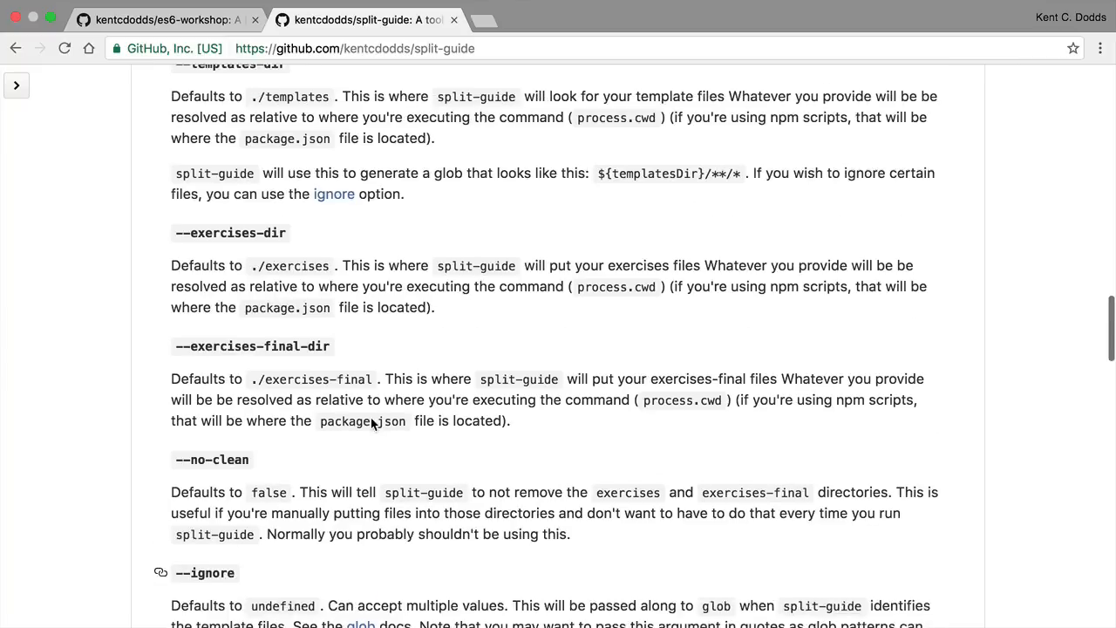
{"action": "scroll", "scroll_direction": "up", "scroll_amount": 3}
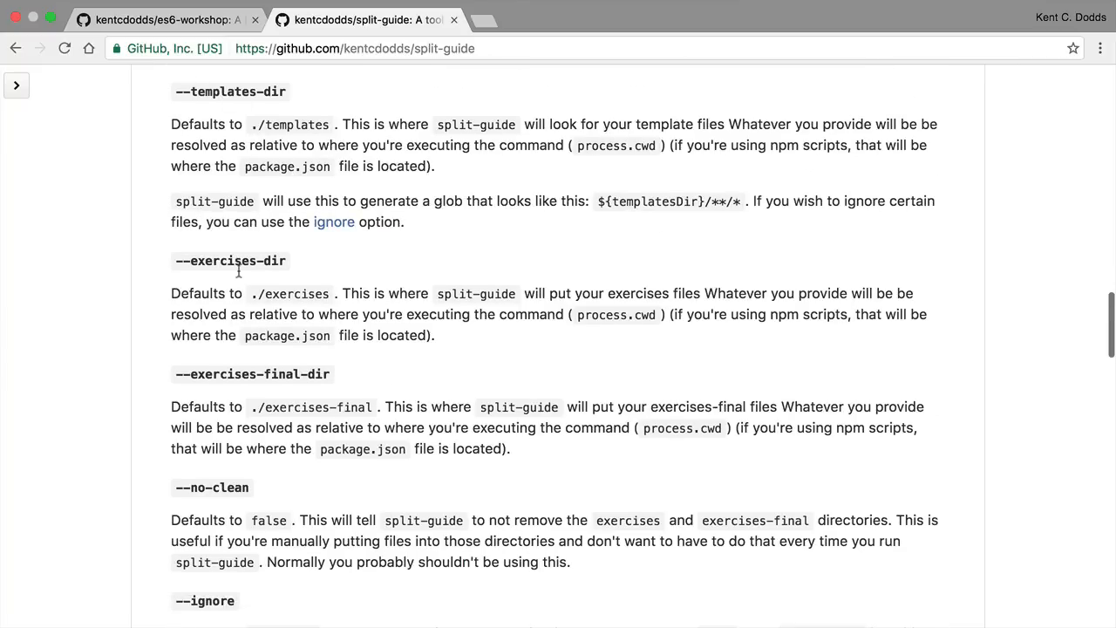
{"action": "mouse_move", "coordinate": [316, 367]}
{"action": "type", "text": "react-w"}
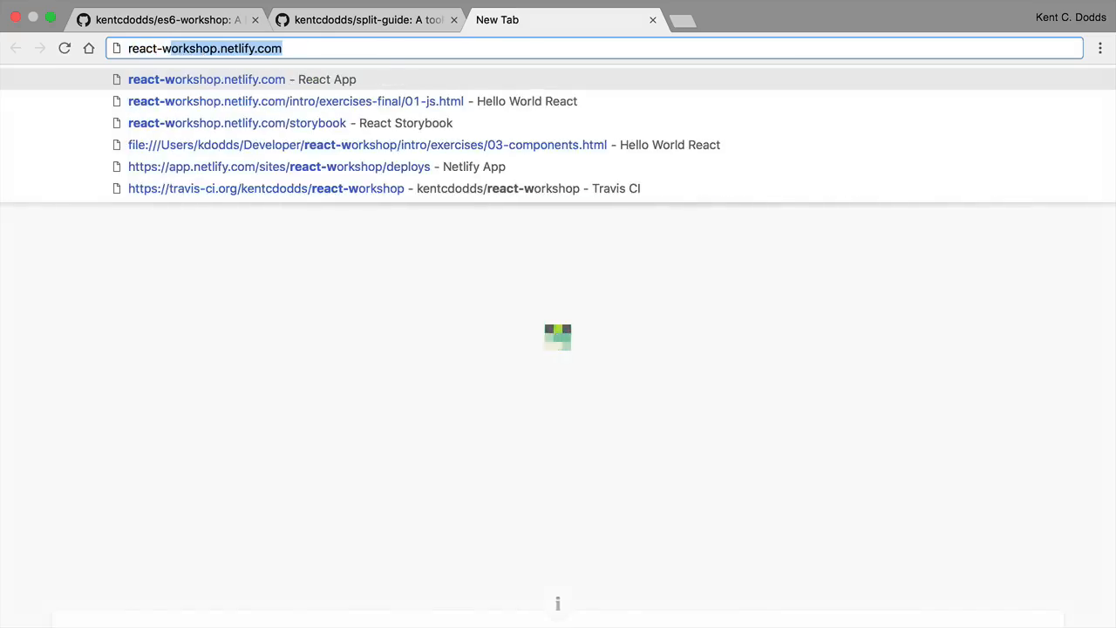
Step: Open github.com/kentcdodds/react-workshop in a new tab and browse its src folder
{"action": "left_click", "coordinate": [358, 144]}
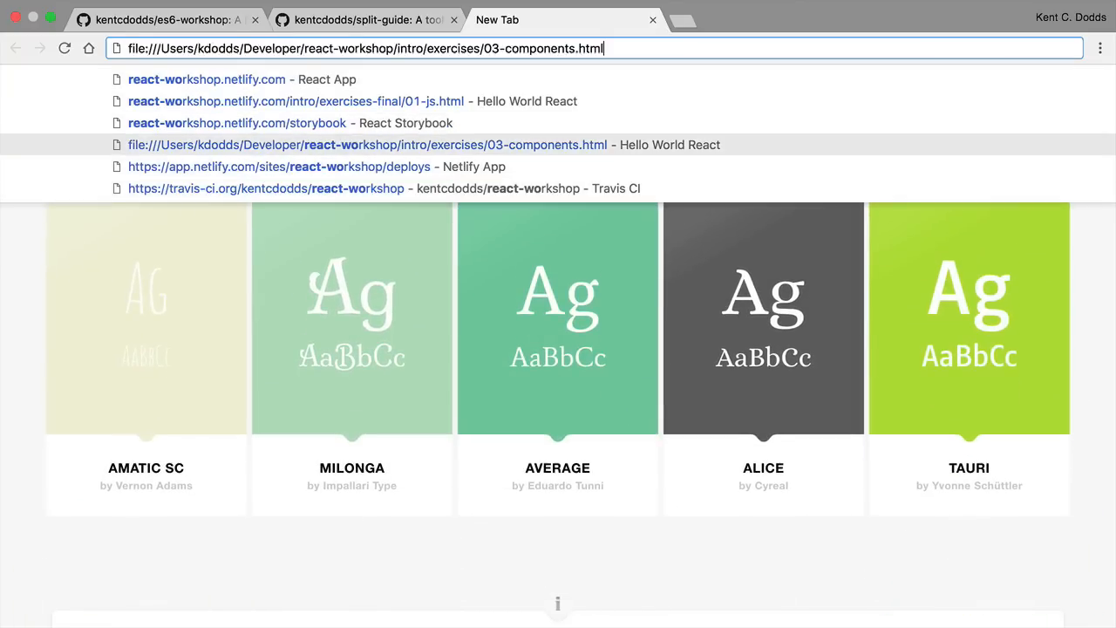
{"action": "type", "text": "github.com/kentcdodds/react-workshop"}
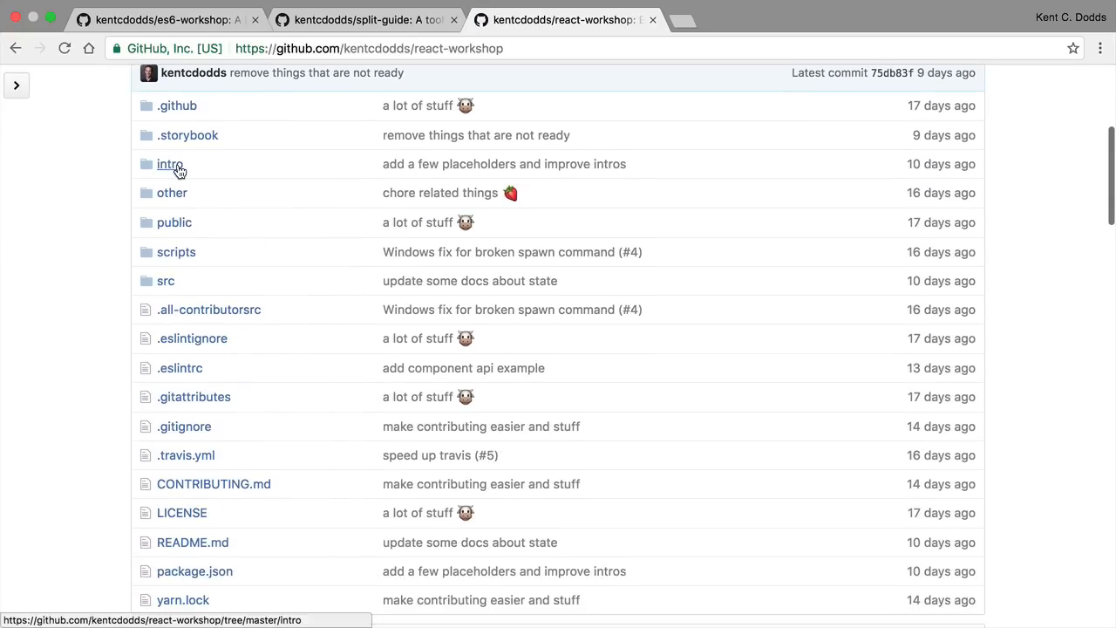
{"action": "left_click", "coordinate": [169, 164]}
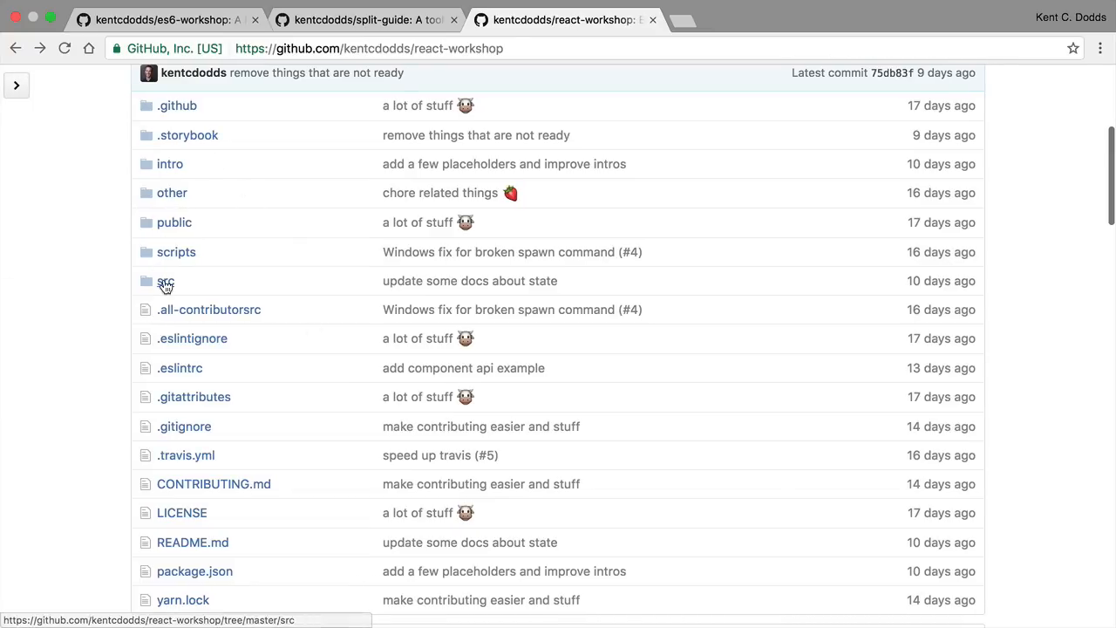
{"action": "left_click", "coordinate": [165, 281]}
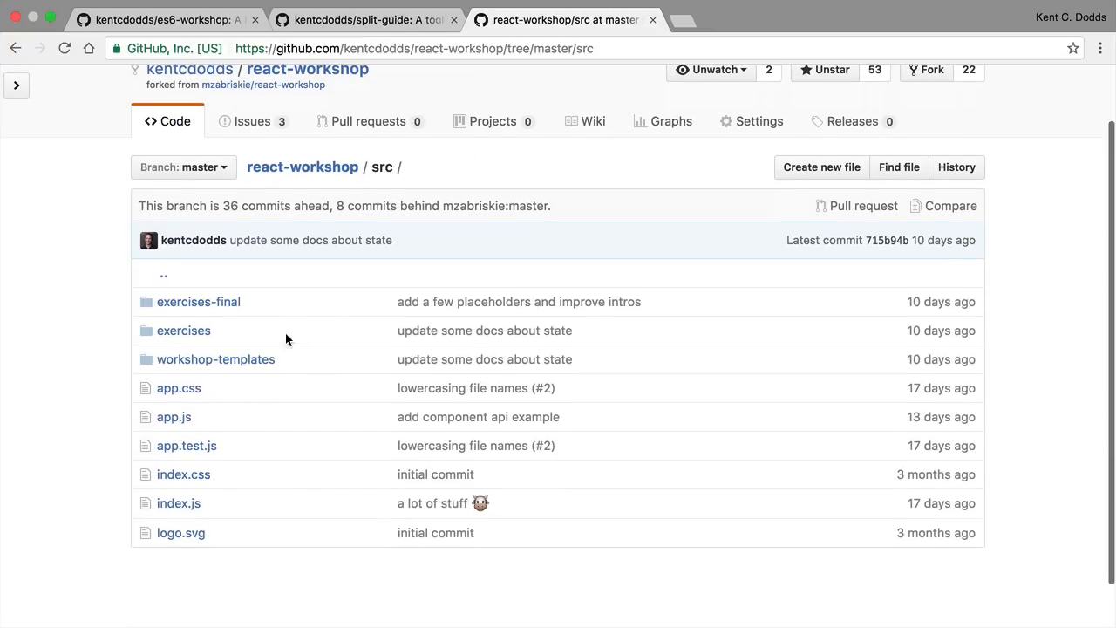
{"action": "mouse_move", "coordinate": [329, 385]}
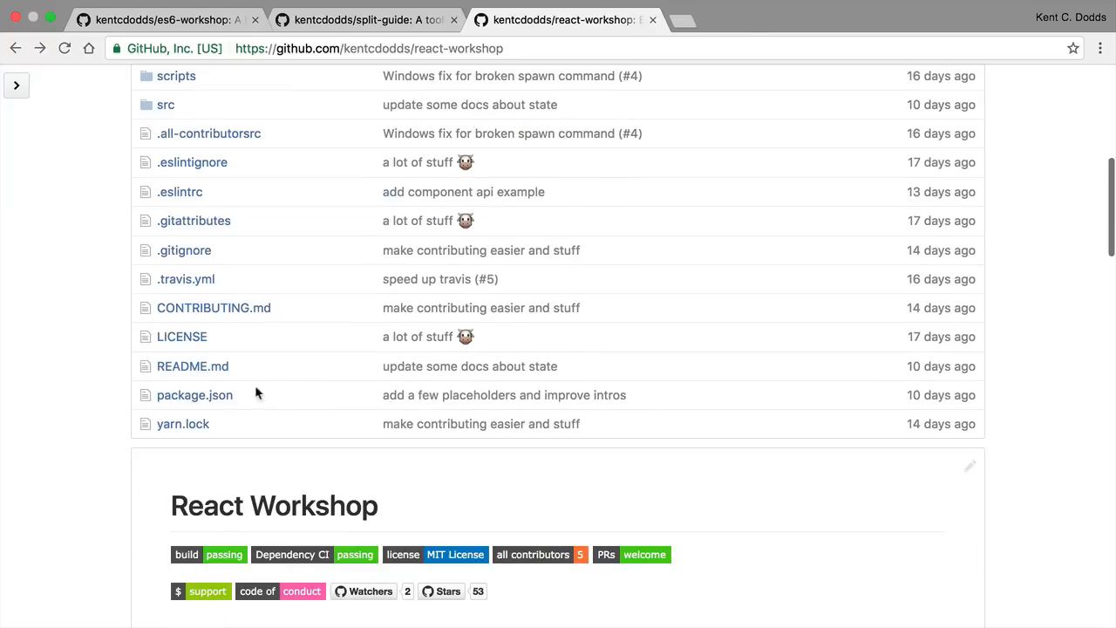
Step: Search react-workshop's package.json for split-guide in its dependencies and scripts
{"action": "left_click", "coordinate": [194, 395]}
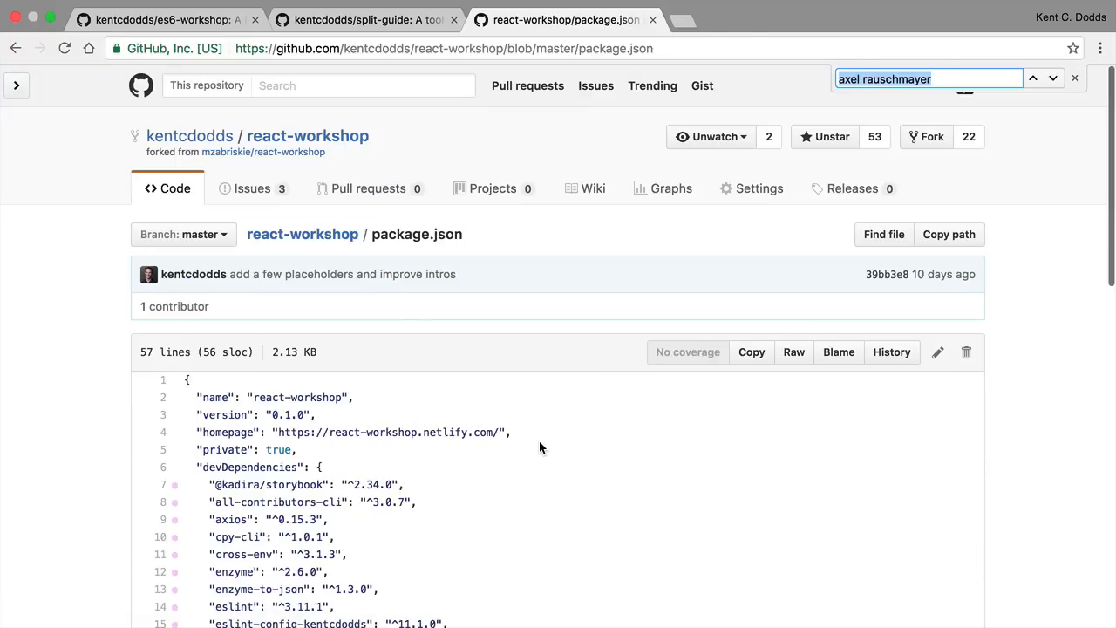
{"action": "type", "text": "split-guid"}
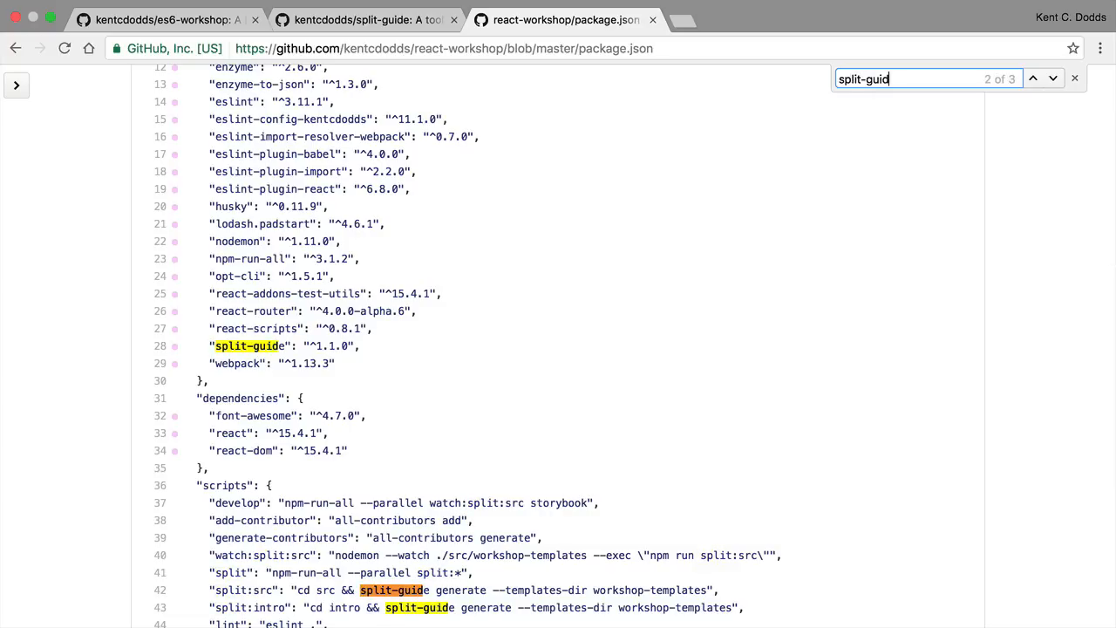
{"action": "left_click", "coordinate": [1032, 78]}
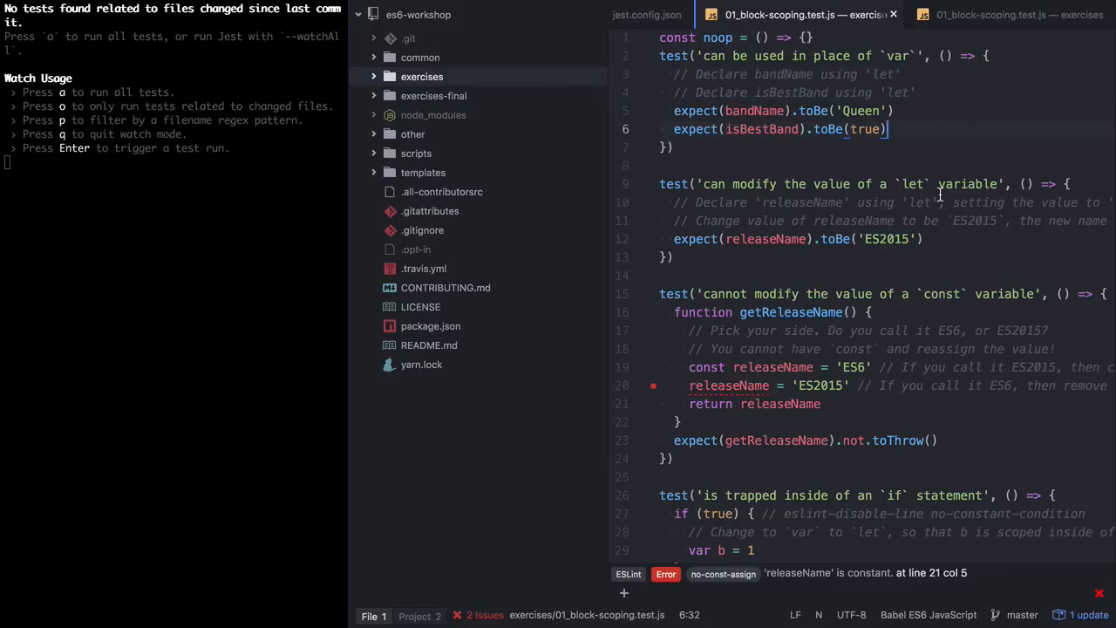
{"action": "mouse_move", "coordinate": [992, 230]}
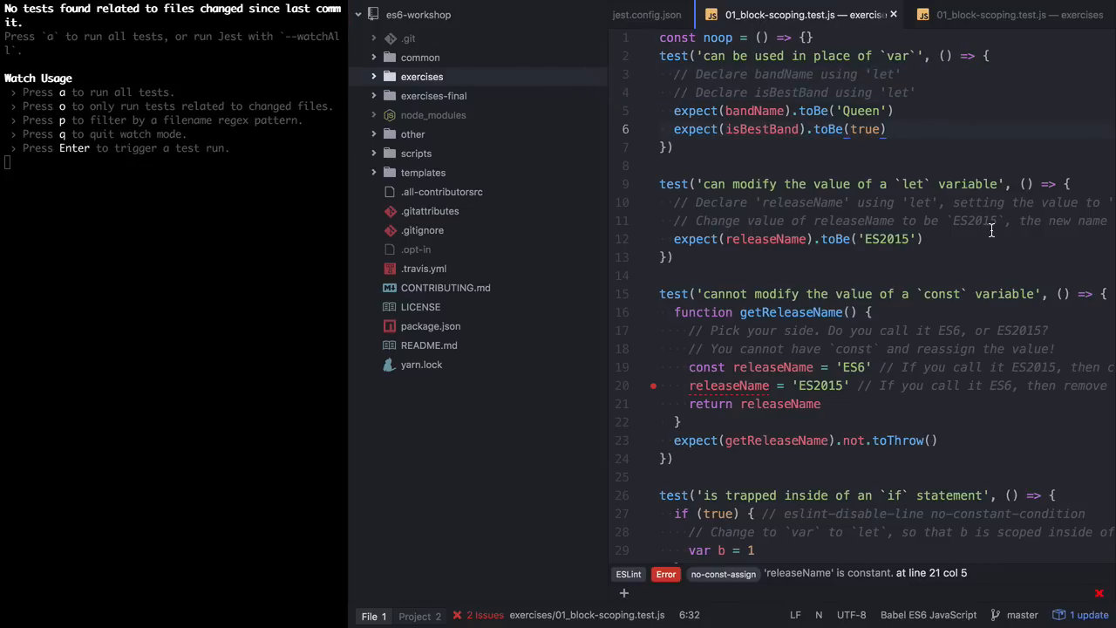
Step: Append an // EXTRA CREDIT comment and a test.skip('extra stuff') block to the exercise file
{"action": "scroll", "scroll_direction": "down", "scroll_amount": 3}
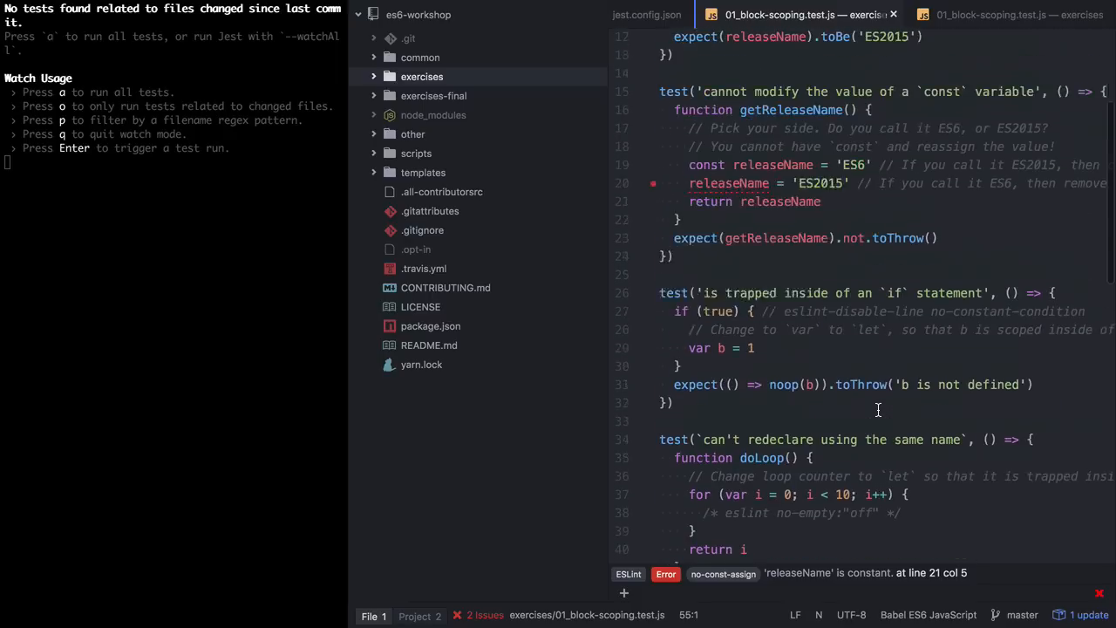
{"action": "scroll", "scroll_direction": "down", "scroll_amount": 3}
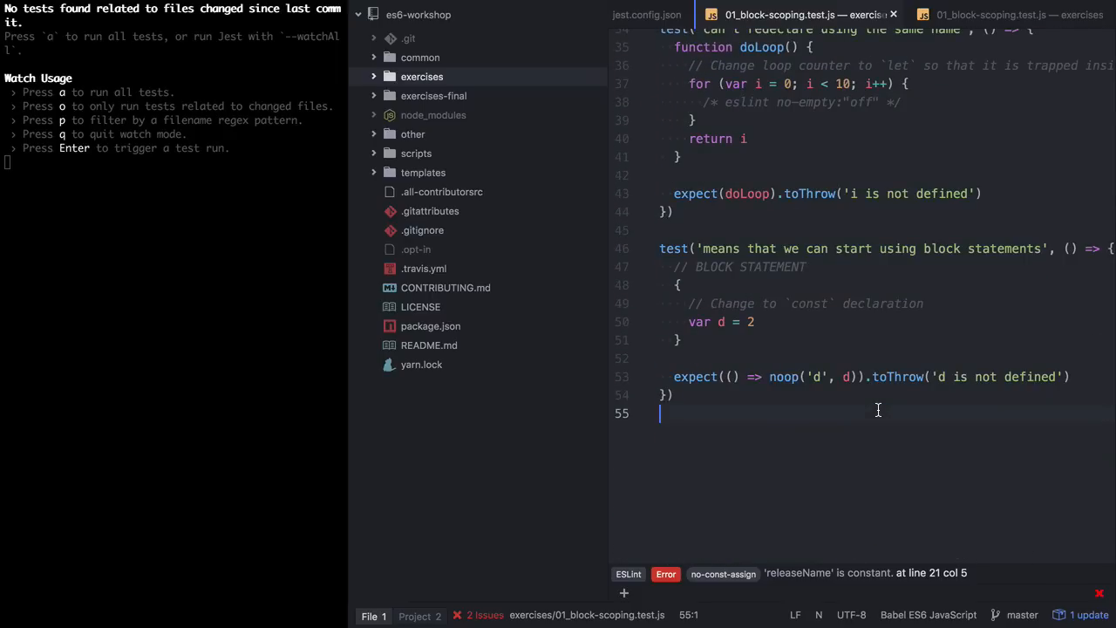
{"action": "type", "text": "//"}
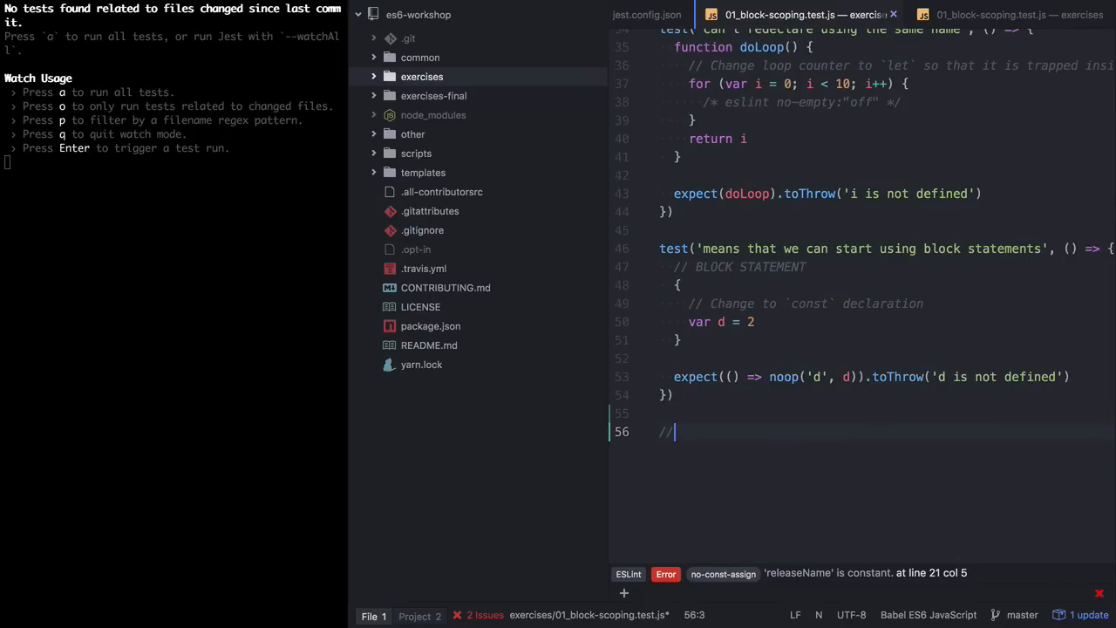
{"action": "type", "text": "EXTRA CREDIT:"}
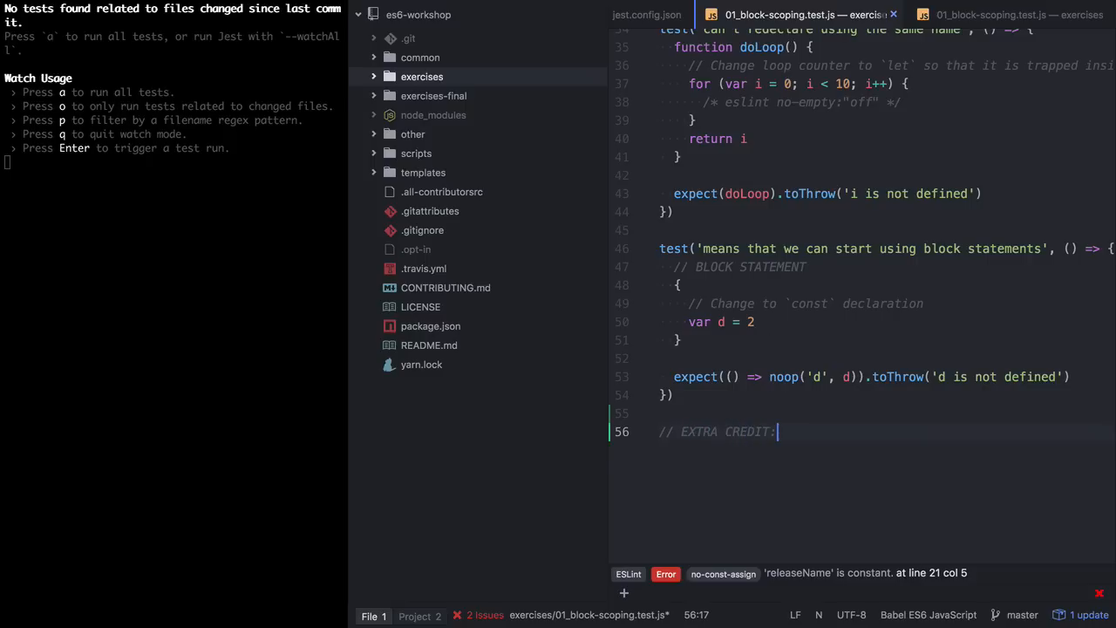
{"action": "key", "text": "Enter"}
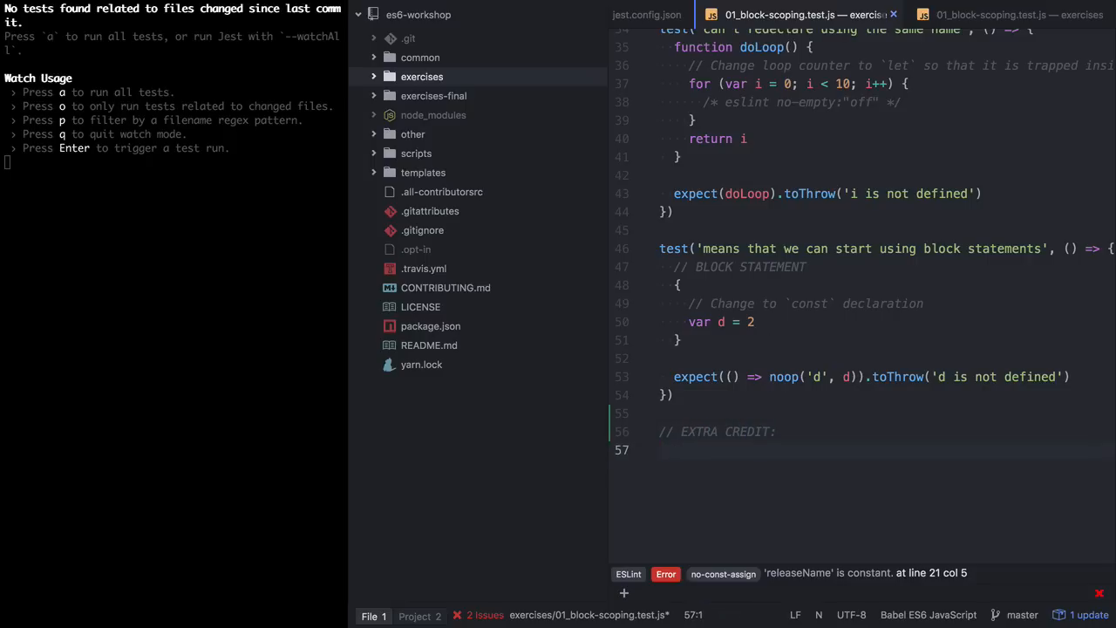
{"action": "type", "text": "test.s"}
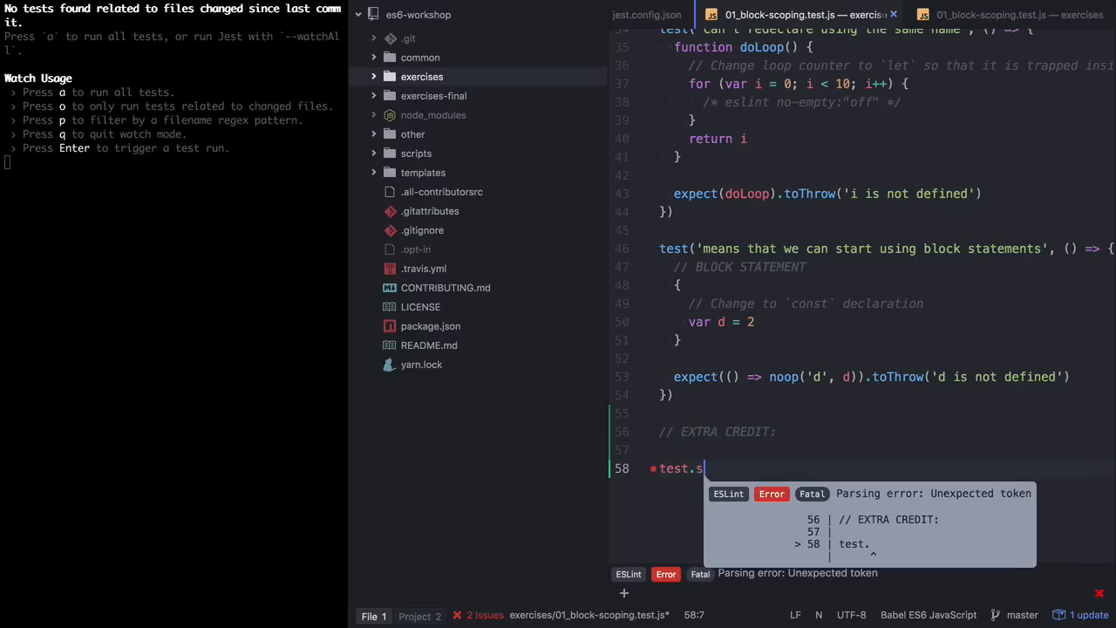
{"action": "type", "text": "kip('extra stuff"}
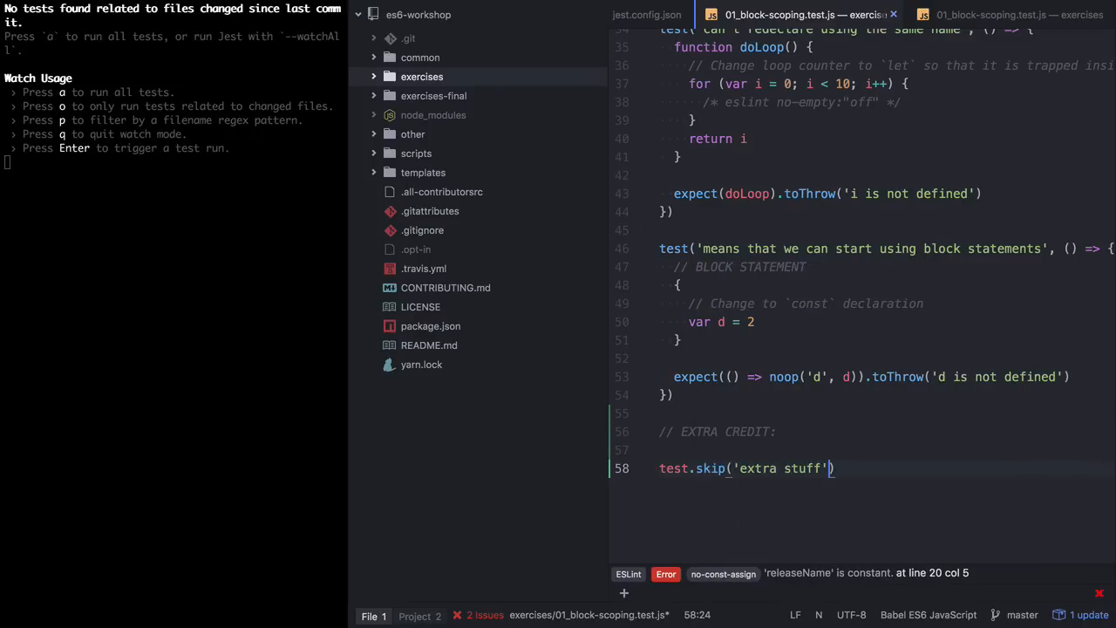
{"action": "type", "text": ", ("}
{"action": "left_click", "coordinate": [881, 451]}
{"action": "type", "text": "//"}
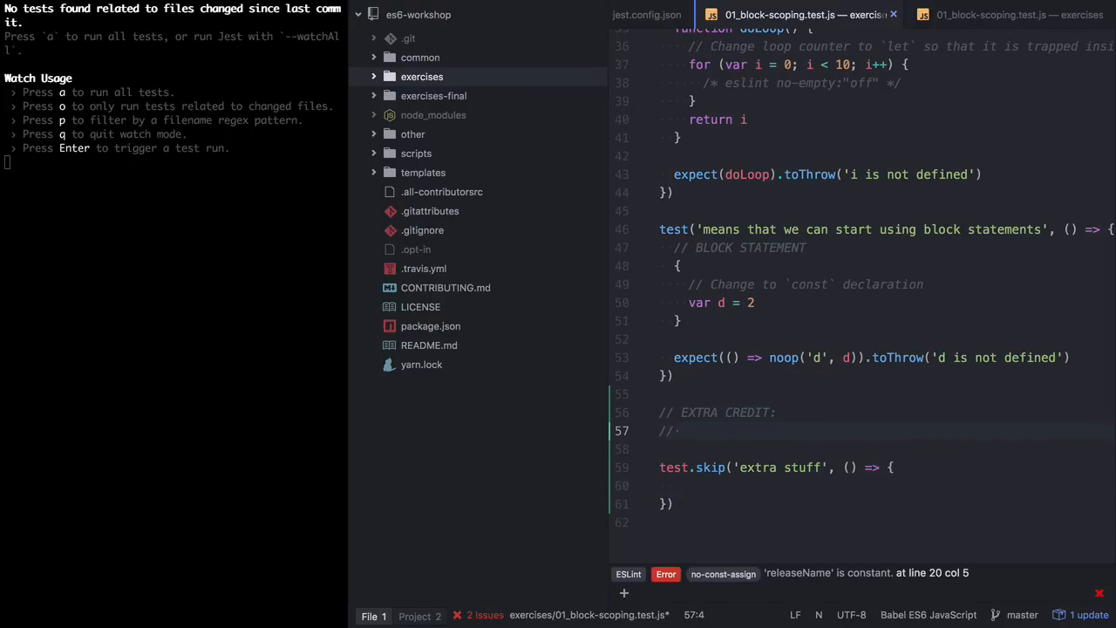
Step: Add a note to the comment about removing .skip from the test
{"action": "left_click", "coordinate": [680, 430]}
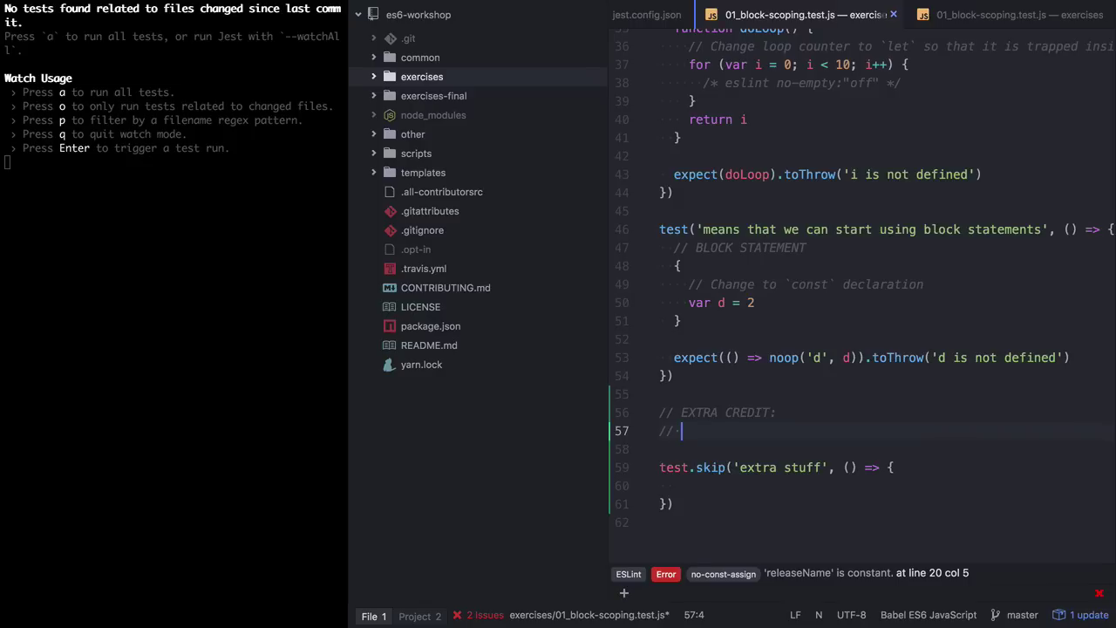
{"action": "type", "text": "remove the `.s"}
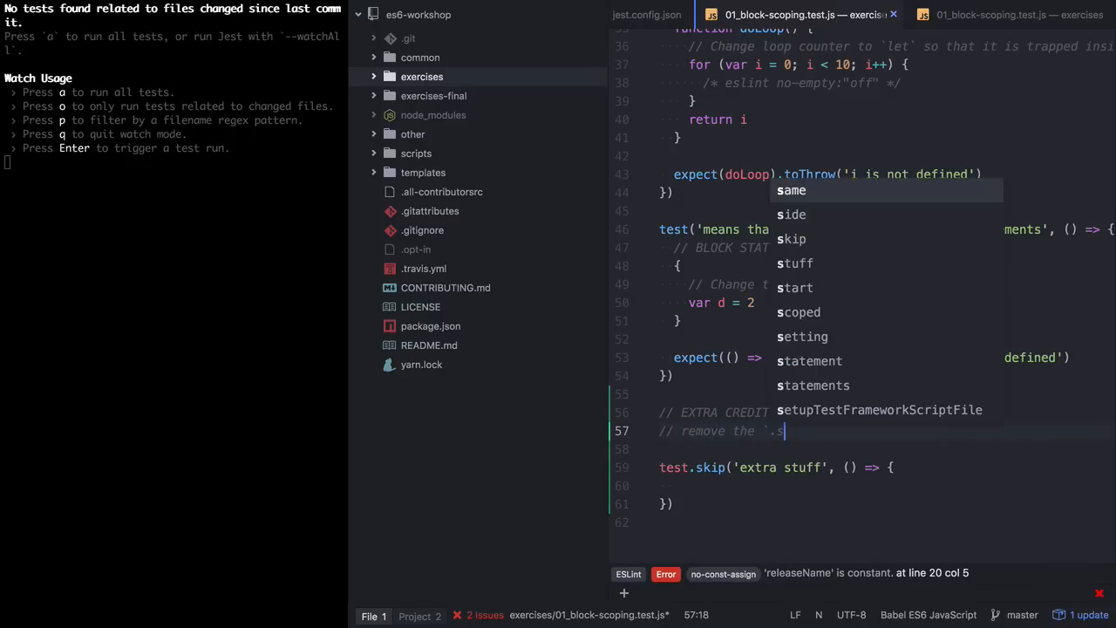
{"action": "type", "text": "kip"}
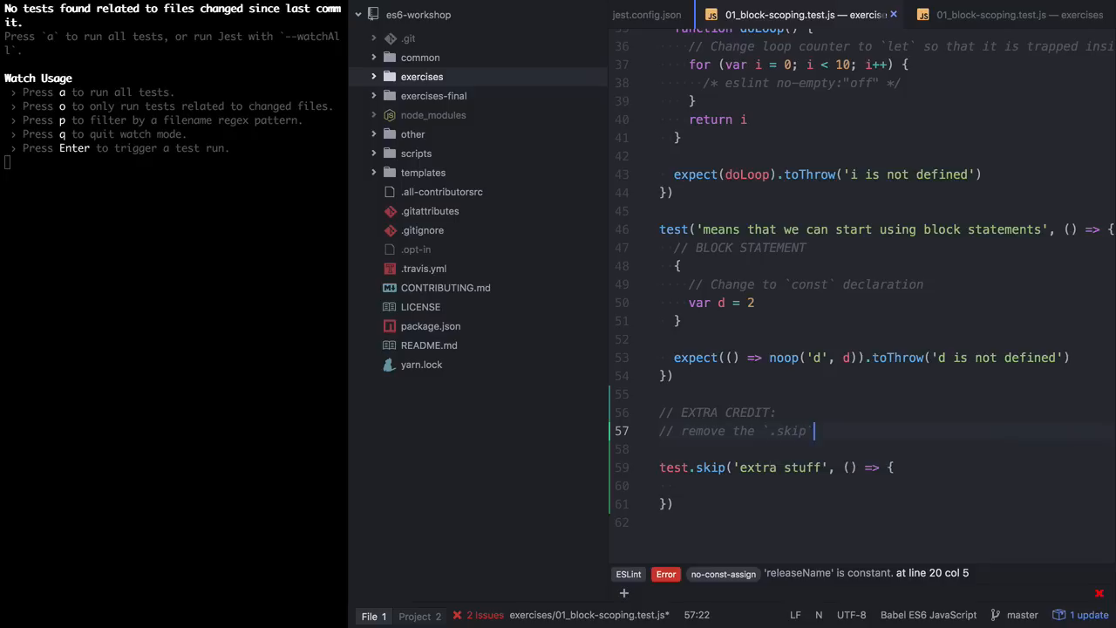
{"action": "type", "text": "from `test"}
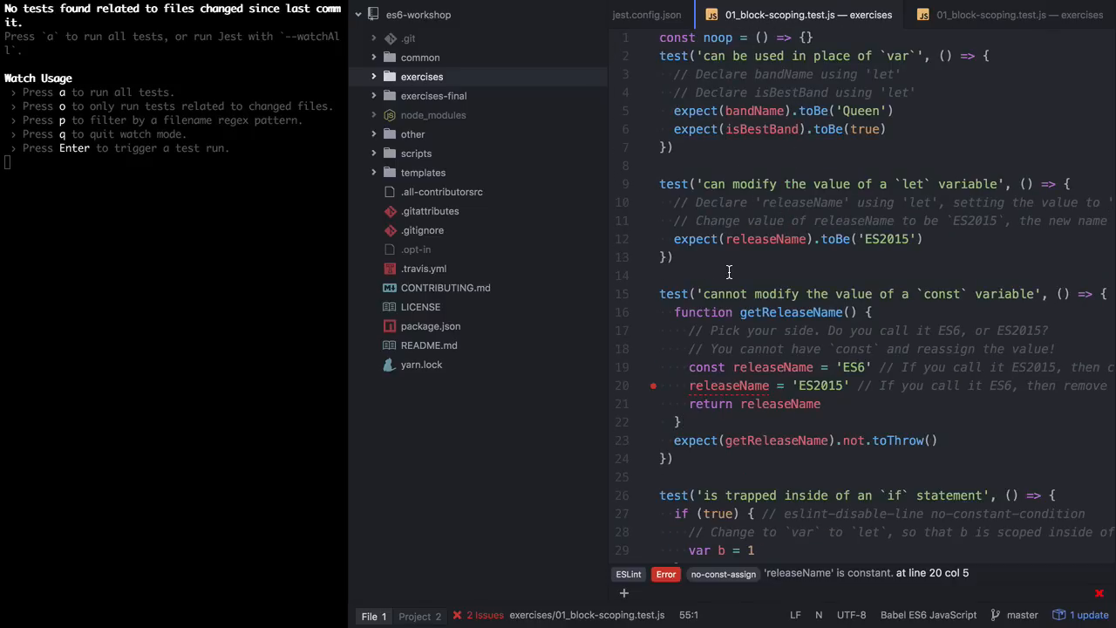
{"action": "mouse_move", "coordinate": [435, 99]}
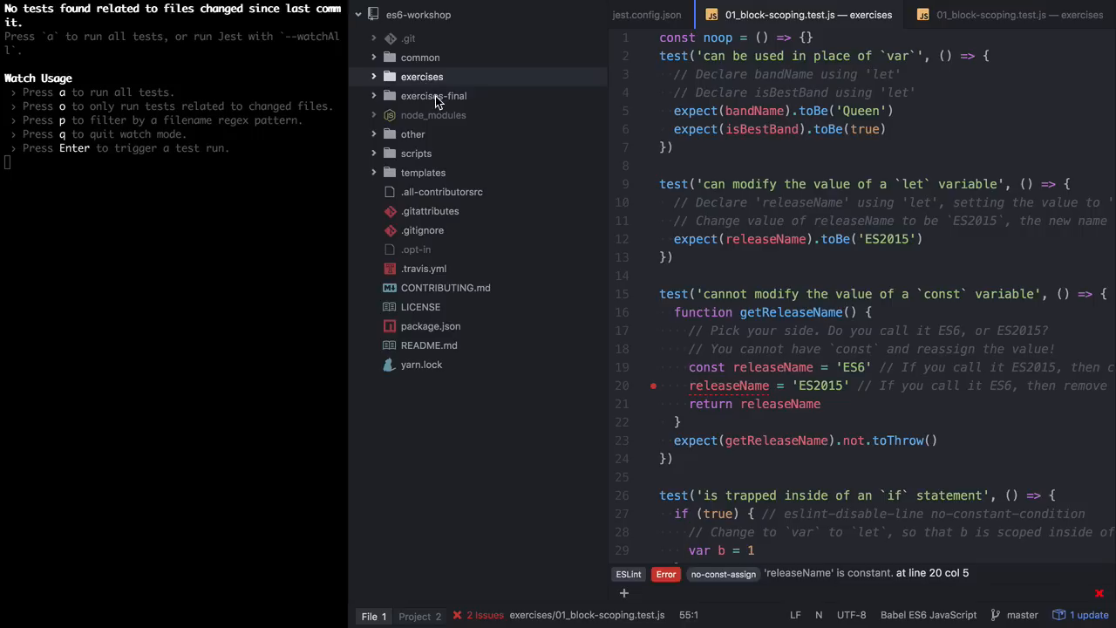
{"action": "mouse_move", "coordinate": [425, 181]}
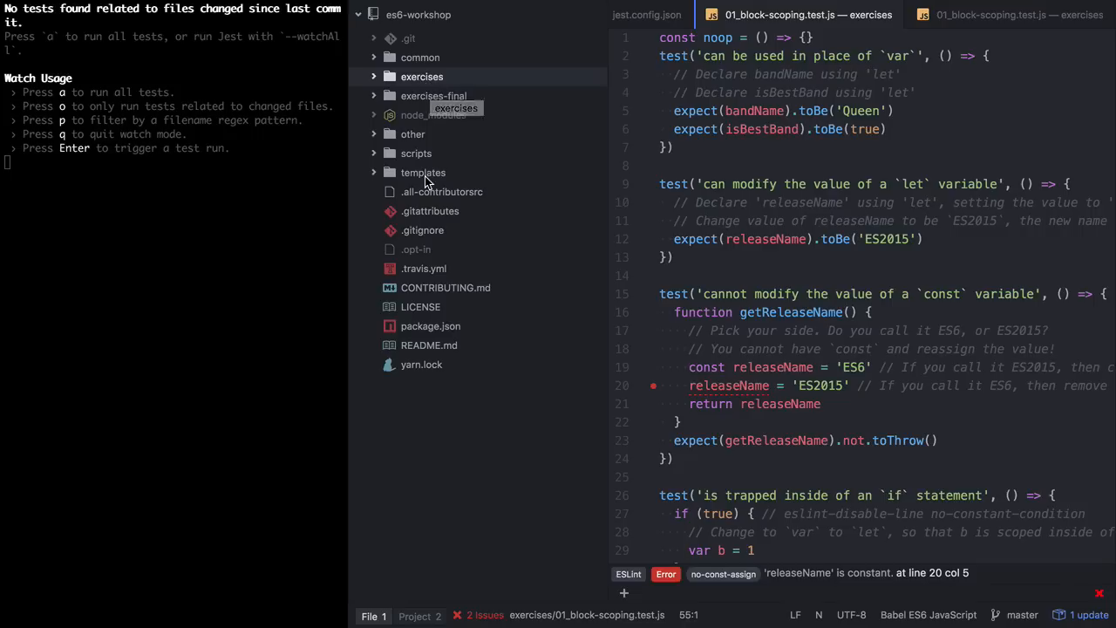
Step: Open templates/01_block-scoping.test.js and expand the templates folder to list its test files
{"action": "left_click", "coordinate": [831, 19]}
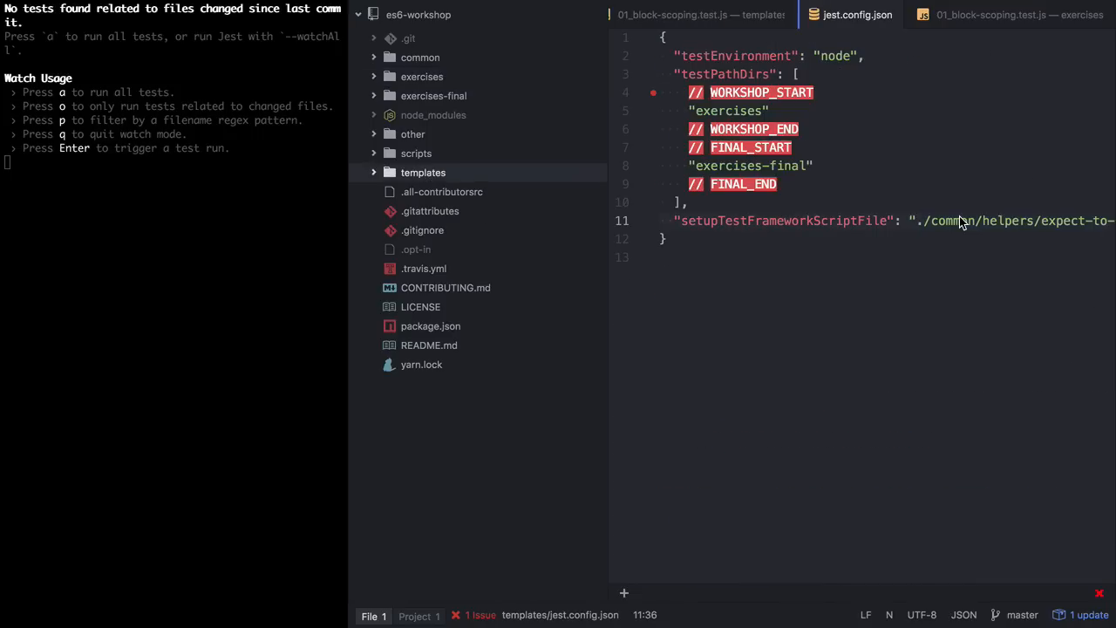
{"action": "left_click", "coordinate": [680, 15]}
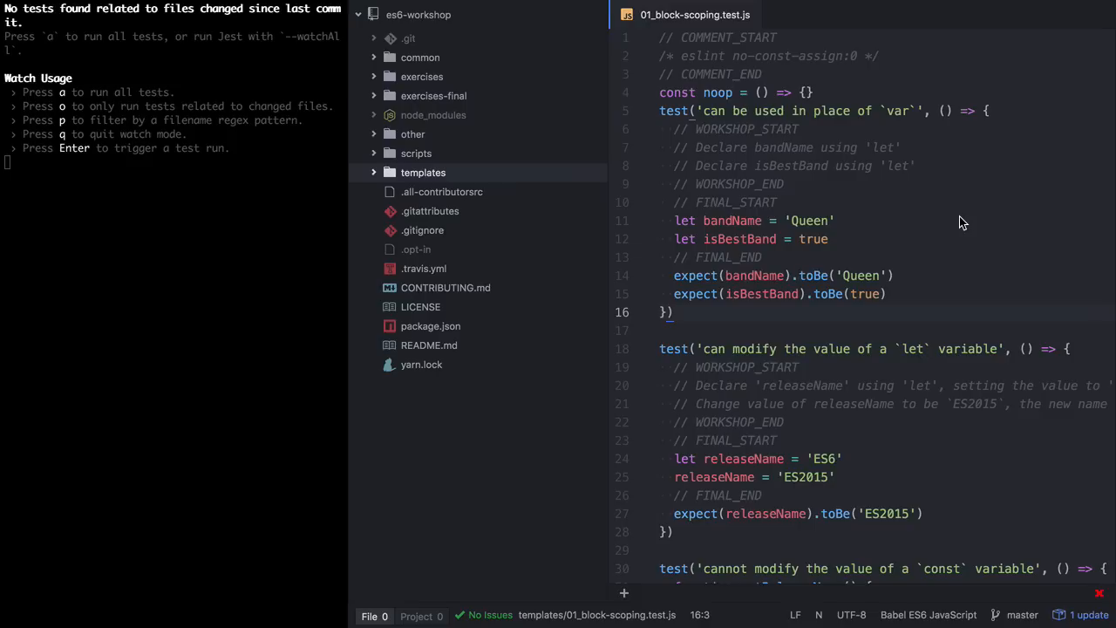
{"action": "scroll", "scroll_direction": "down", "scroll_amount": 3}
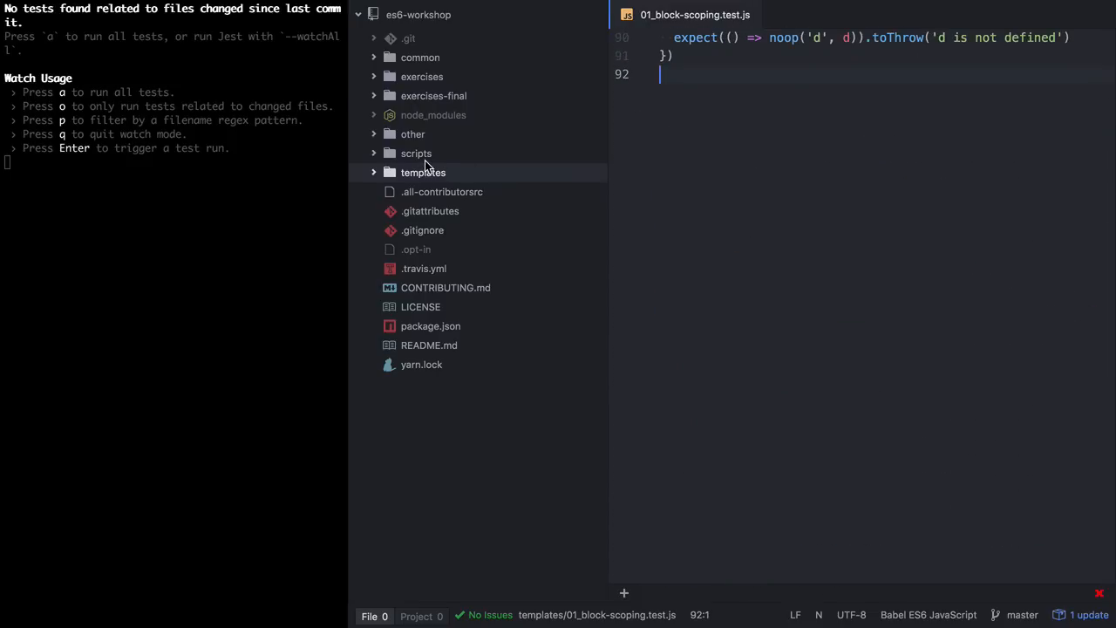
{"action": "left_click", "coordinate": [423, 172]}
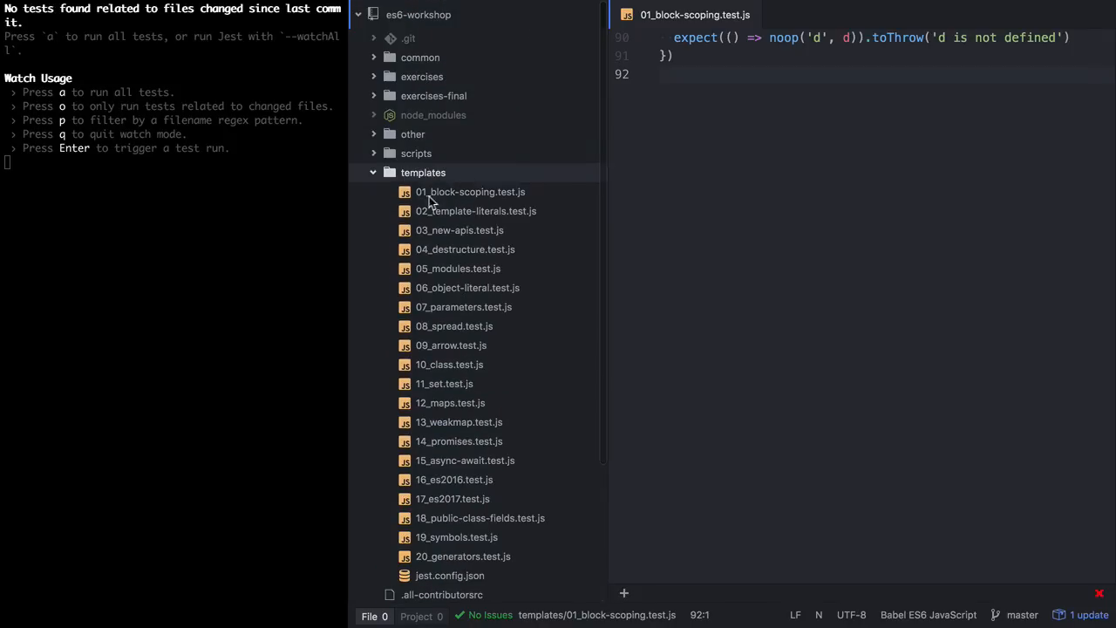
{"action": "mouse_move", "coordinate": [434, 84]}
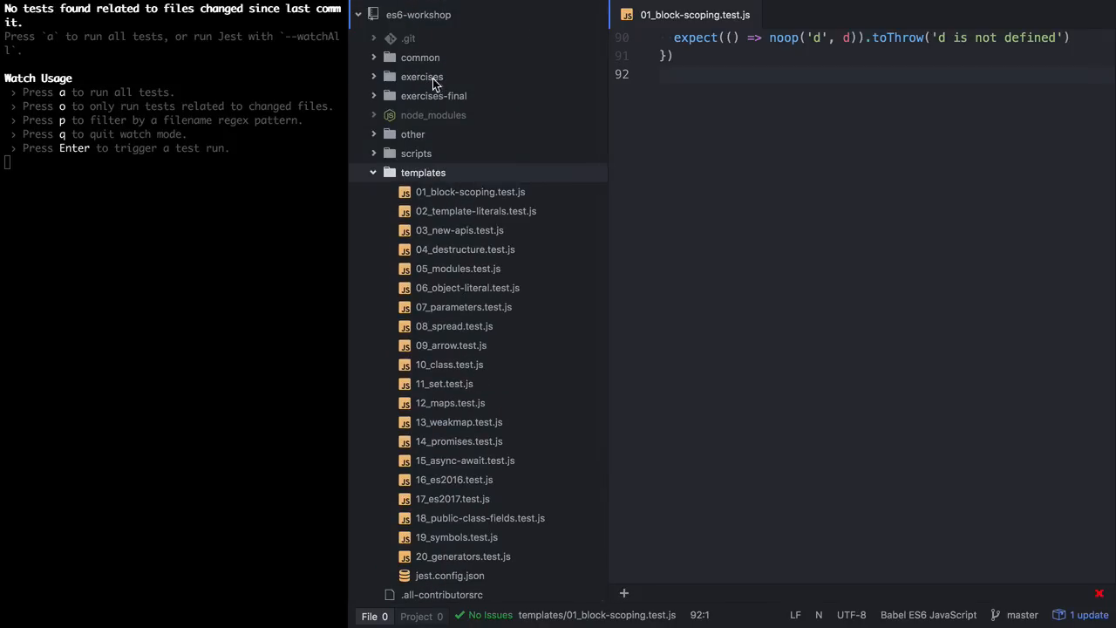
{"action": "scroll", "scroll_direction": "down", "scroll_amount": 3}
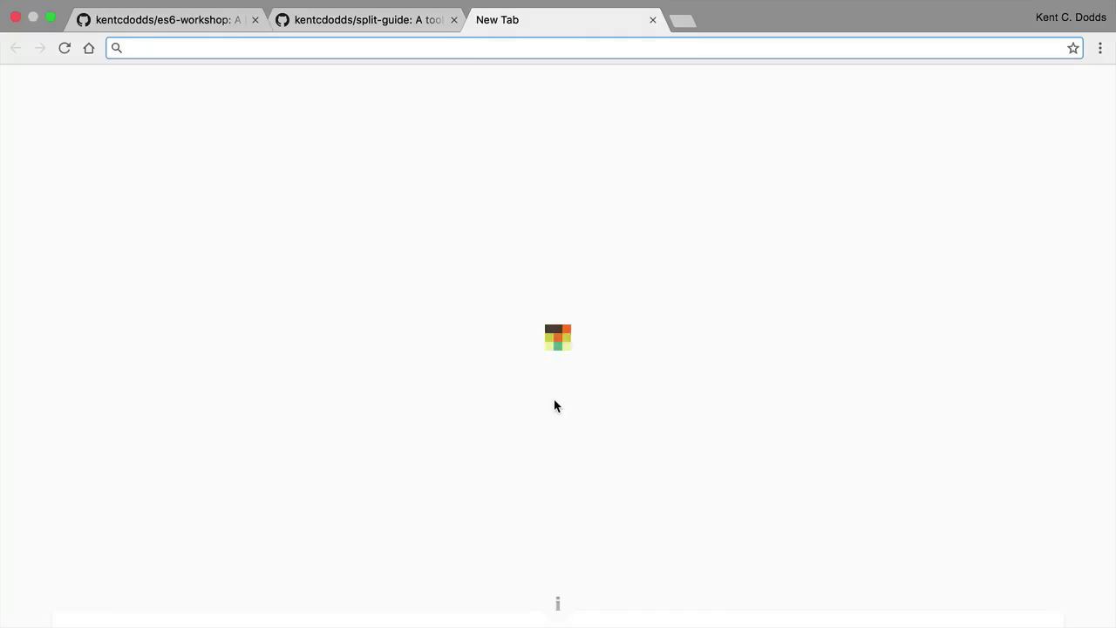
Step: Load Jest's Getting Started documentation in a new Chrome tab
{"action": "type", "text": "facebook.com"}
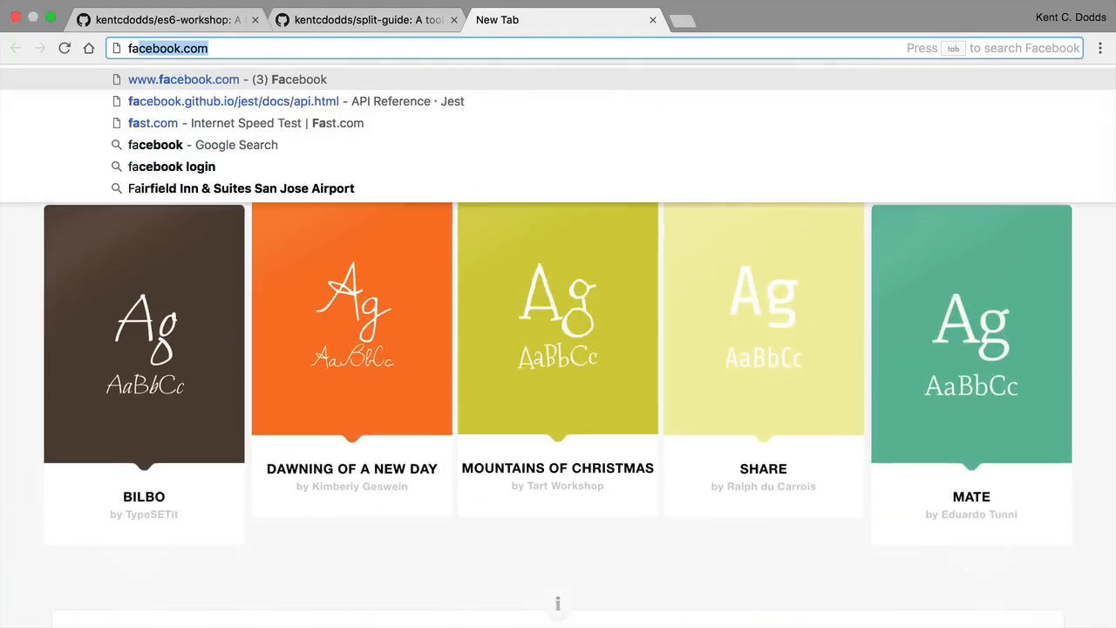
{"action": "left_click", "coordinate": [244, 101]}
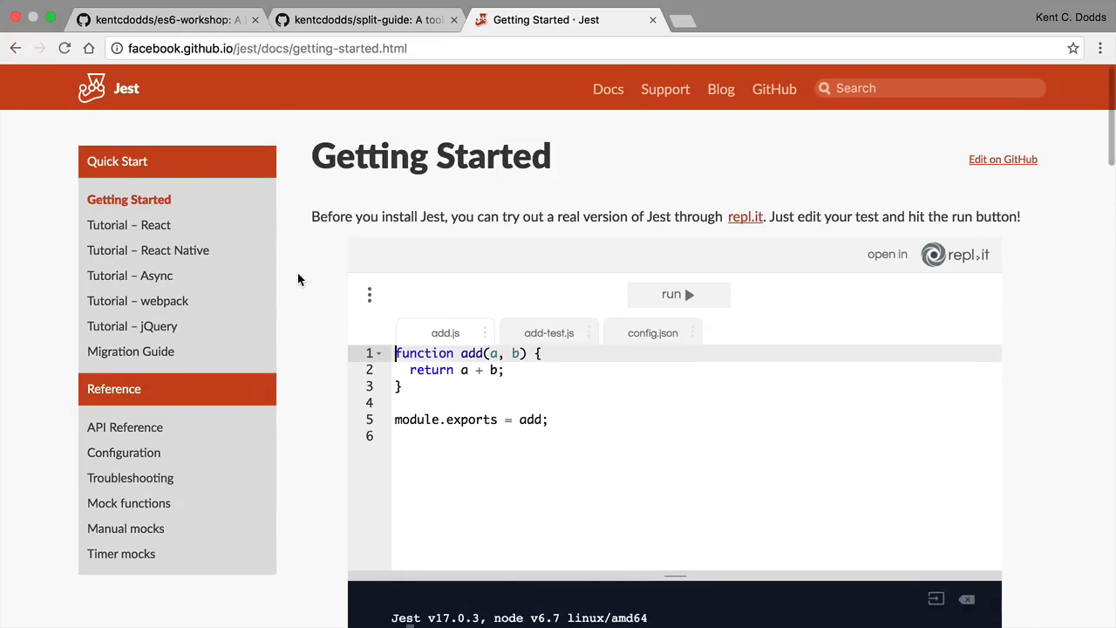
{"action": "mouse_move", "coordinate": [430, 209]}
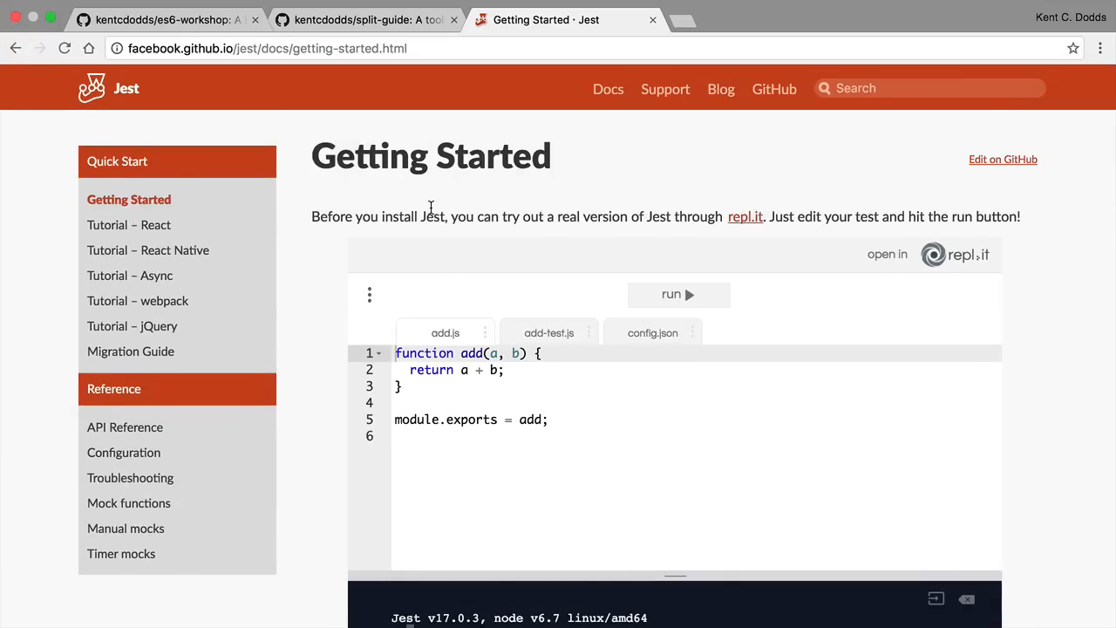
{"action": "type", "text": "kcd.im/talks"}
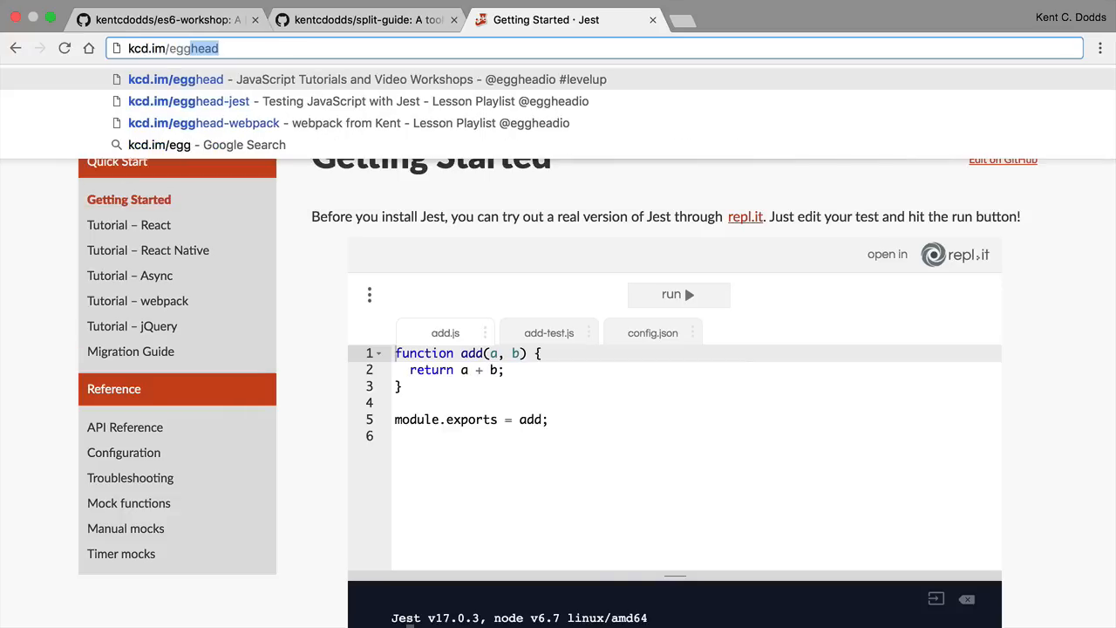
{"action": "left_click", "coordinate": [218, 101]}
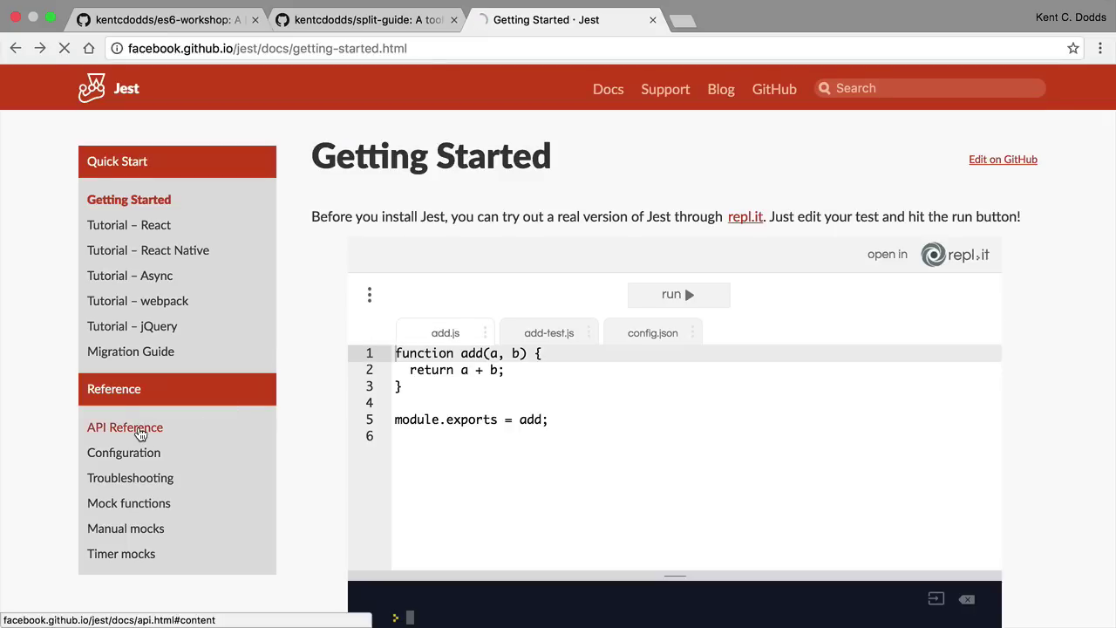
Step: Show Jest's API Reference page listing it.skip, test and xtest
{"action": "left_click", "coordinate": [123, 427]}
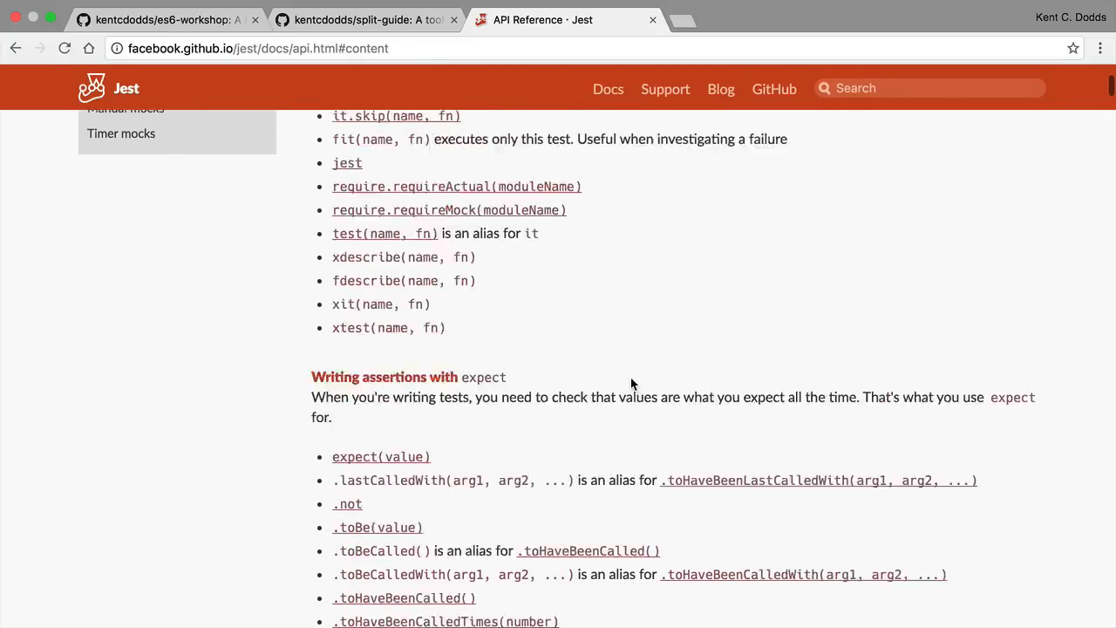
{"action": "scroll", "scroll_direction": "down", "scroll_amount": 3}
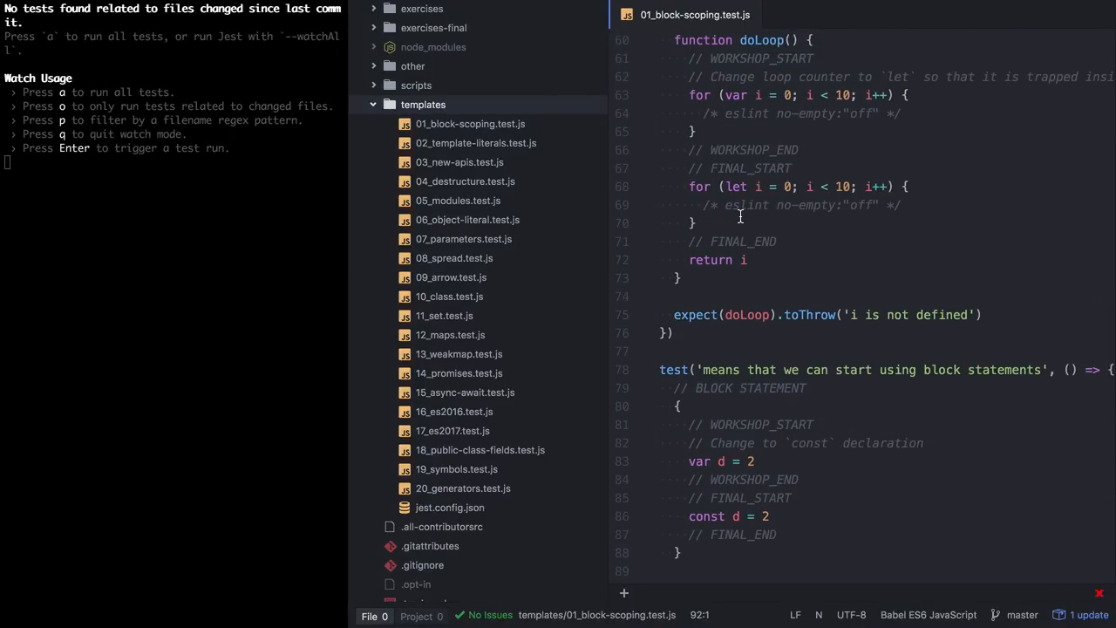
Step: Add a WORKSHOP-marked 'thing 1' test and a FINAL-marked 'final thing 1' opener to the template
{"action": "scroll", "scroll_direction": "down", "scroll_amount": 3}
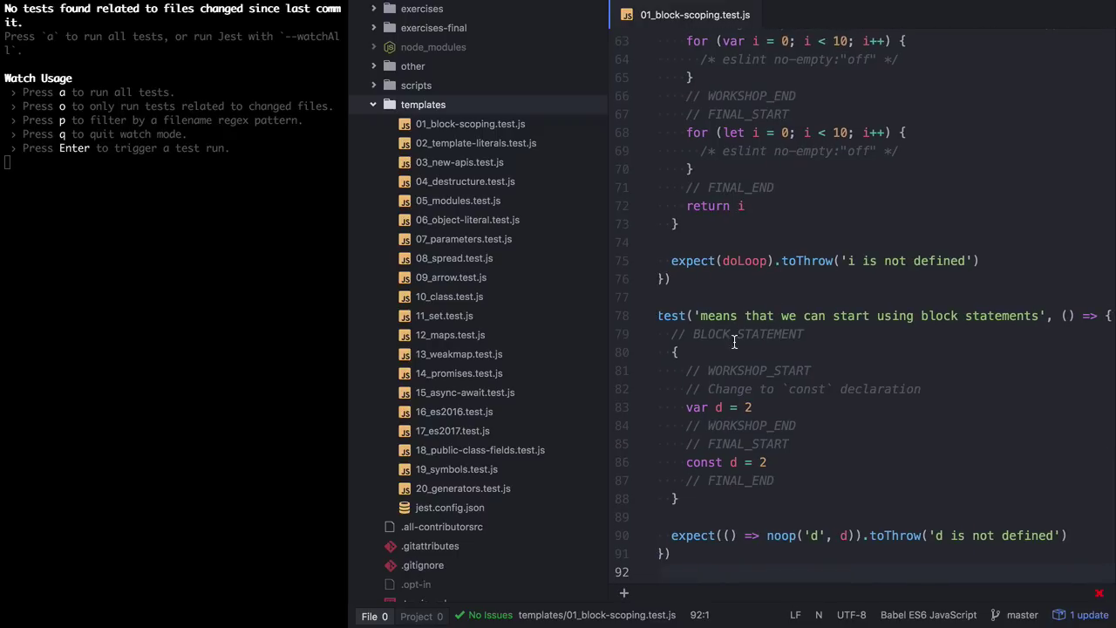
{"action": "double_click", "coordinate": [719, 315]}
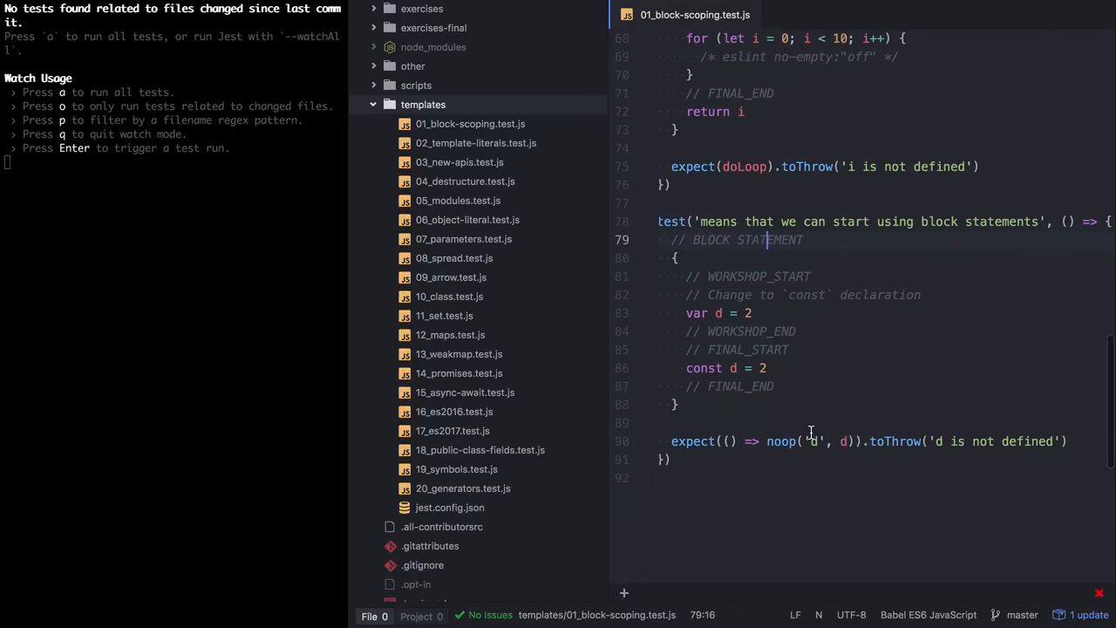
{"action": "type", "text": "test('thing 1', () => {"}
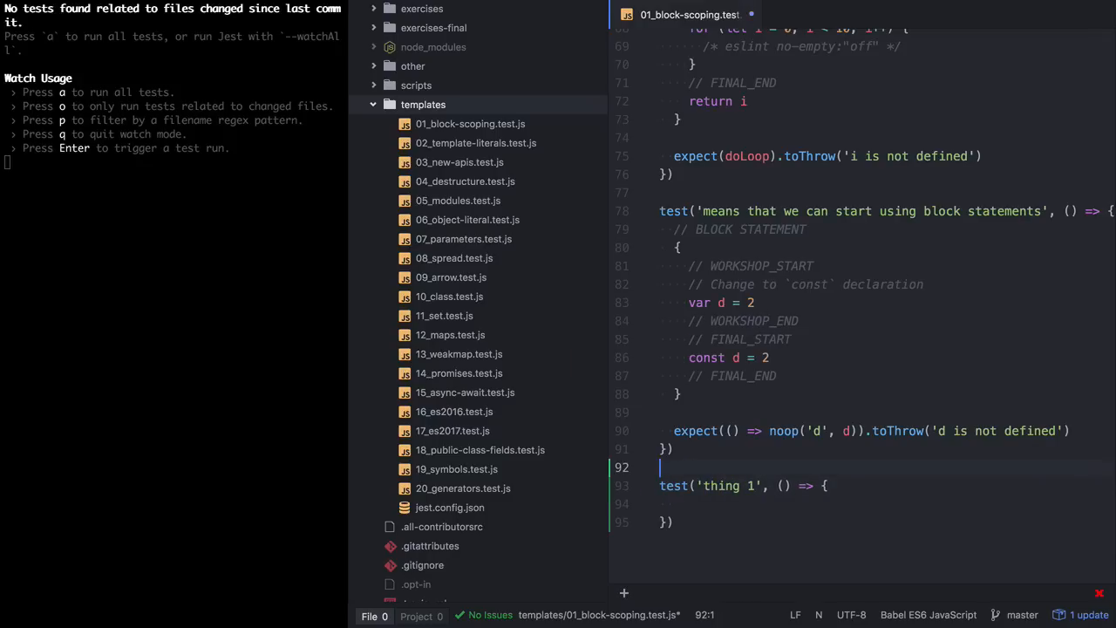
{"action": "type", "text": "s"}
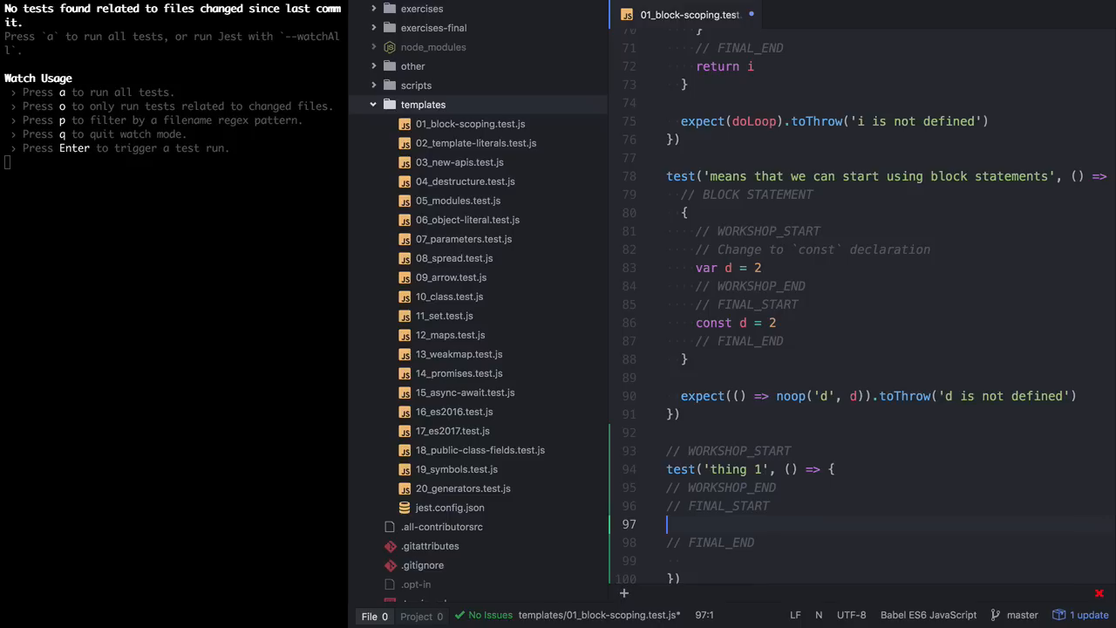
{"action": "scroll", "scroll_direction": "down", "scroll_amount": 3}
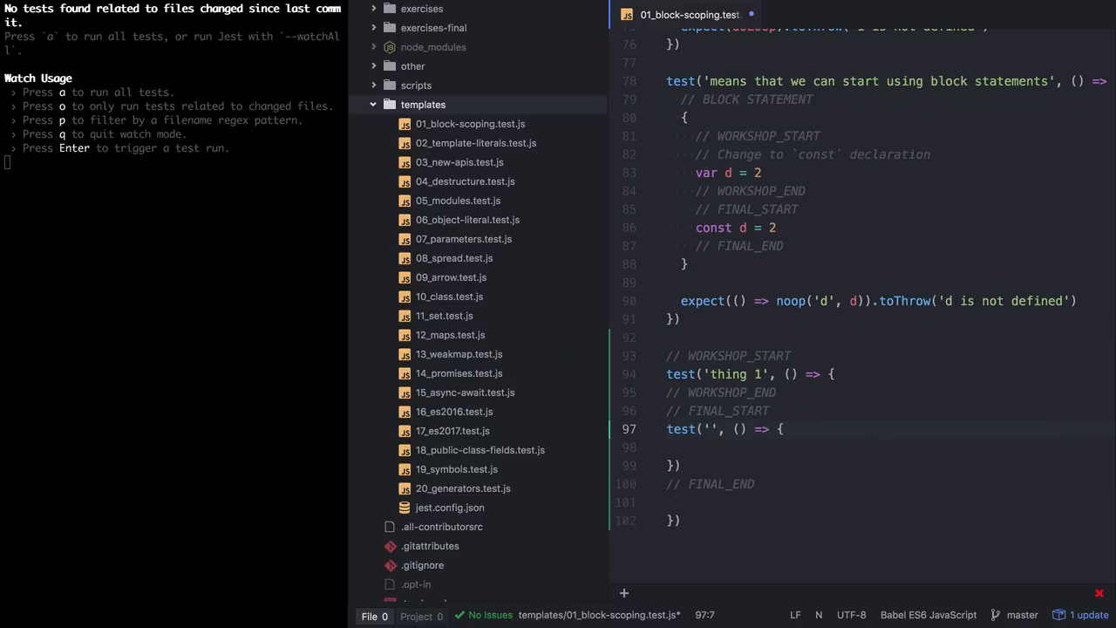
{"action": "type", "text": "final thing 1"}
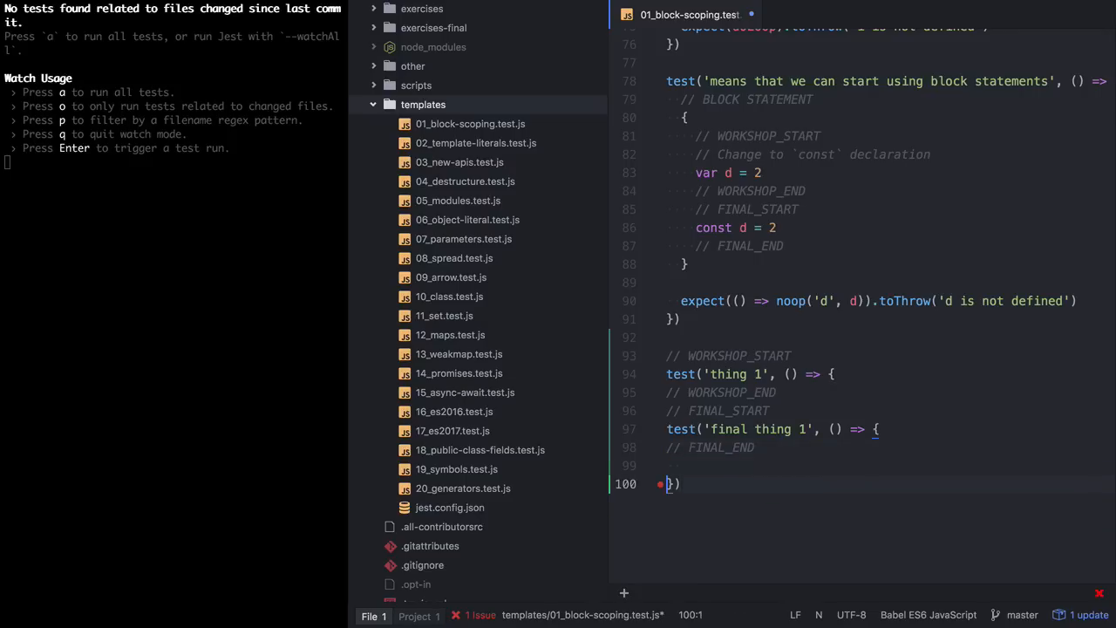
Step: Insert a COMMENT_START/COMMENT_END block holding a closing brace after 'thing 1', then save
{"action": "left_click", "coordinate": [667, 374]}
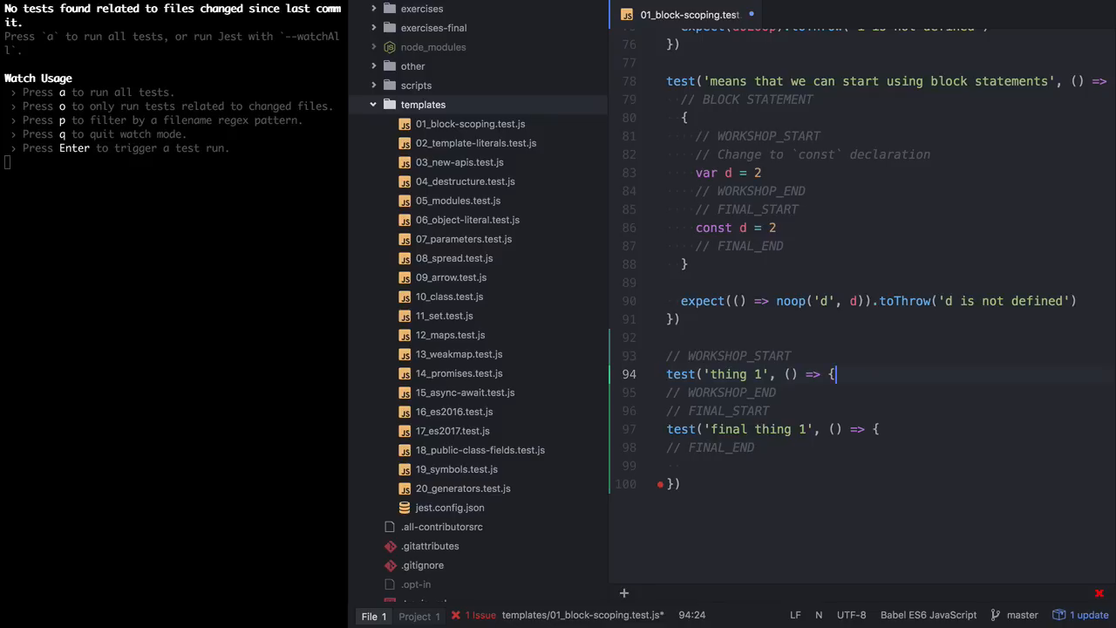
{"action": "key", "text": "Enter"}
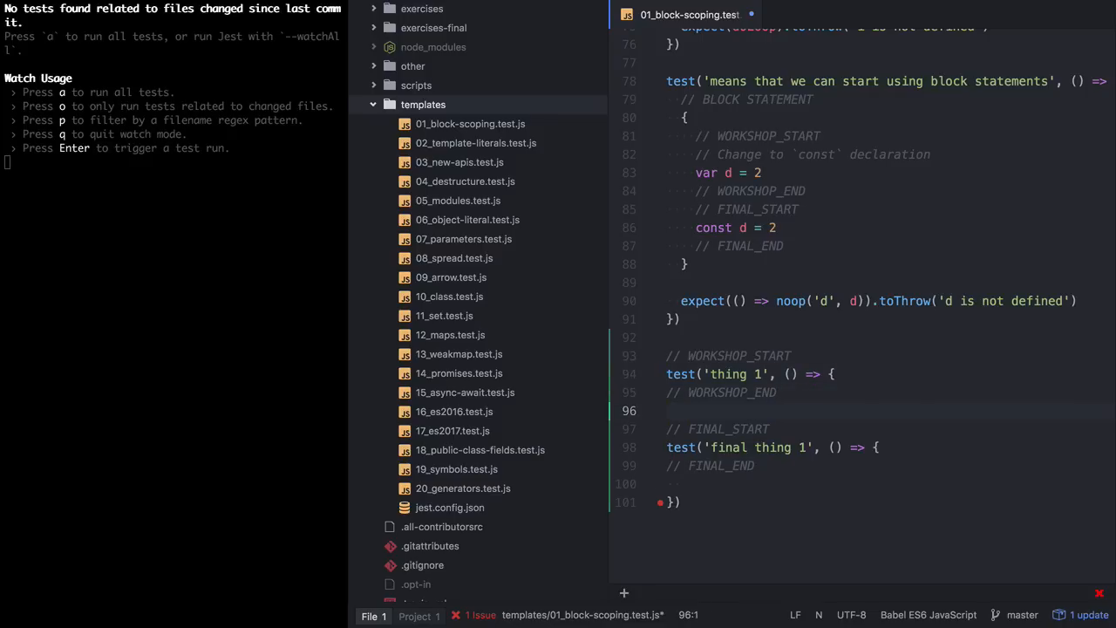
{"action": "type", "text": "// COMMENT_START"}
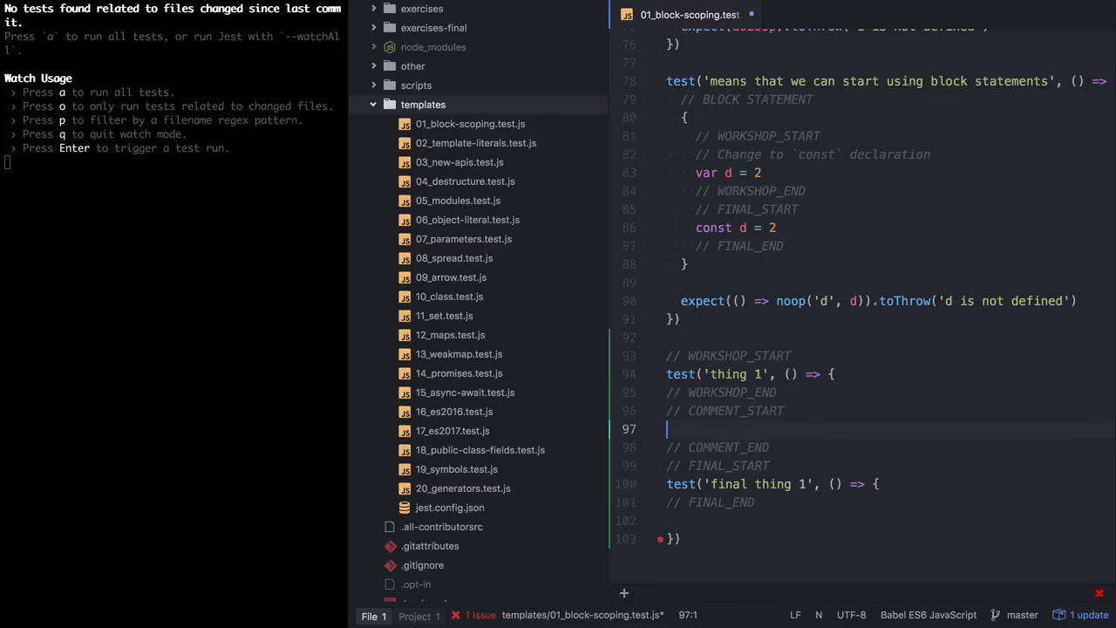
{"action": "type", "text": "})"}
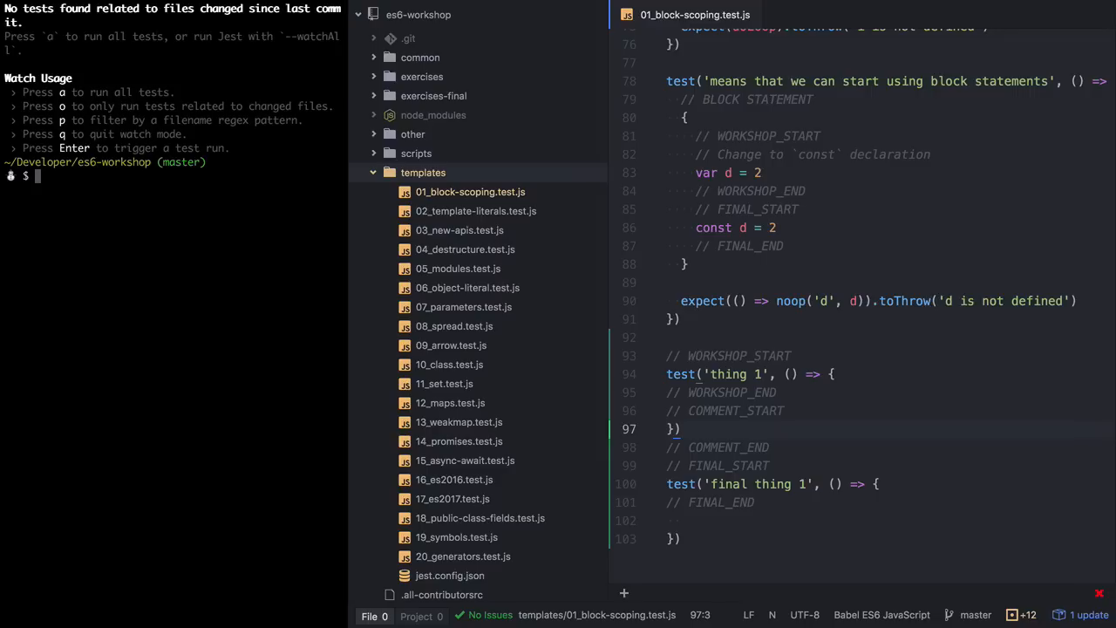
Step: Run npm run generate and check then close exercises-final/01_block-scoping.test.js
{"action": "type", "text": "npm run generate"}
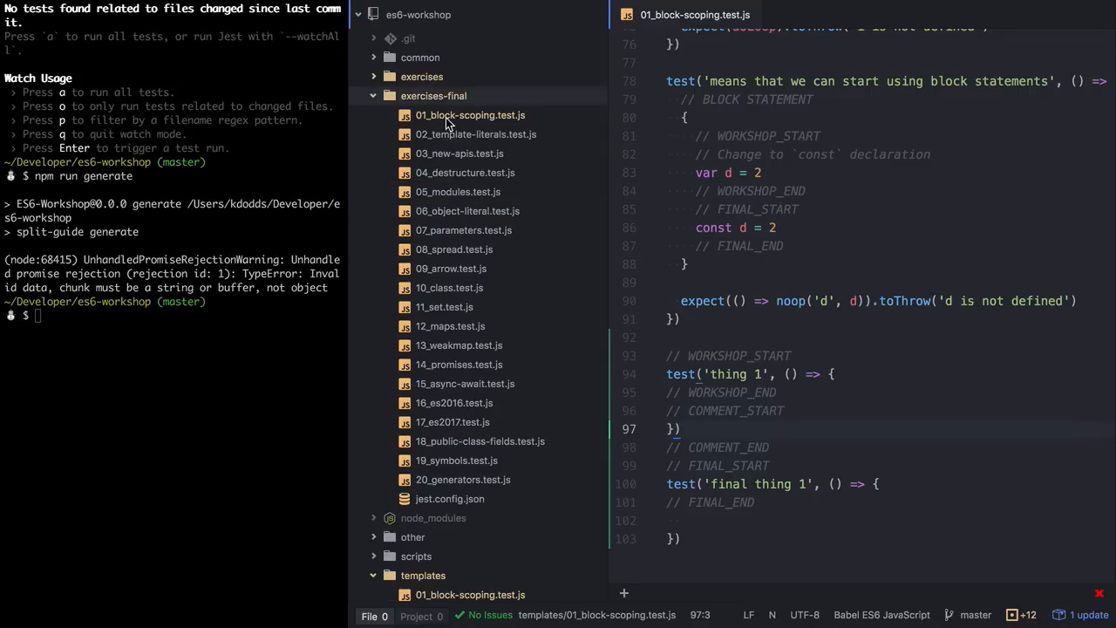
{"action": "left_click", "coordinate": [469, 114]}
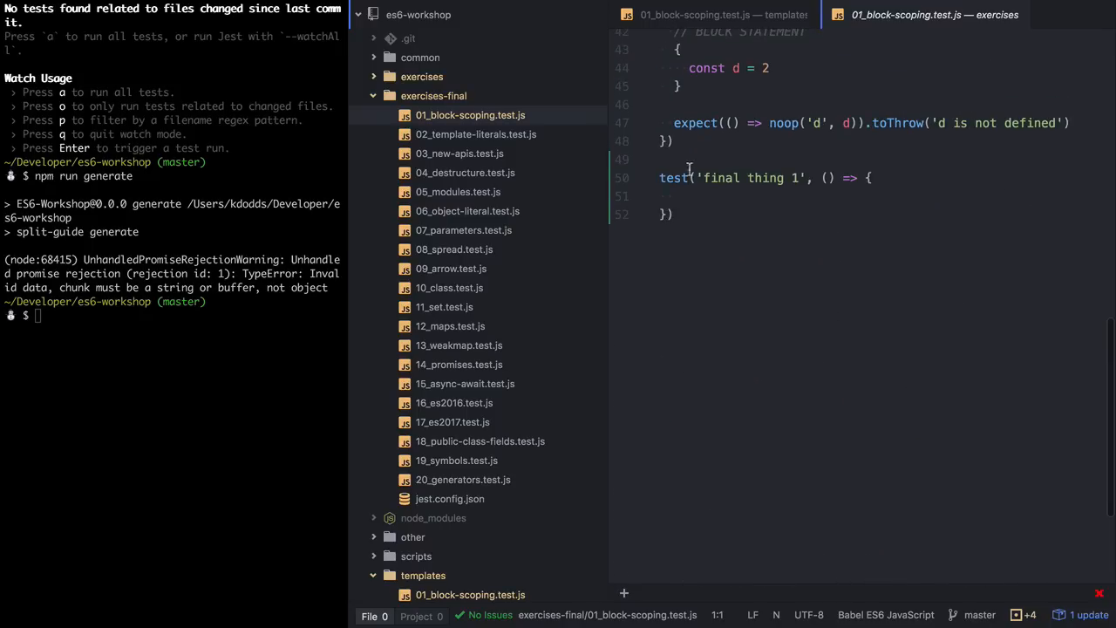
{"action": "left_click", "coordinate": [421, 76]}
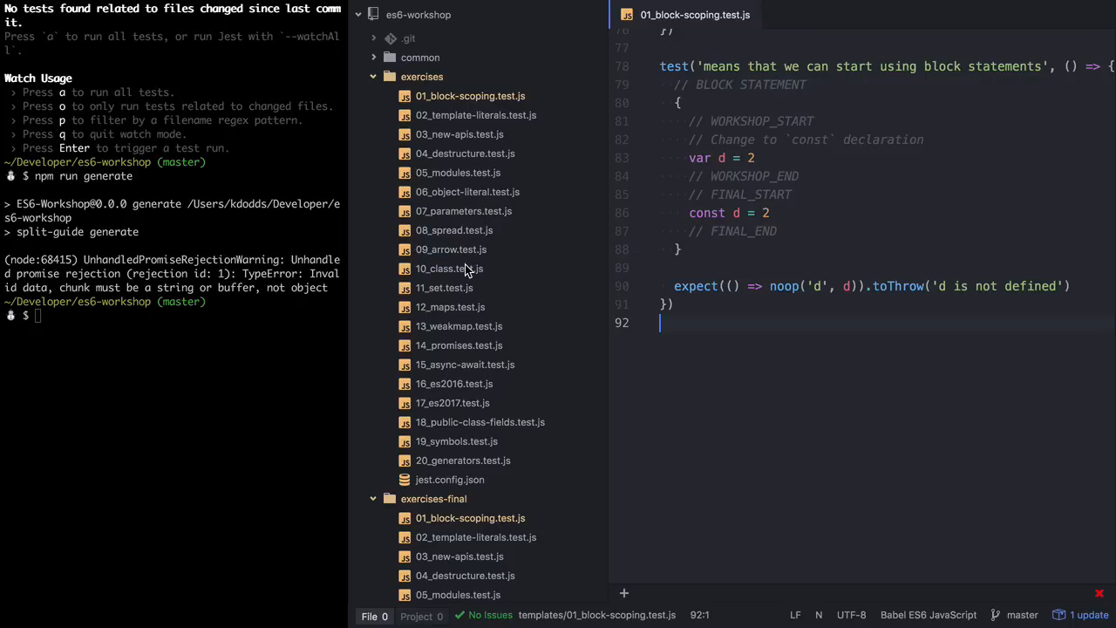
Step: Collapse the generated exercises folders in the project tree
{"action": "left_click", "coordinate": [433, 95]}
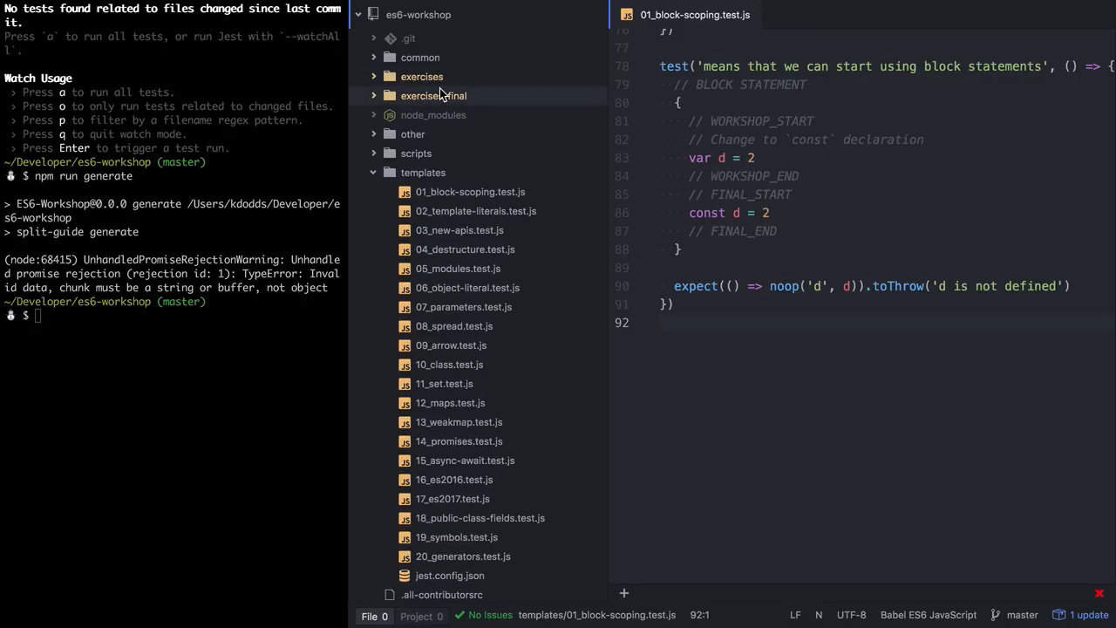
{"action": "mouse_move", "coordinate": [515, 271]}
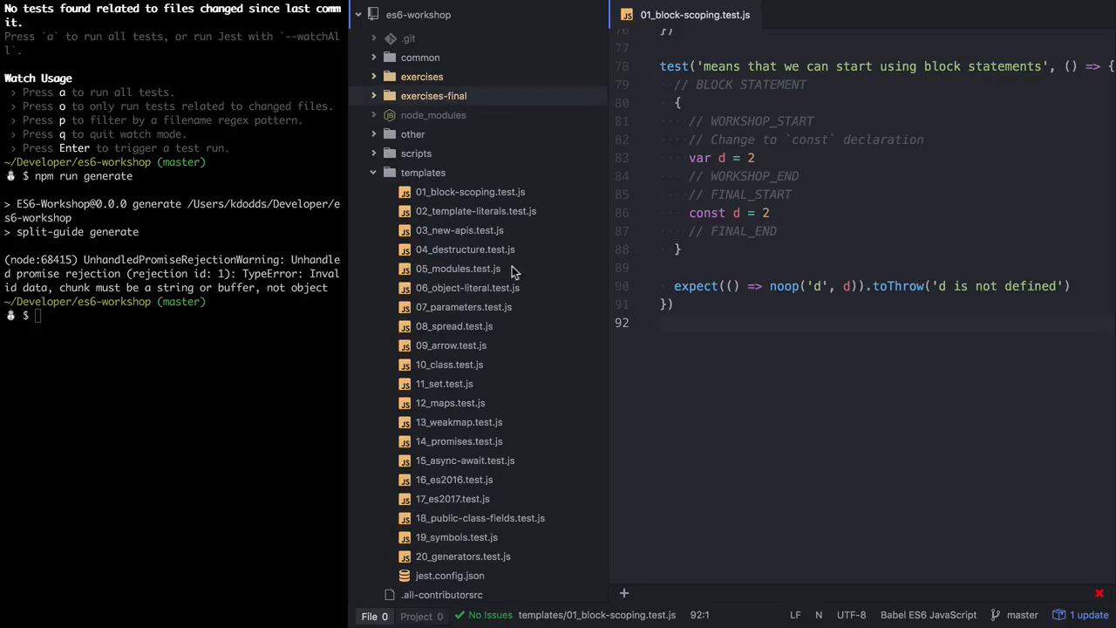
{"action": "mouse_move", "coordinate": [507, 235]}
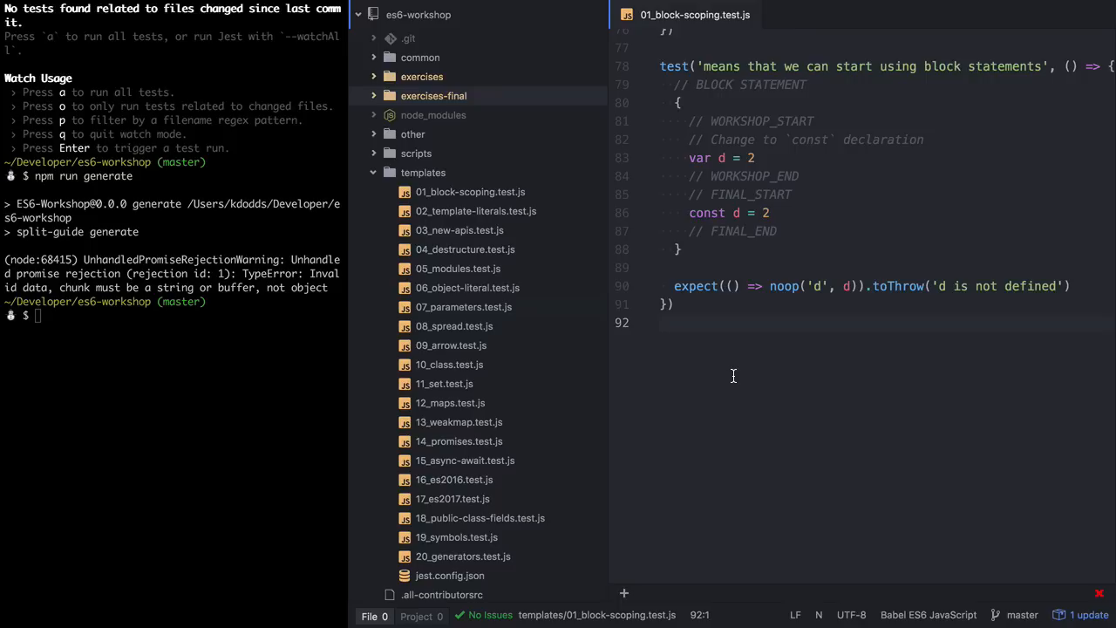
{"action": "mouse_move", "coordinate": [427, 186]}
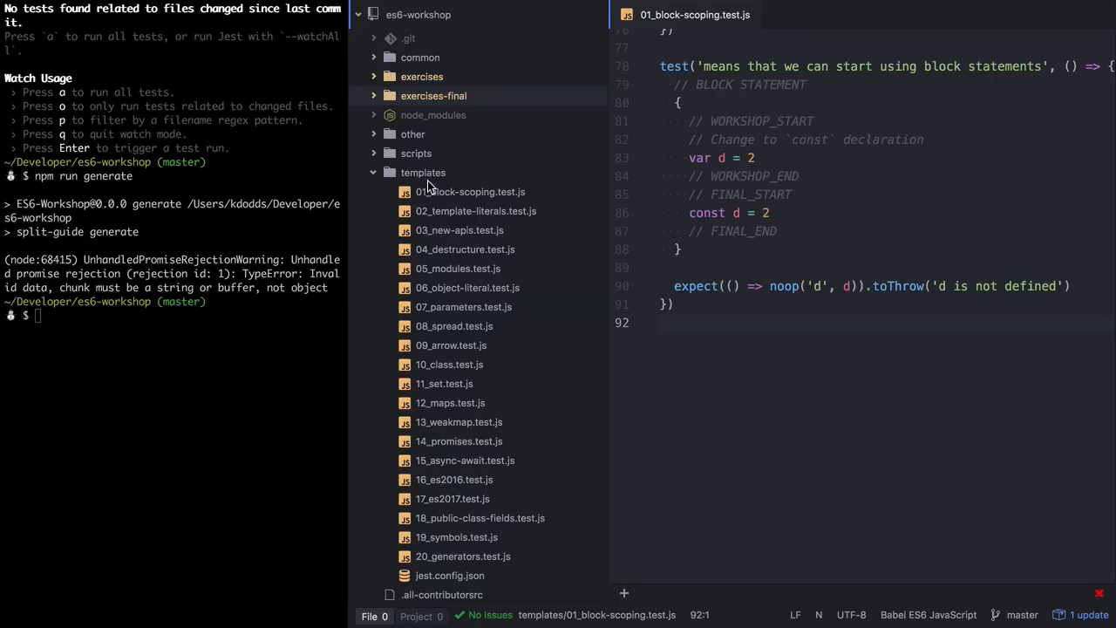
{"action": "mouse_move", "coordinate": [390, 35]}
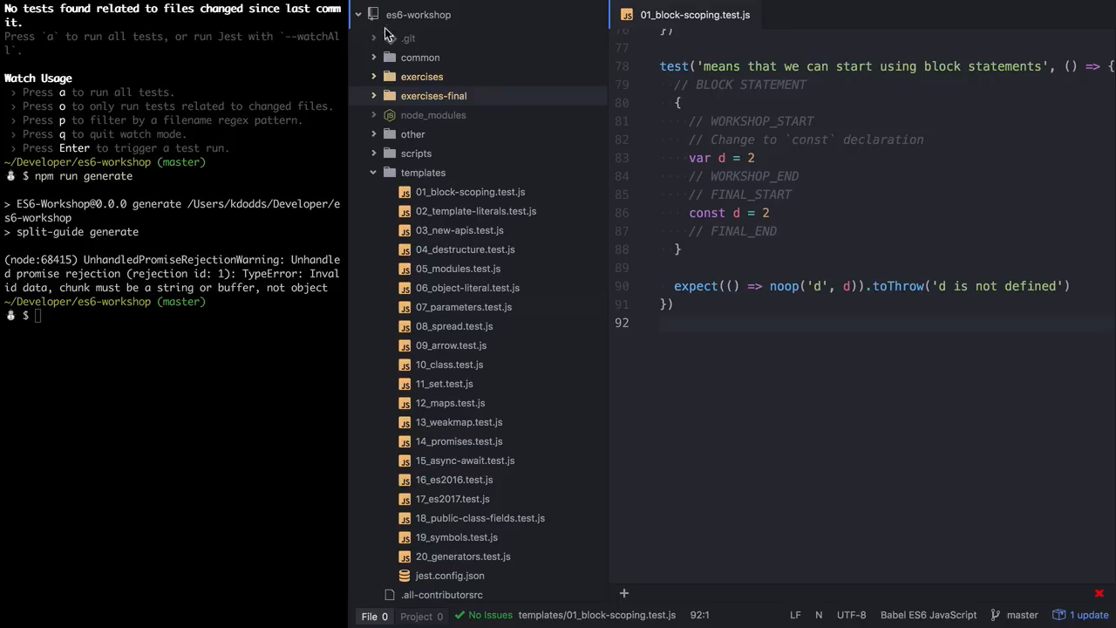
{"action": "mouse_move", "coordinate": [499, 472]}
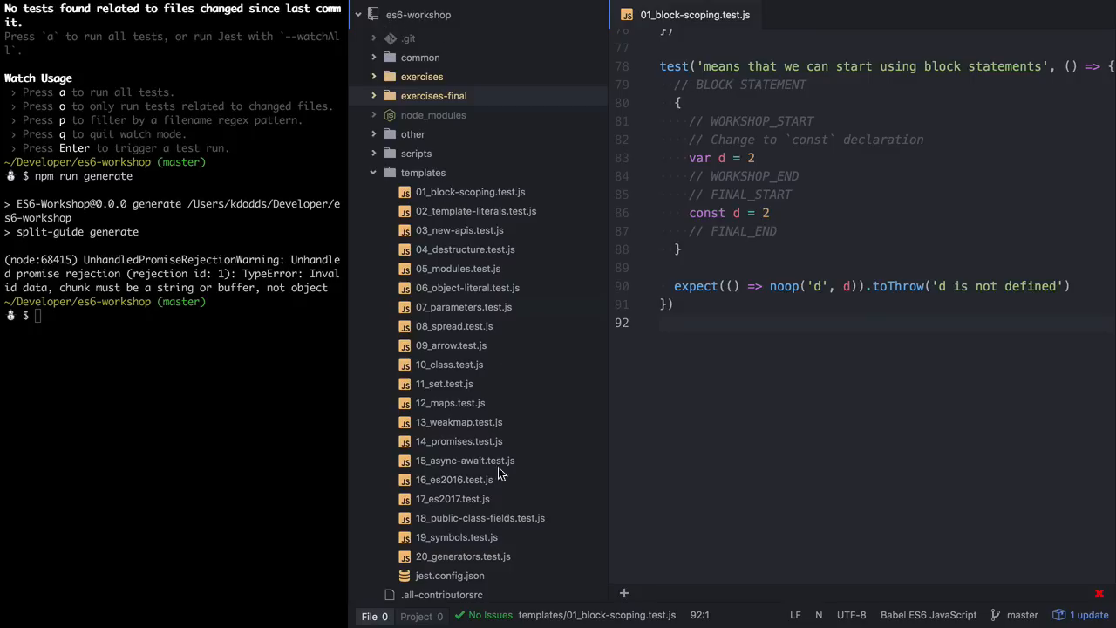
{"action": "mouse_move", "coordinate": [493, 563]}
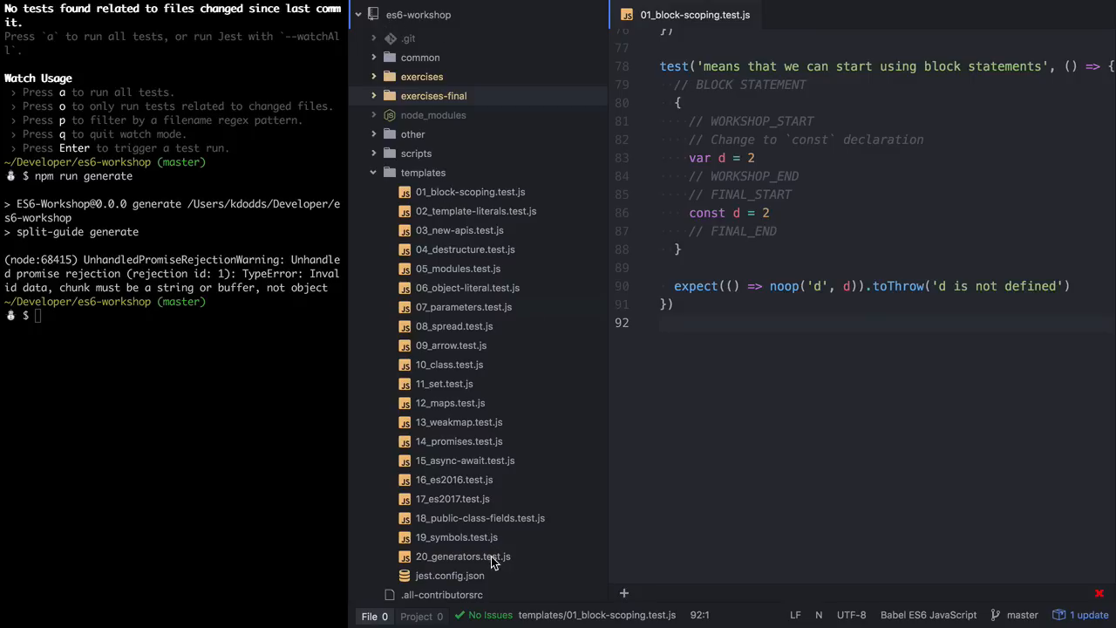
{"action": "mouse_move", "coordinate": [553, 491]}
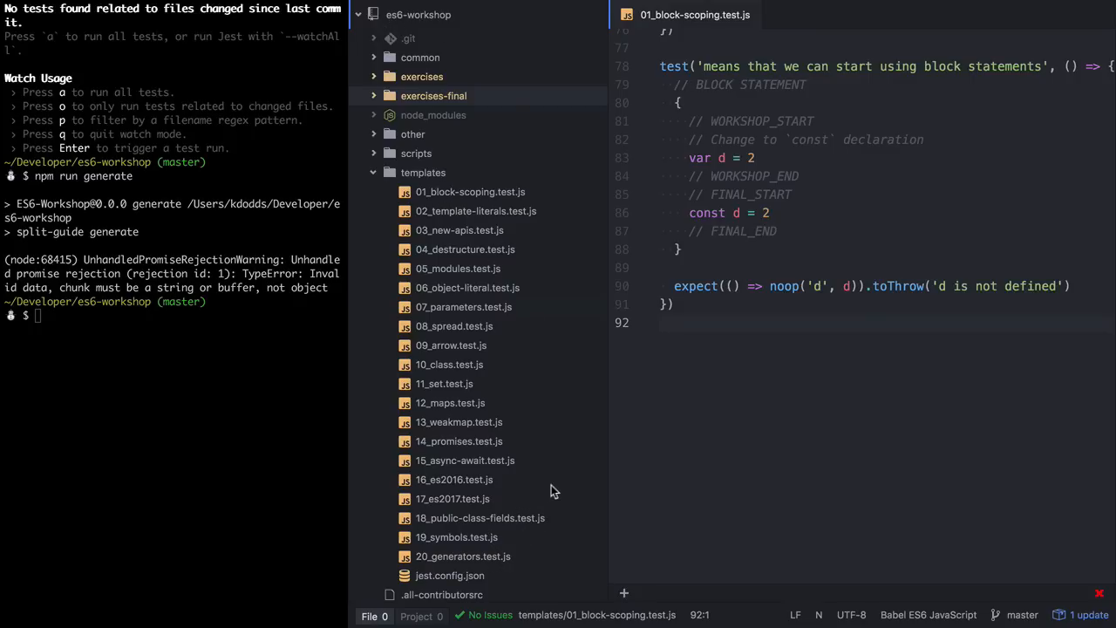
{"action": "mouse_move", "coordinate": [463, 500]}
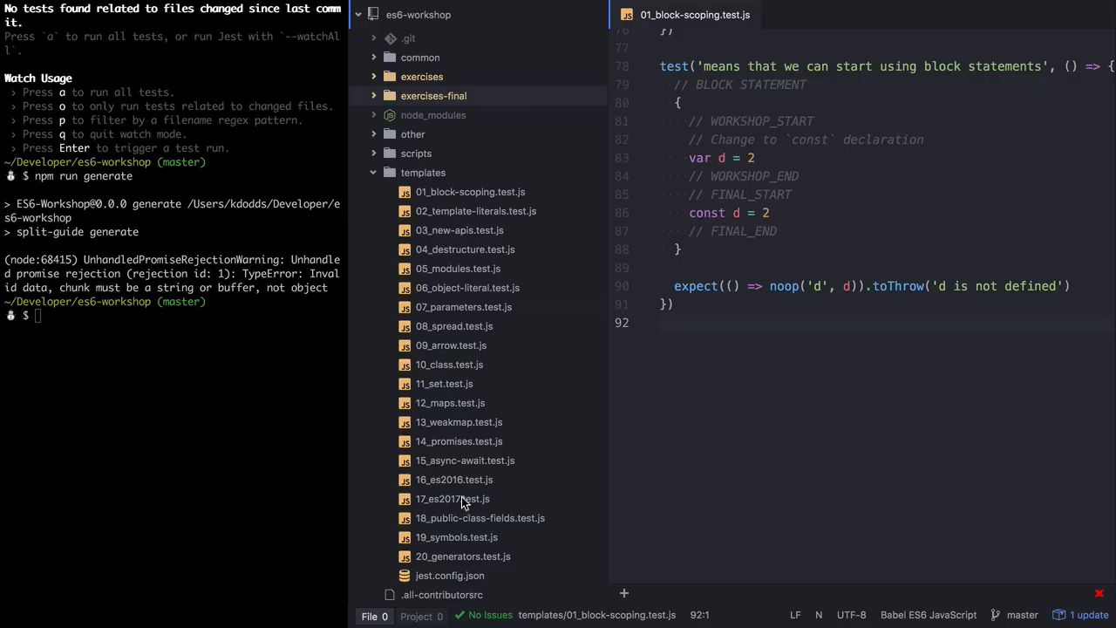
Step: Open templates 16_es2016.test.js and 17_es2017.test.js and scroll through their tests
{"action": "left_click", "coordinate": [455, 479]}
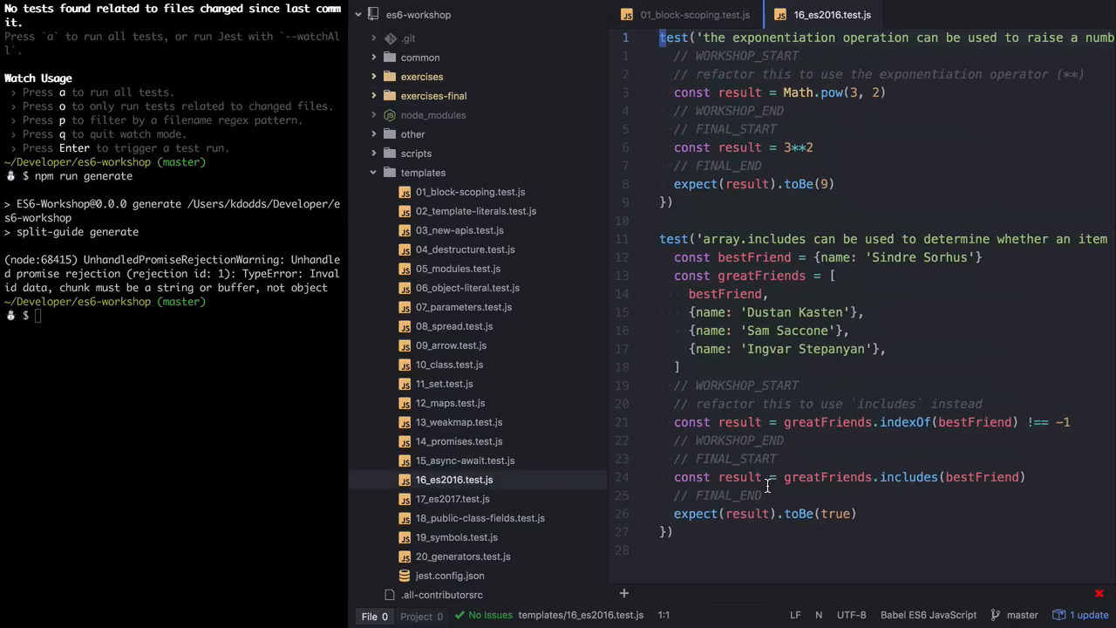
{"action": "left_click", "coordinate": [455, 499]}
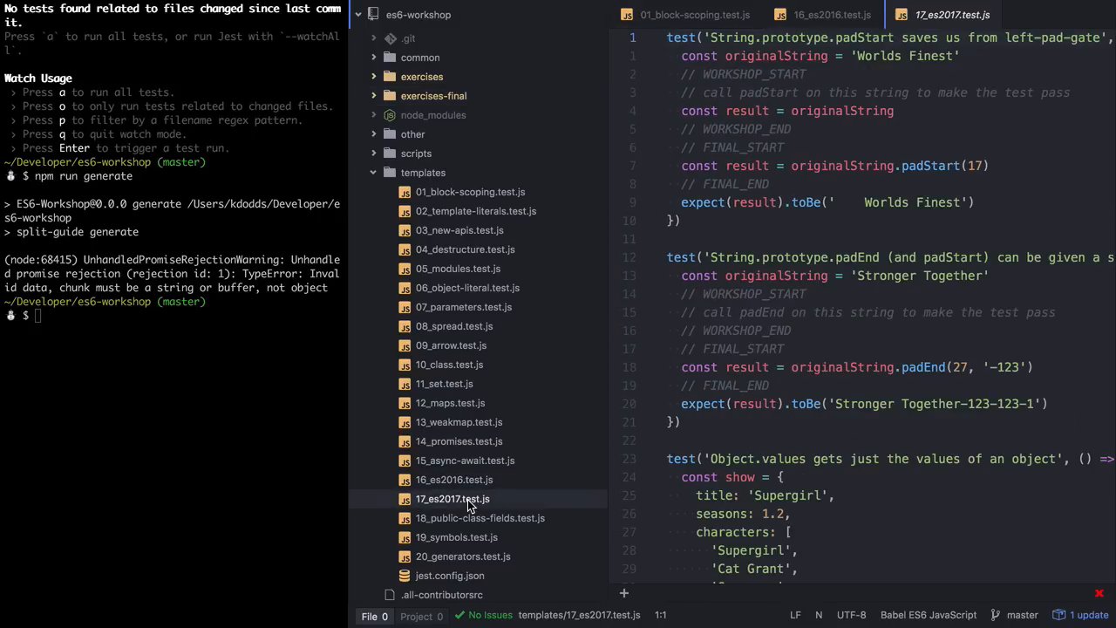
{"action": "scroll", "scroll_direction": "down", "scroll_amount": 3}
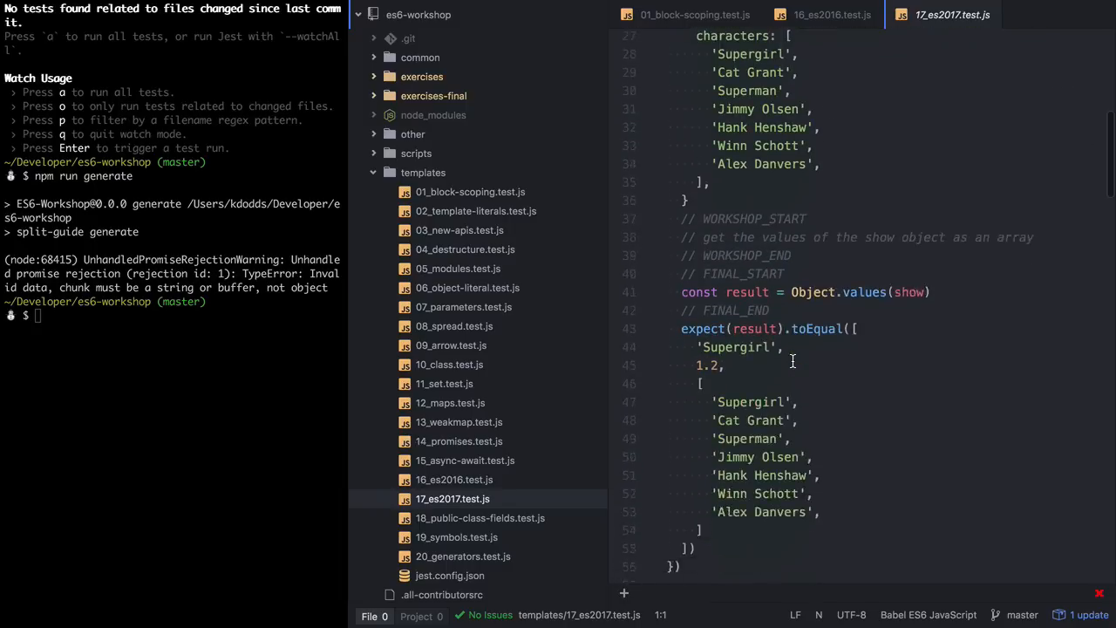
{"action": "scroll", "scroll_direction": "down", "scroll_amount": 3}
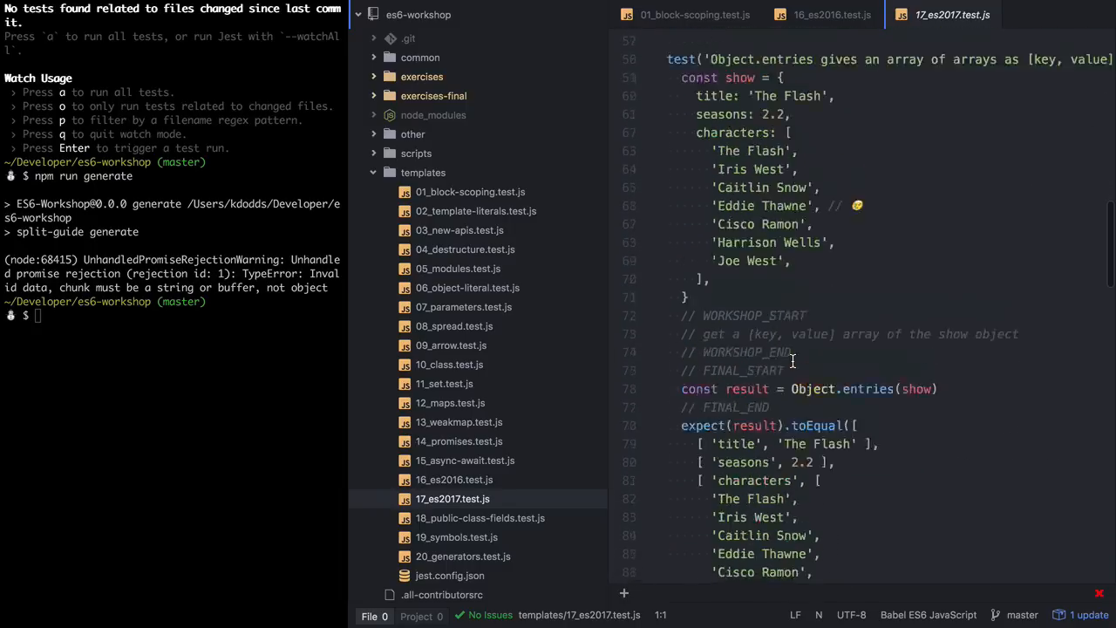
{"action": "scroll", "scroll_direction": "down", "scroll_amount": 3}
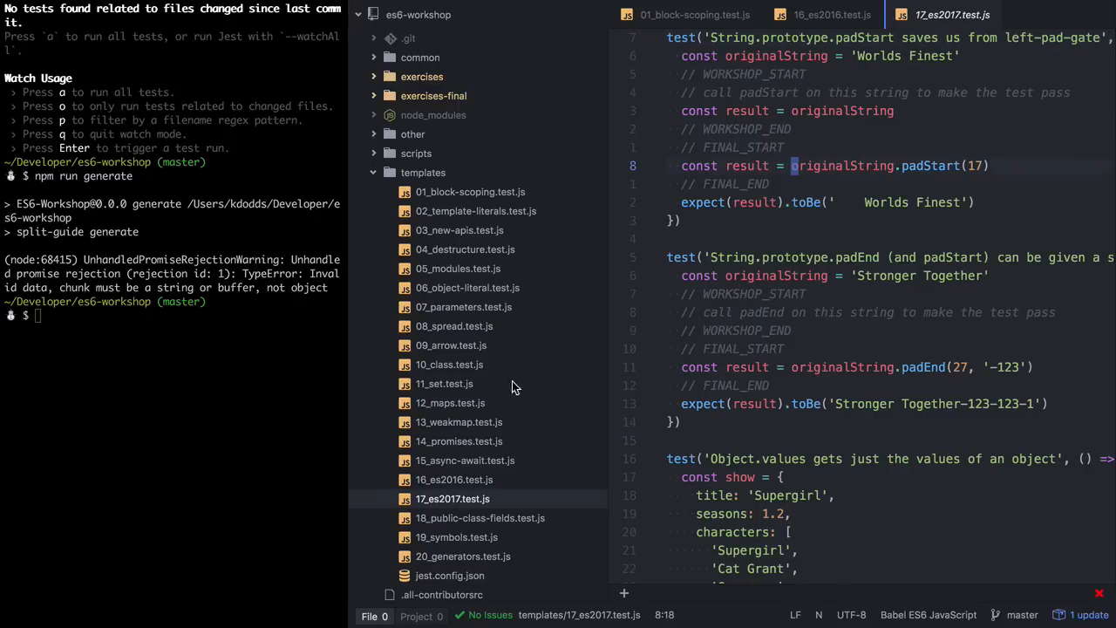
{"action": "mouse_move", "coordinate": [523, 451]}
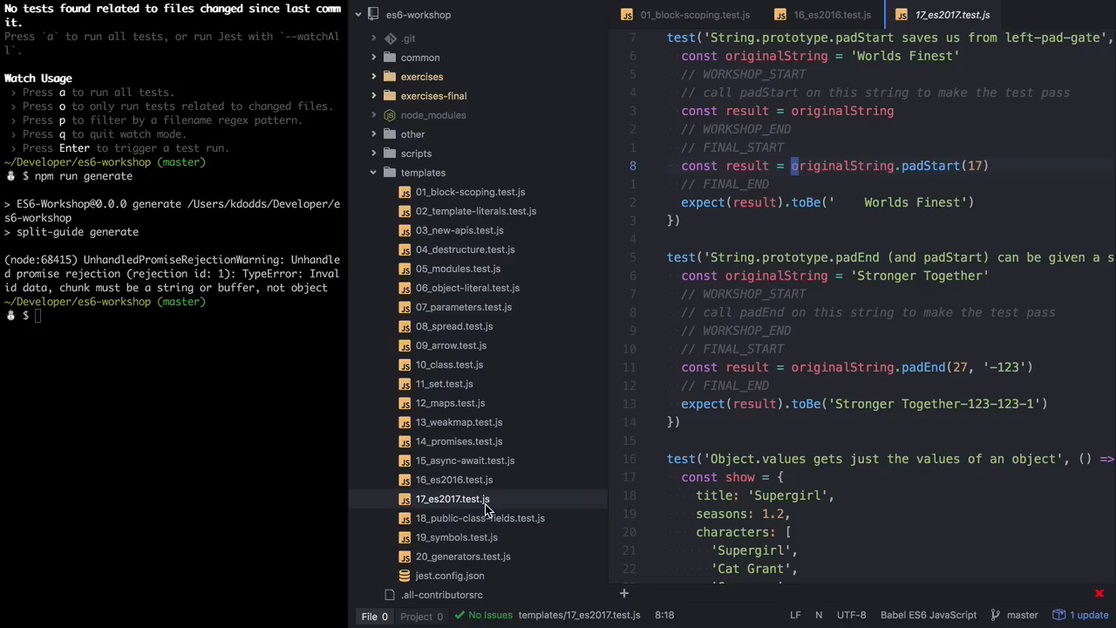
{"action": "mouse_move", "coordinate": [486, 507]}
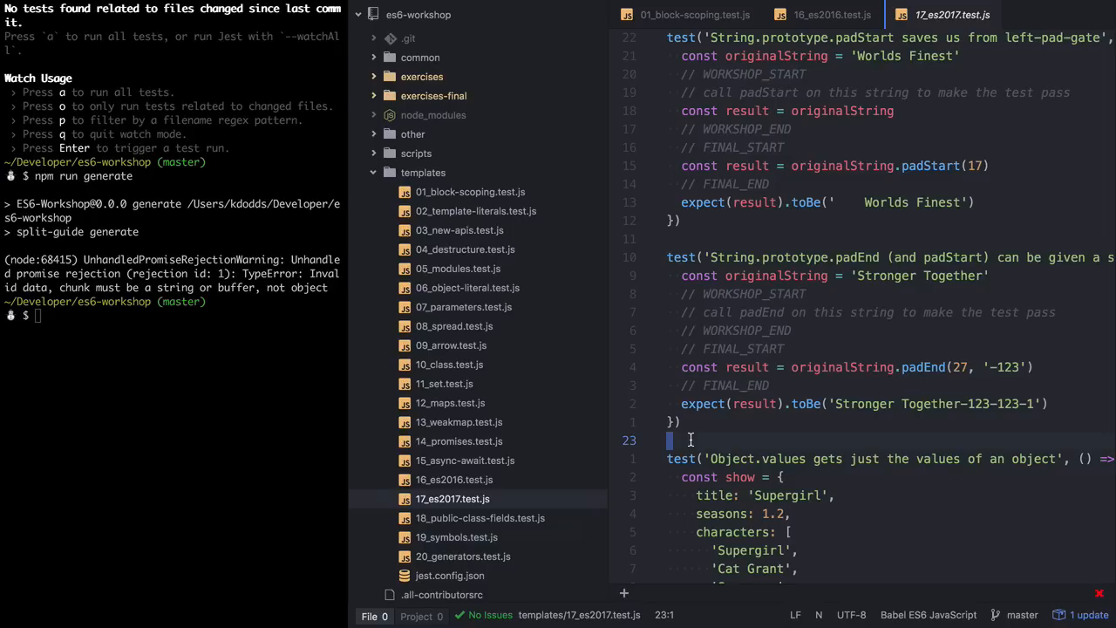
{"action": "mouse_move", "coordinate": [771, 373]}
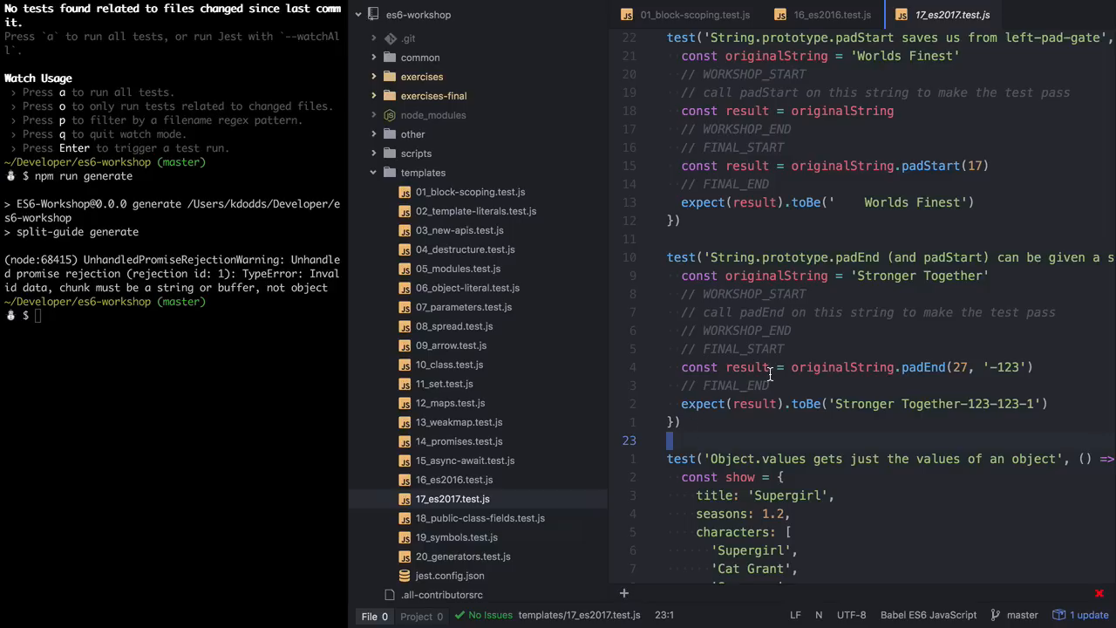